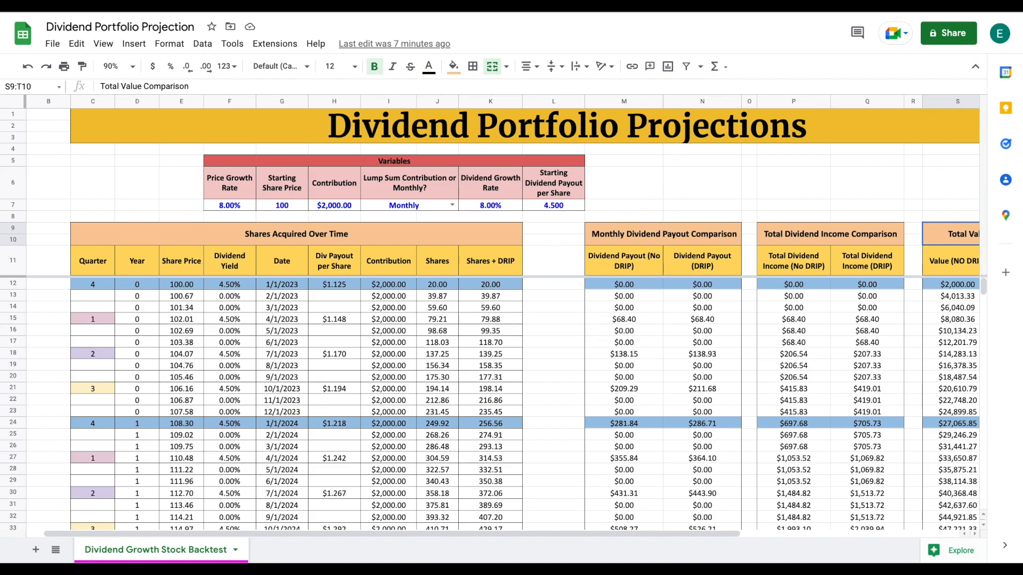
Step: Switch to the Dividendology Tracker spreadsheet showing the Dividend Outlook dashboard
{"action": "left_click", "coordinate": [329, 550]}
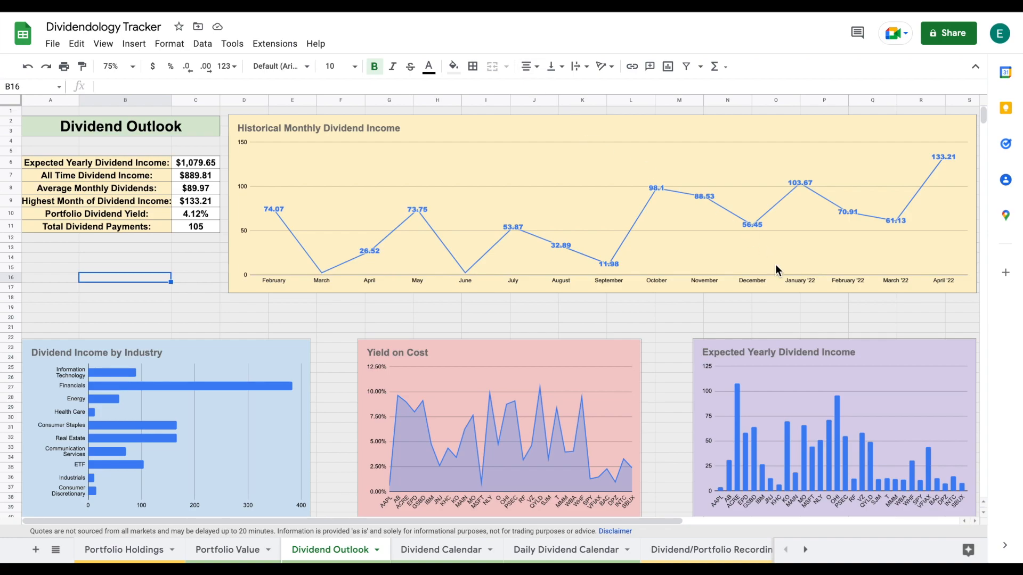
{"action": "mouse_move", "coordinate": [679, 347]}
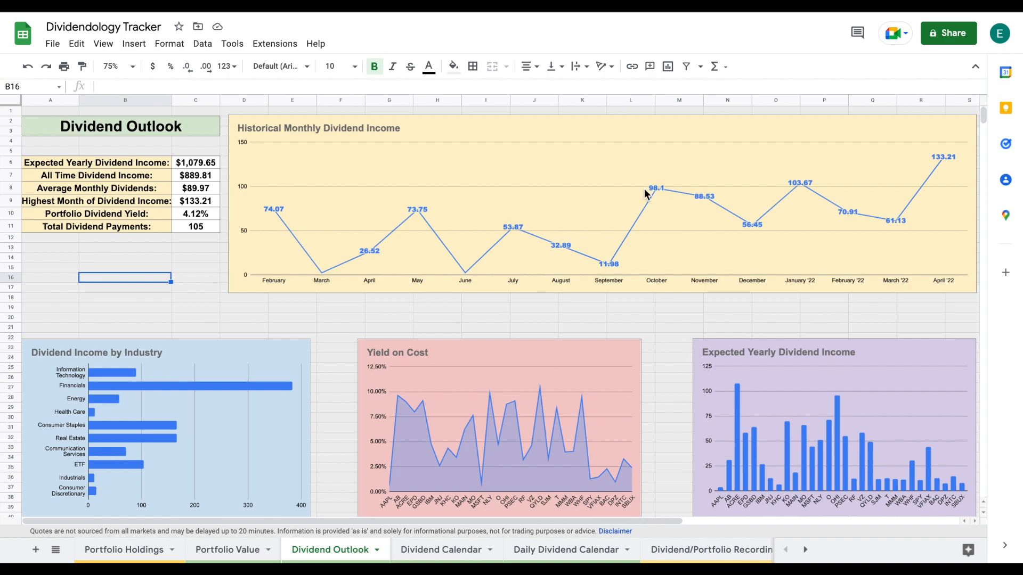
{"action": "mouse_move", "coordinate": [647, 195]}
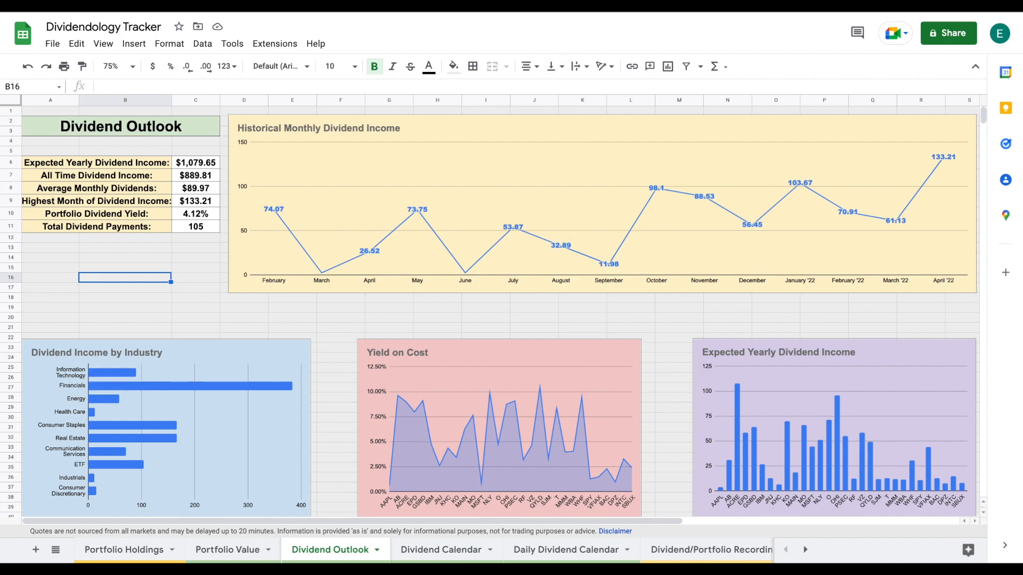
{"action": "mouse_move", "coordinate": [541, 255]}
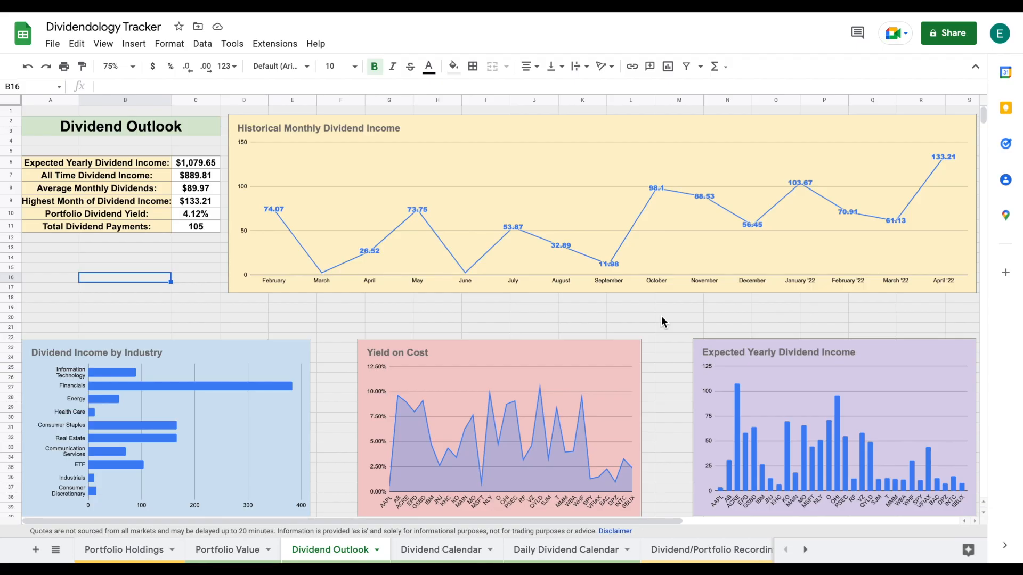
{"action": "left_click", "coordinate": [349, 180]}
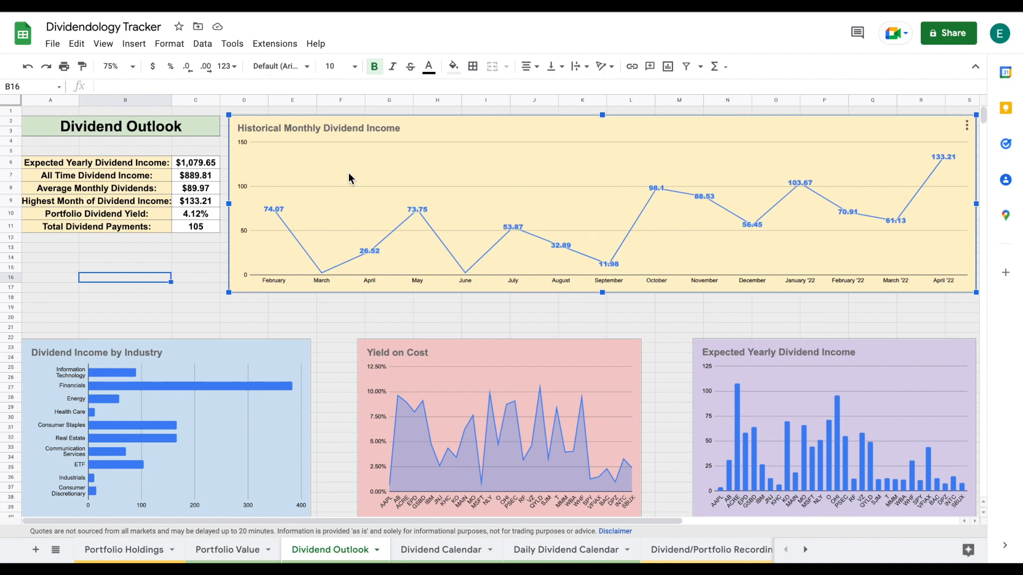
{"action": "mouse_move", "coordinate": [281, 222]}
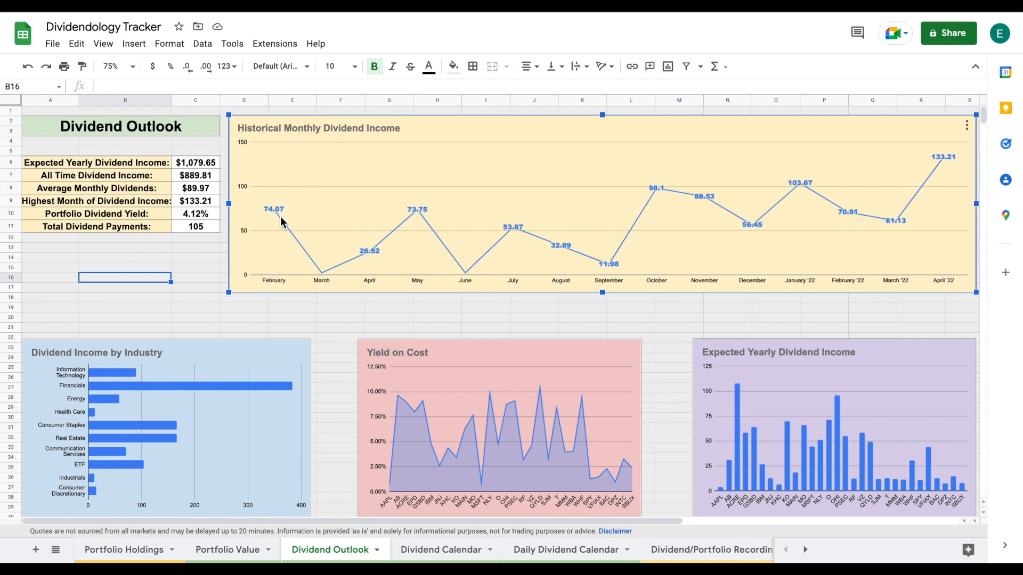
{"action": "mouse_move", "coordinate": [277, 217]}
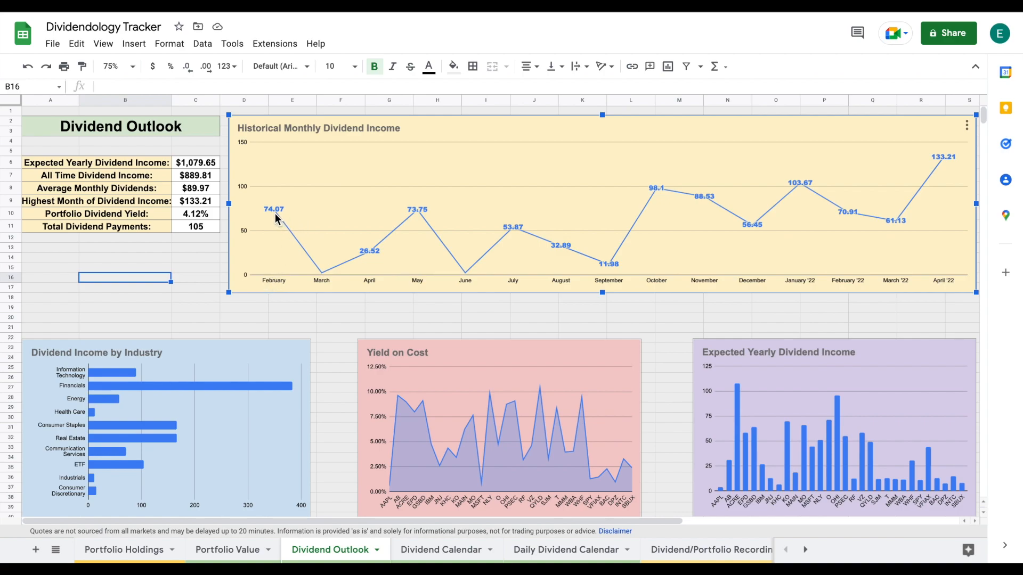
{"action": "mouse_move", "coordinate": [277, 215]}
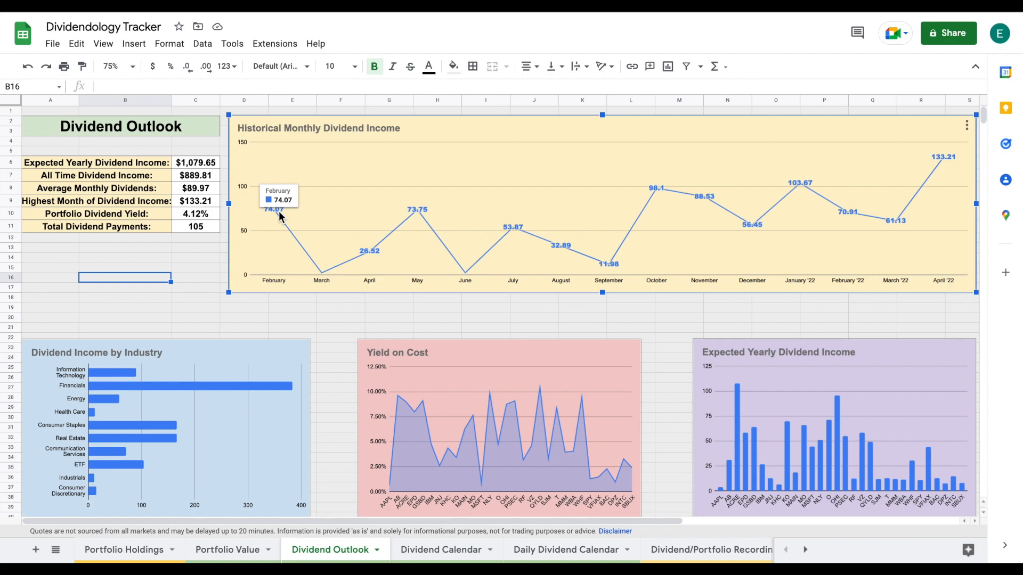
{"action": "mouse_move", "coordinate": [321, 279]}
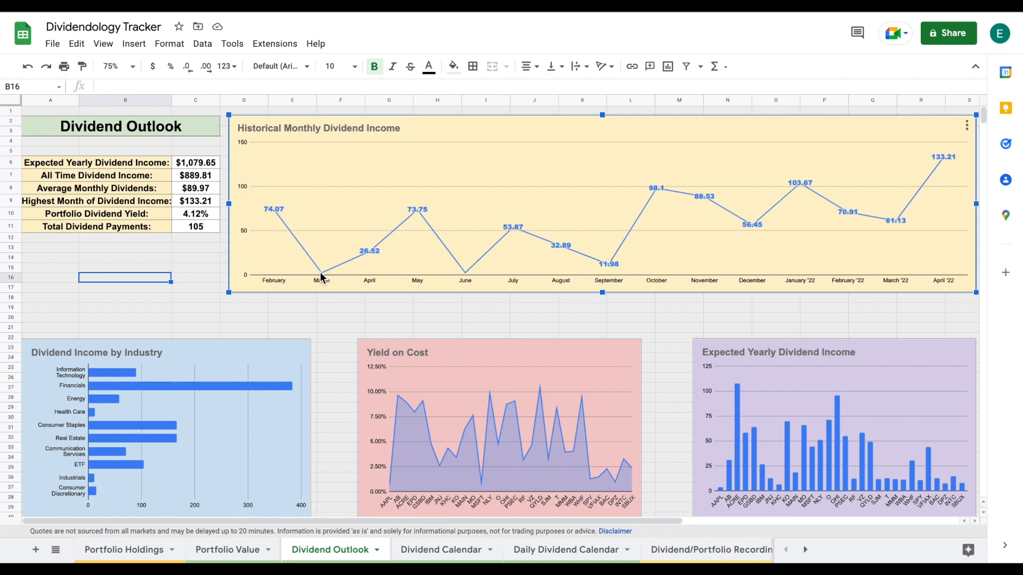
{"action": "mouse_move", "coordinate": [321, 274]}
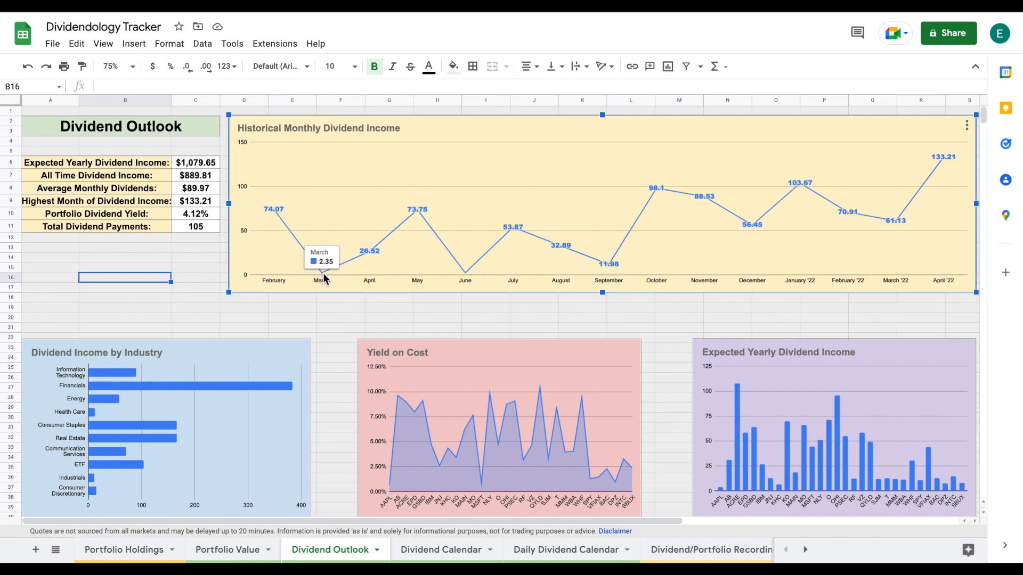
{"action": "mouse_move", "coordinate": [365, 260]}
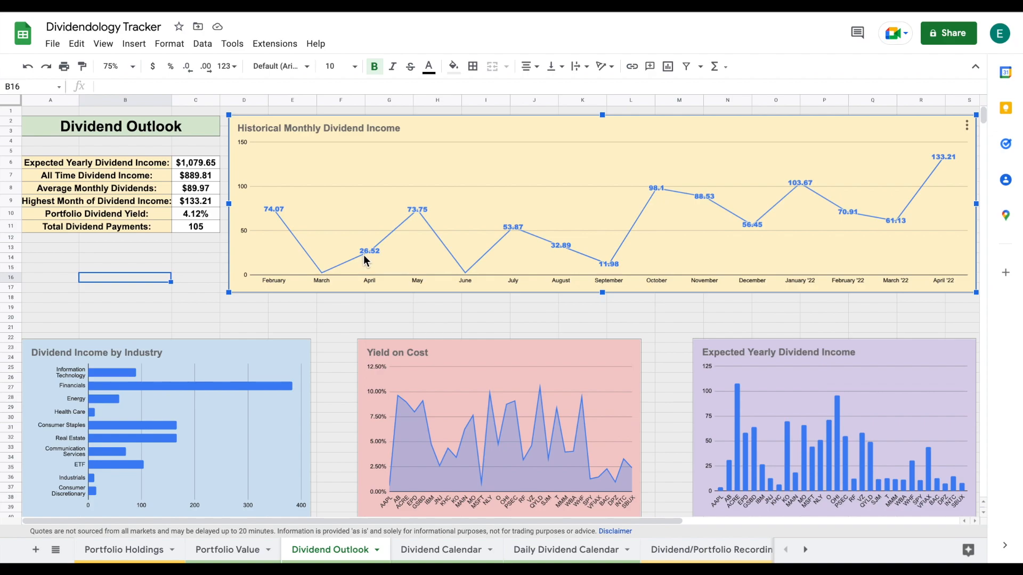
{"action": "mouse_move", "coordinate": [894, 202]}
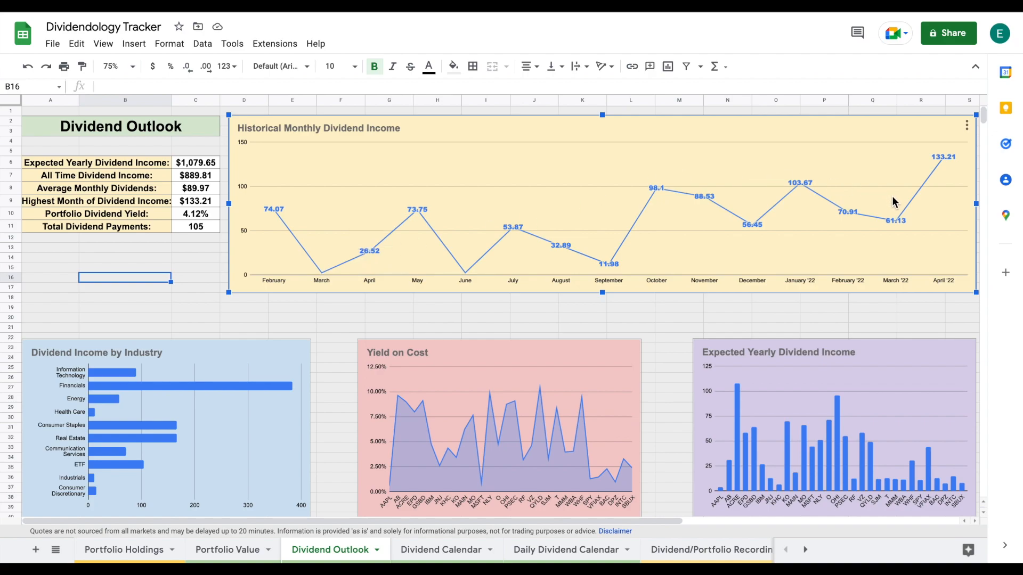
{"action": "mouse_move", "coordinate": [903, 223]}
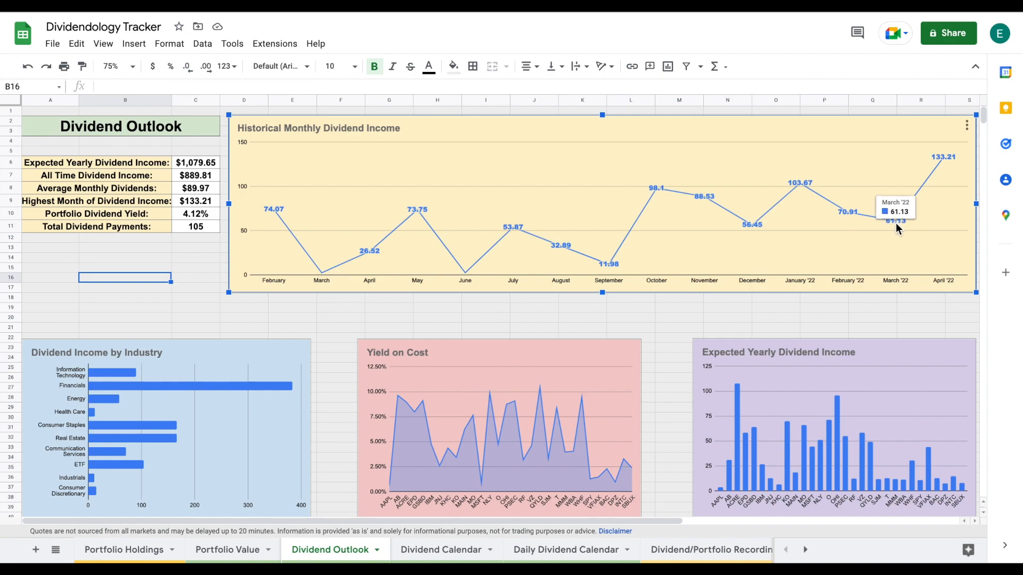
{"action": "mouse_move", "coordinate": [952, 188]}
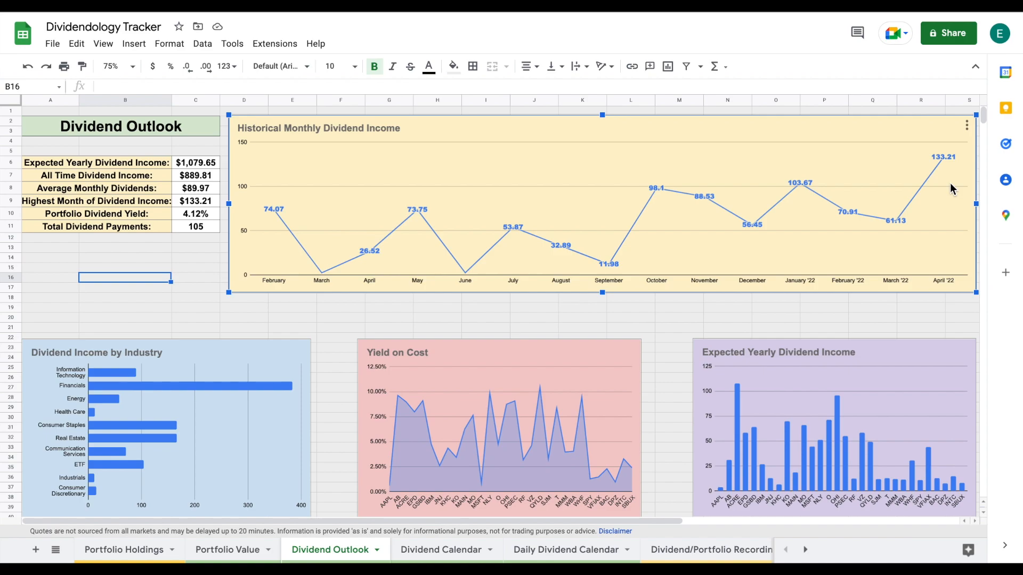
{"action": "mouse_move", "coordinate": [944, 163]}
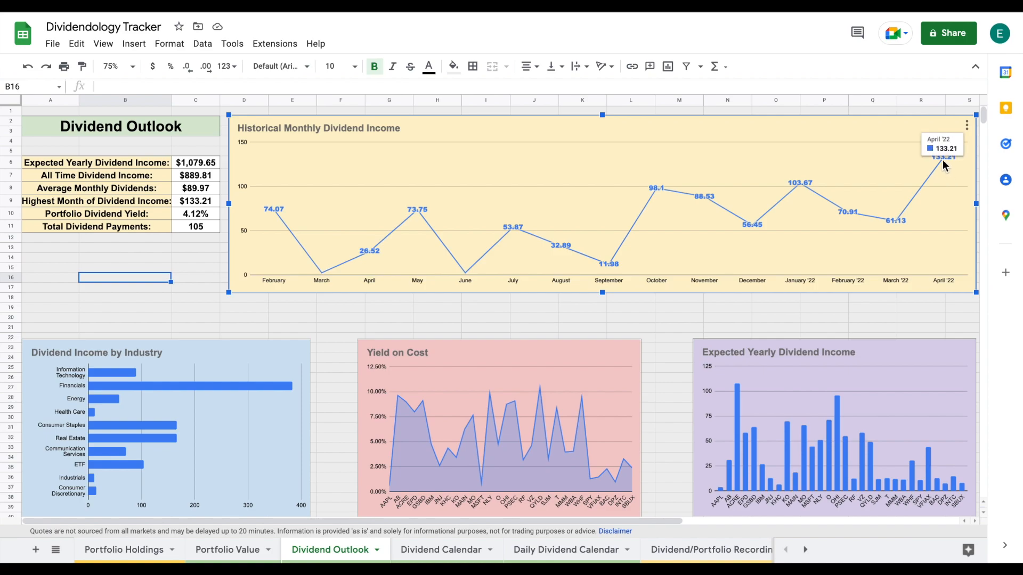
{"action": "mouse_move", "coordinate": [466, 199]}
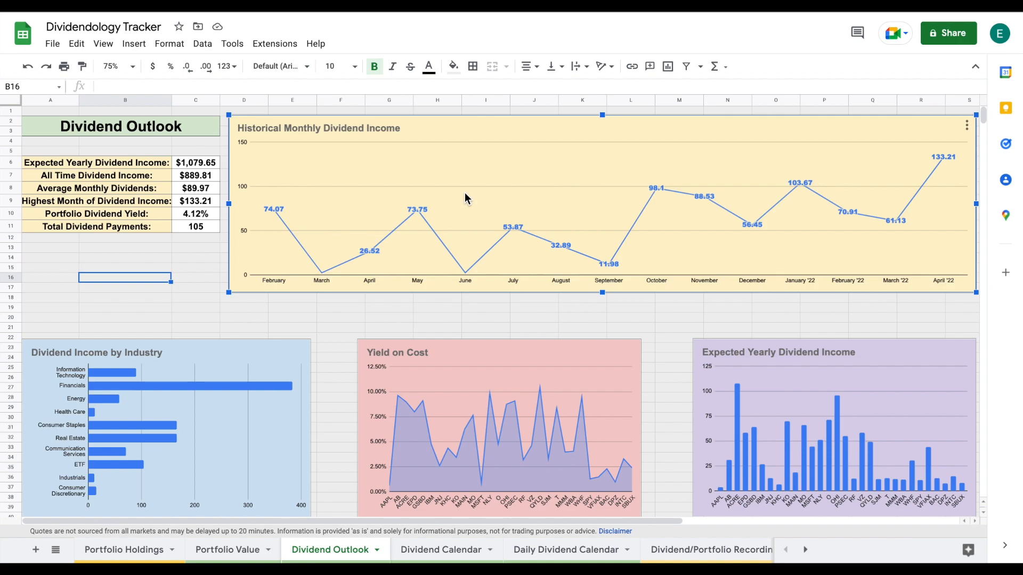
{"action": "left_click", "coordinate": [96, 163]}
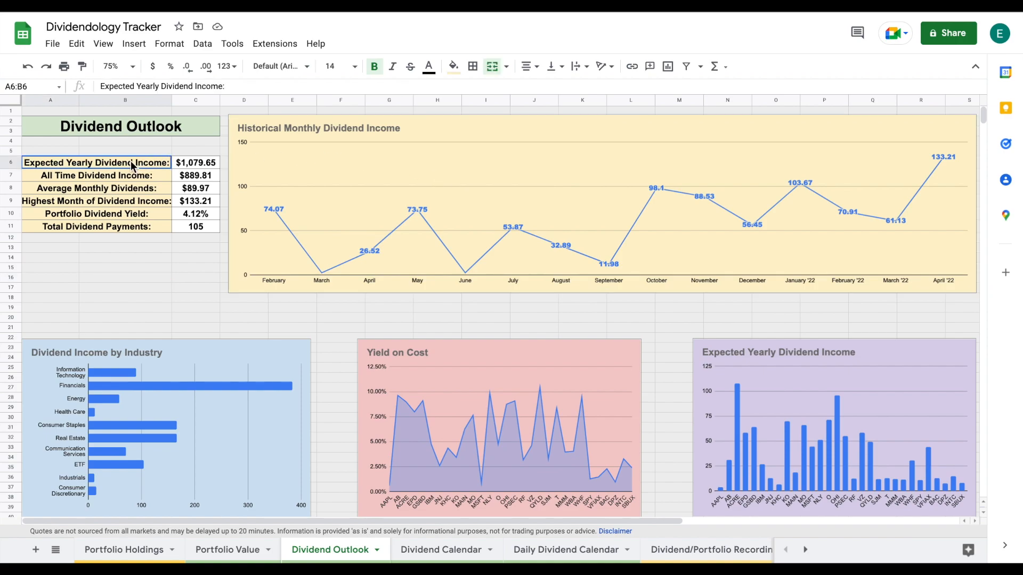
{"action": "left_click", "coordinate": [196, 163]}
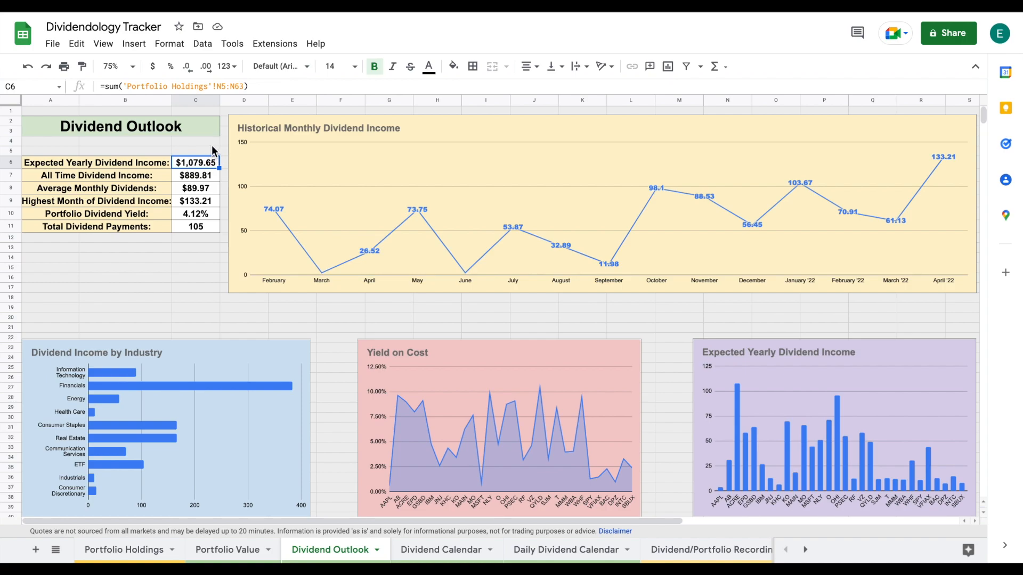
{"action": "left_click", "coordinate": [194, 140]}
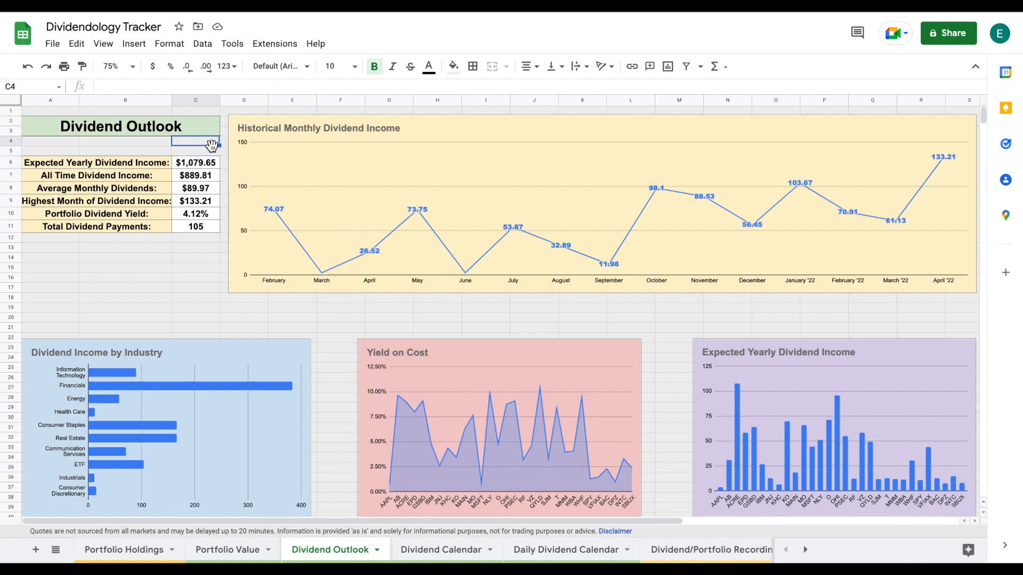
{"action": "mouse_move", "coordinate": [648, 178]}
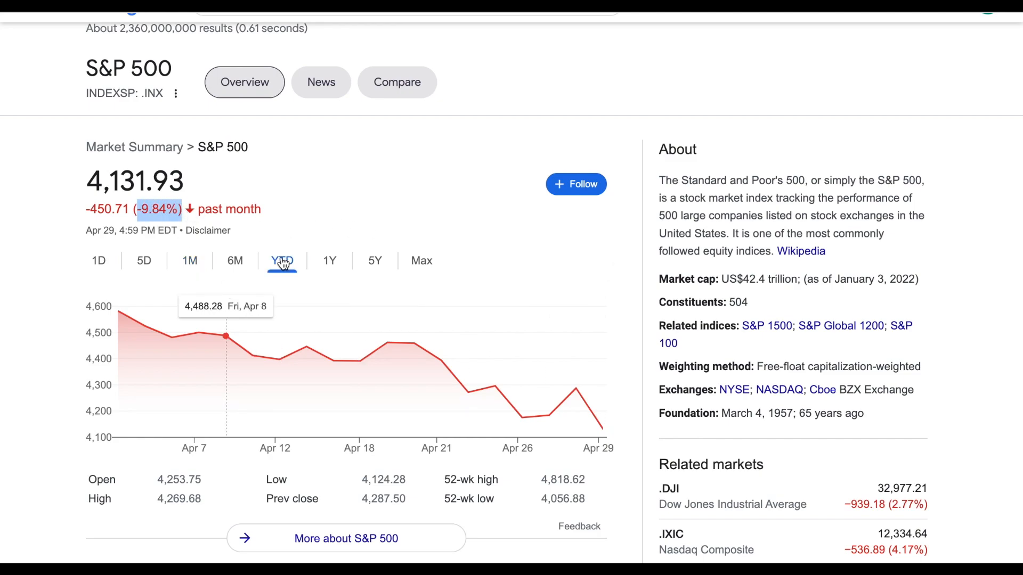
Step: Show the S&P 500's year-to-date performance on the Google market summary chart
{"action": "left_click", "coordinate": [282, 261]}
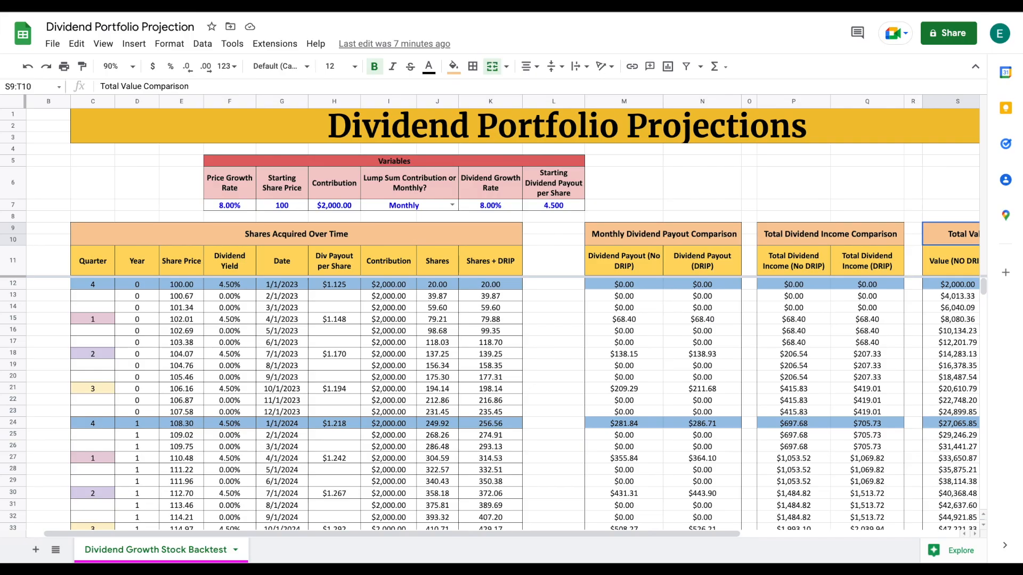
Step: Return to the Dividendology Tracker's Dividend Outlook dashboard
{"action": "left_click", "coordinate": [329, 549]}
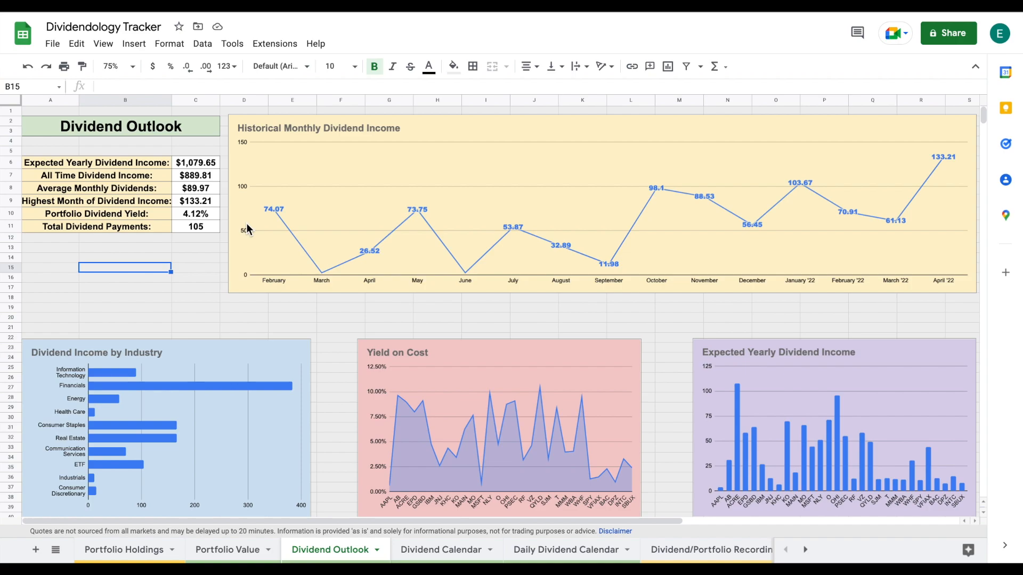
{"action": "mouse_move", "coordinate": [254, 253]}
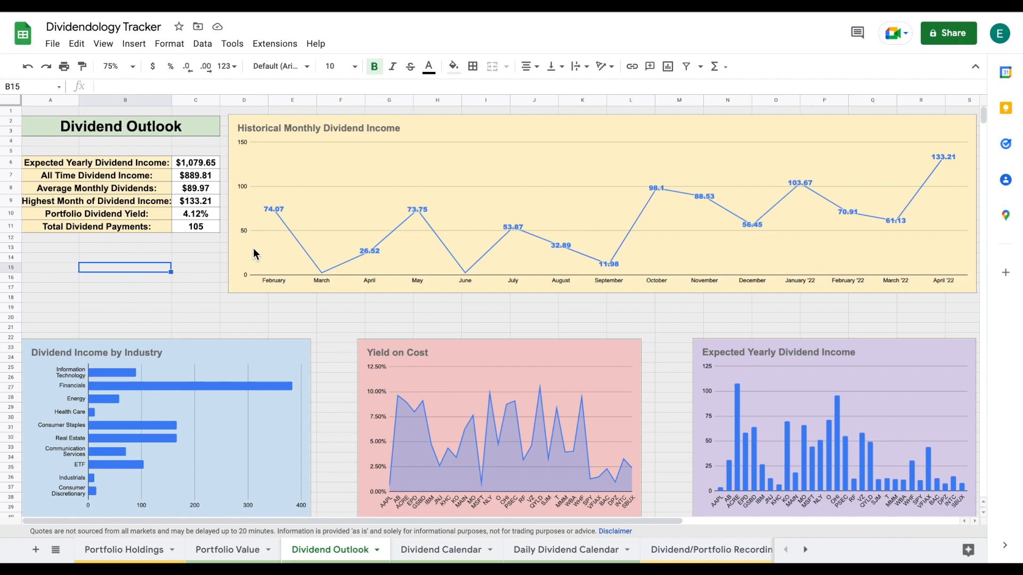
{"action": "mouse_move", "coordinate": [151, 179]}
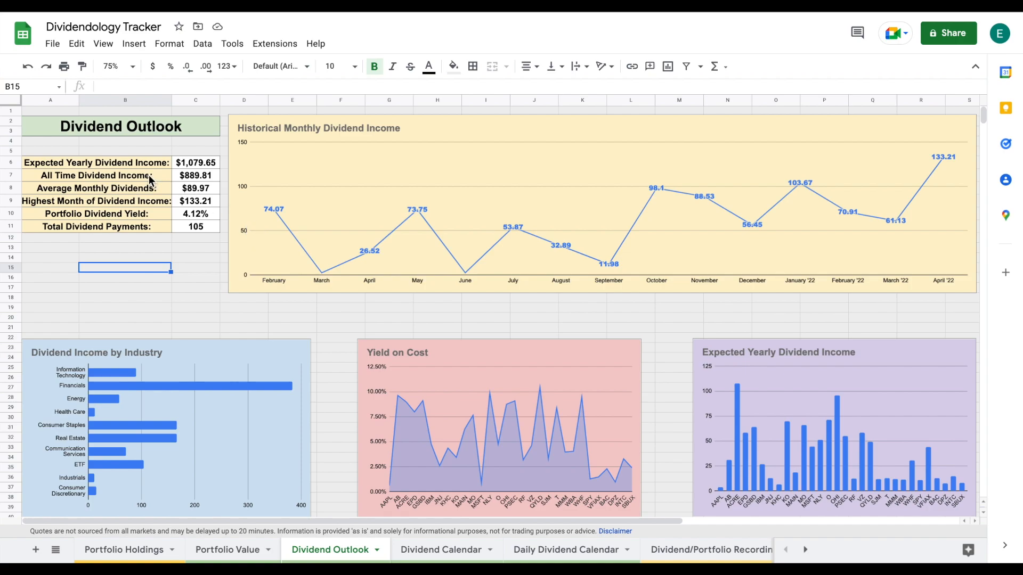
{"action": "left_click", "coordinate": [96, 175]}
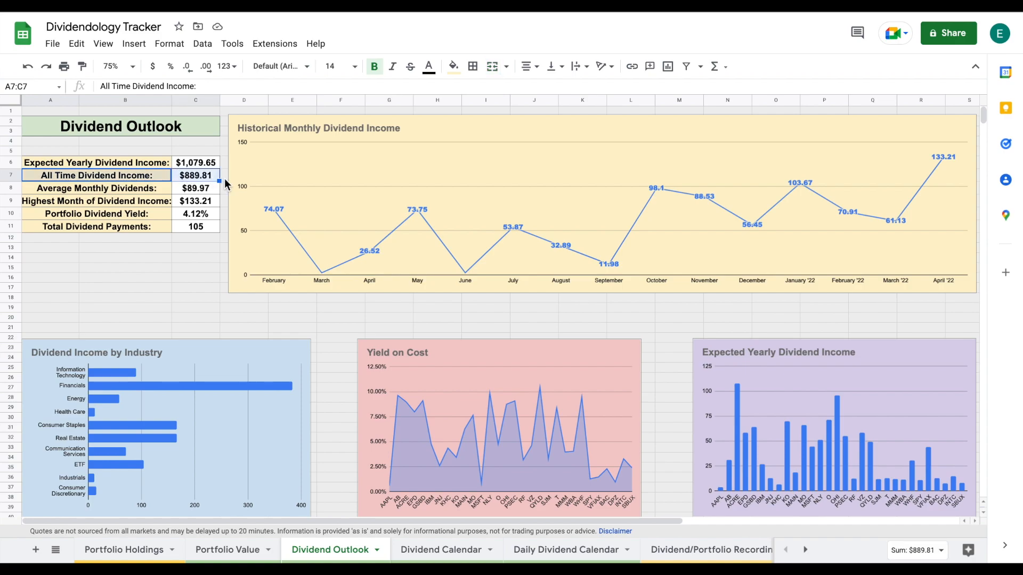
{"action": "mouse_move", "coordinate": [166, 192]}
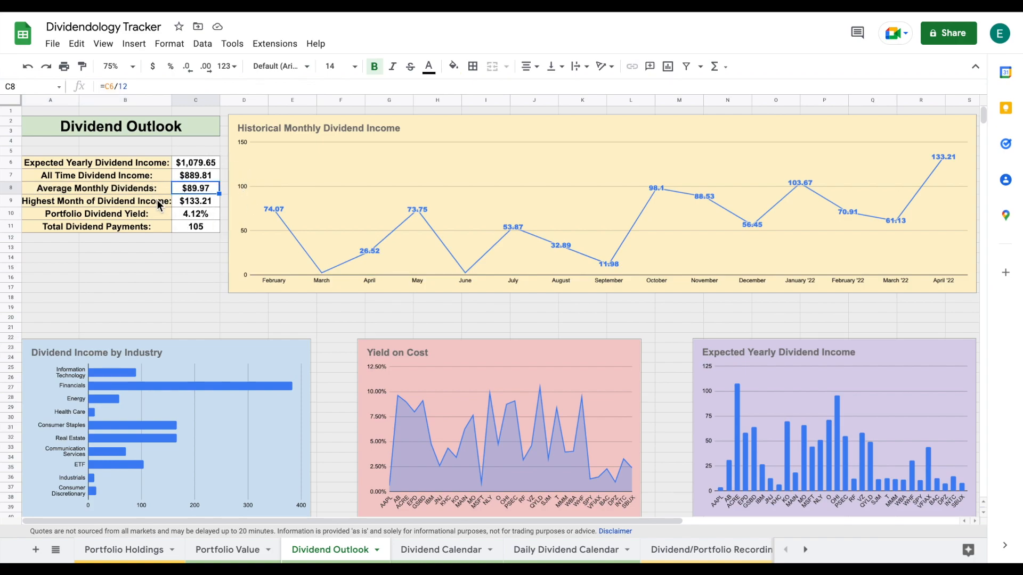
{"action": "left_click", "coordinate": [96, 201]}
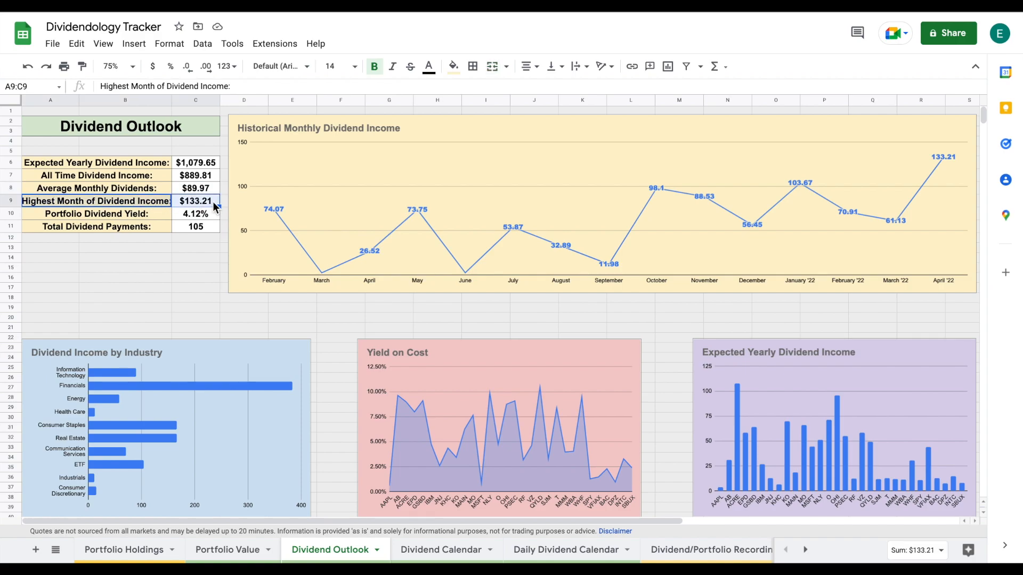
{"action": "left_click", "coordinate": [96, 214]}
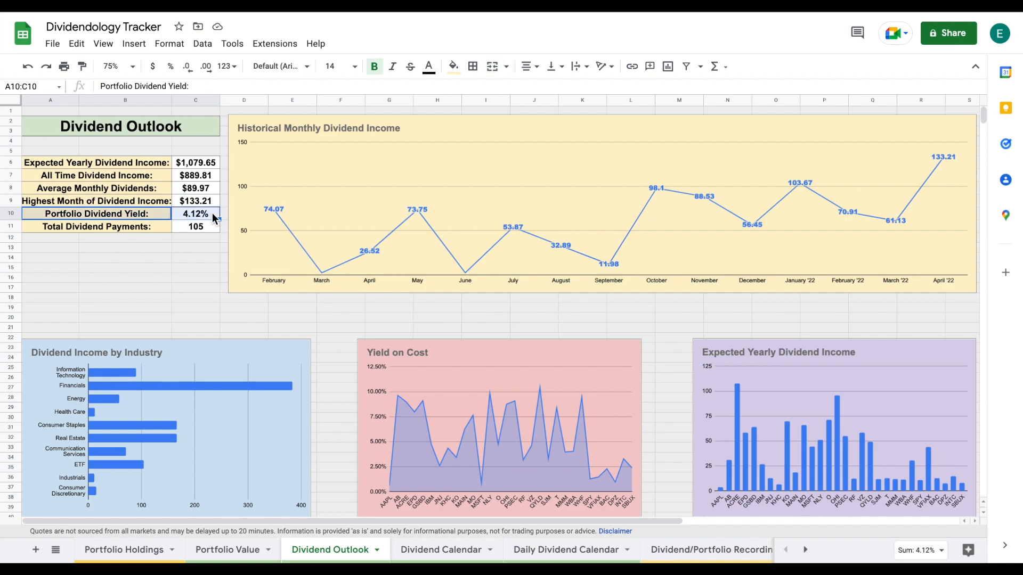
{"action": "mouse_move", "coordinate": [242, 274]}
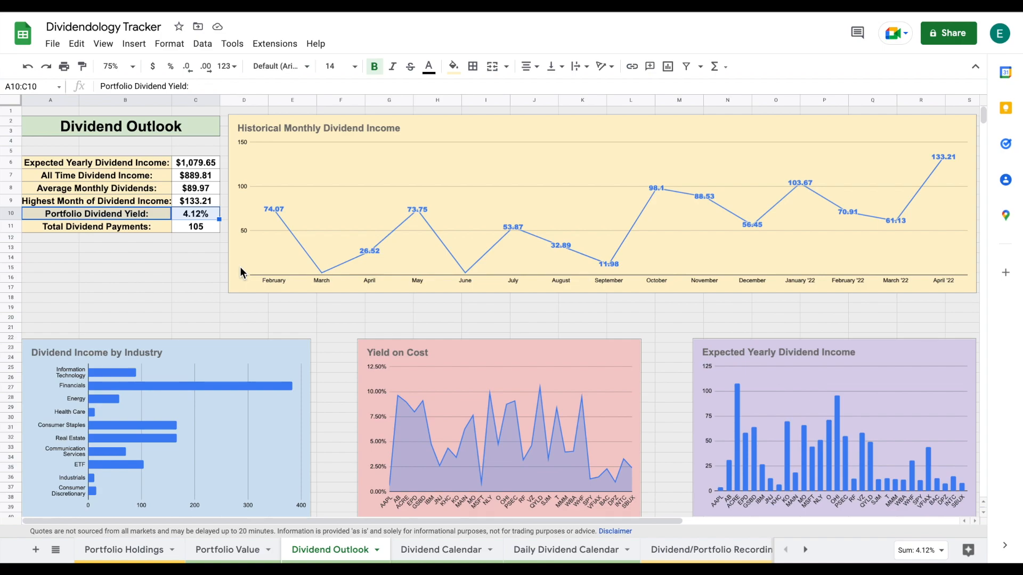
{"action": "mouse_move", "coordinate": [210, 273]}
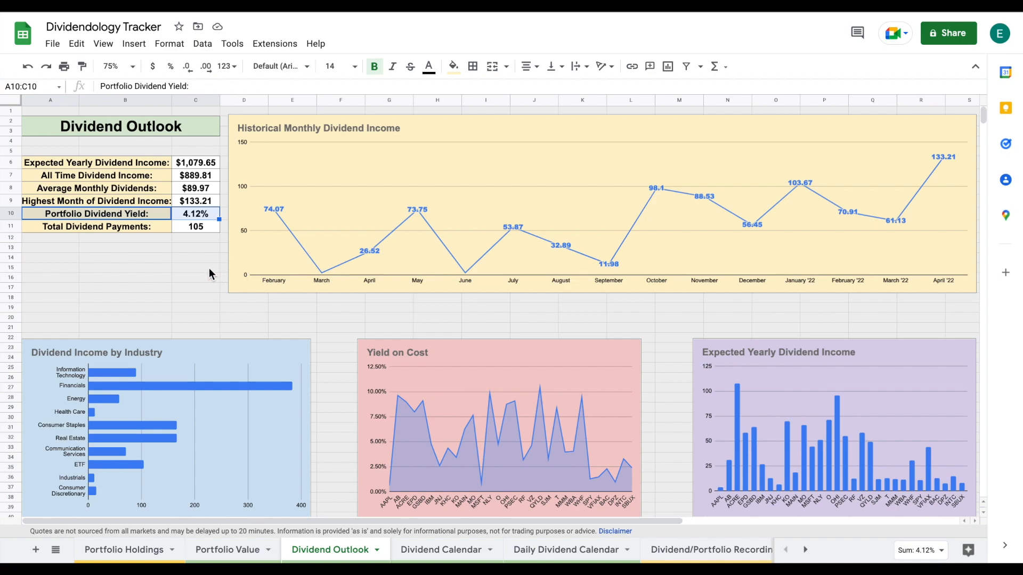
{"action": "mouse_move", "coordinate": [217, 258]}
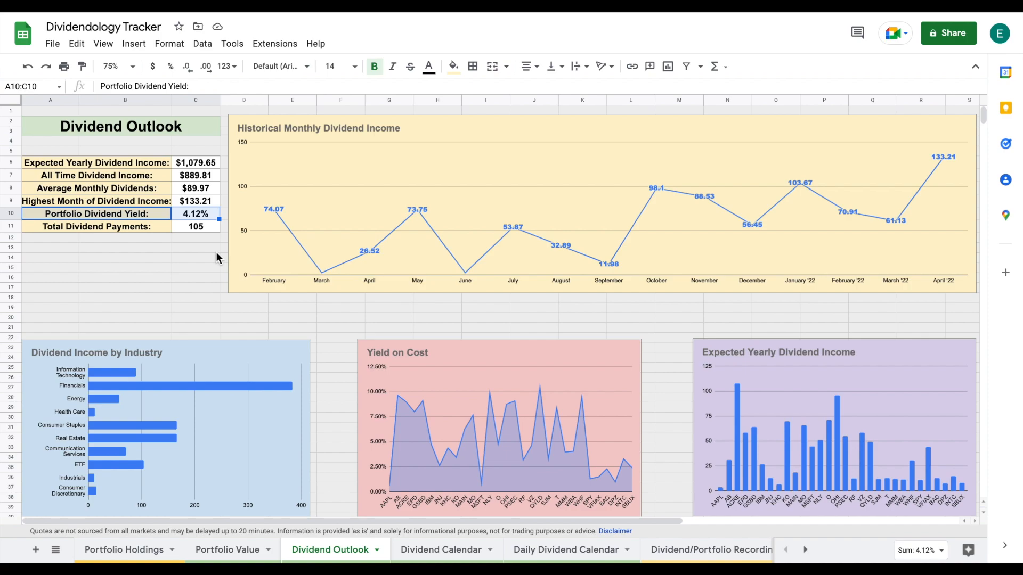
{"action": "left_click", "coordinate": [96, 226]}
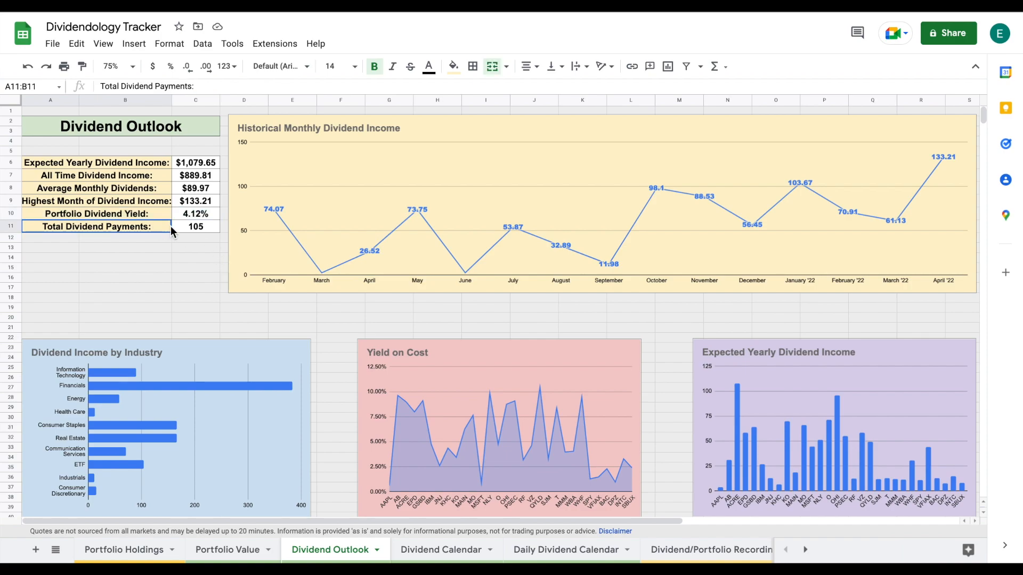
{"action": "left_click", "coordinate": [195, 227]}
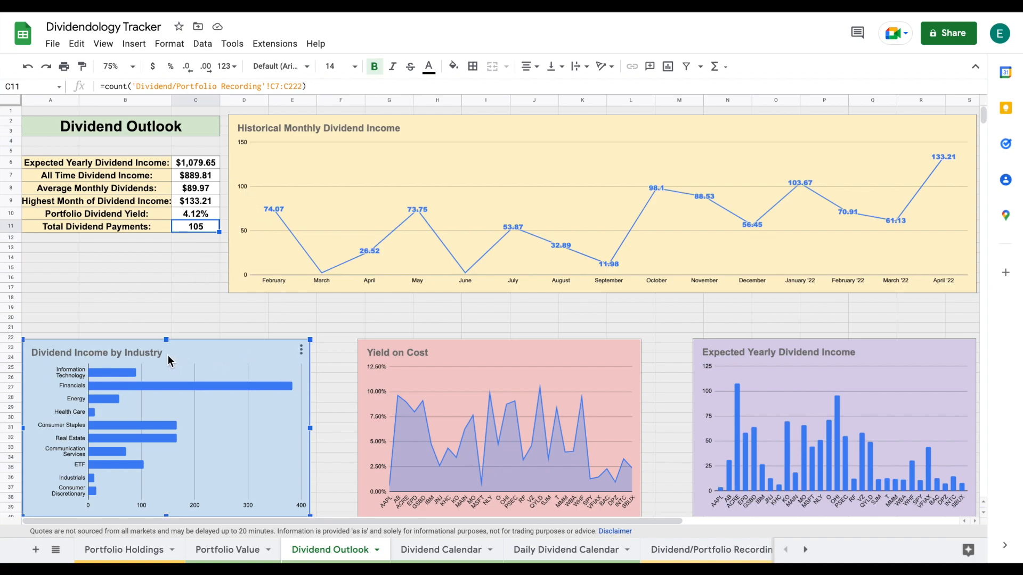
{"action": "mouse_move", "coordinate": [191, 387]}
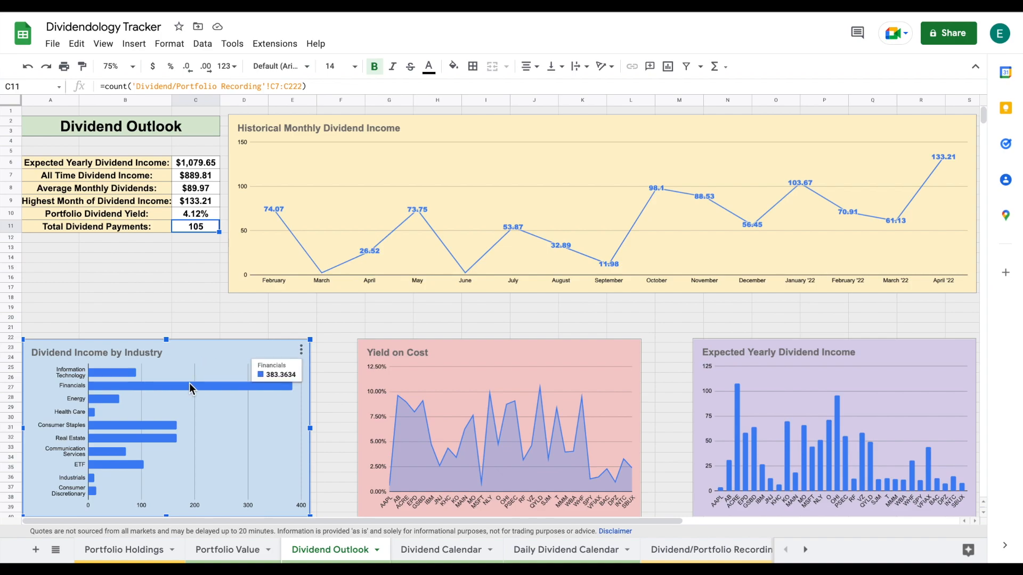
{"action": "mouse_move", "coordinate": [224, 389]}
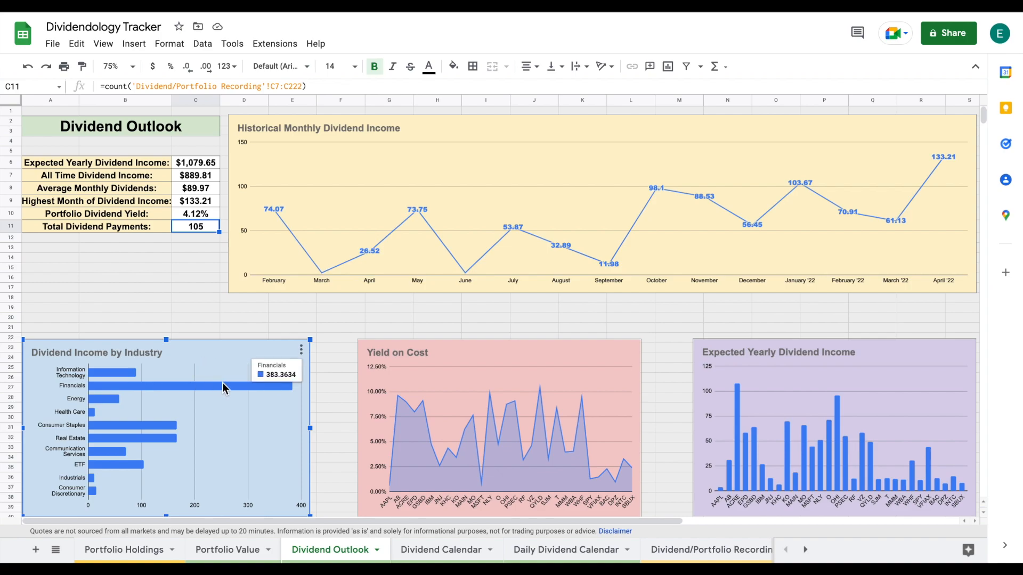
{"action": "mouse_move", "coordinate": [211, 392]}
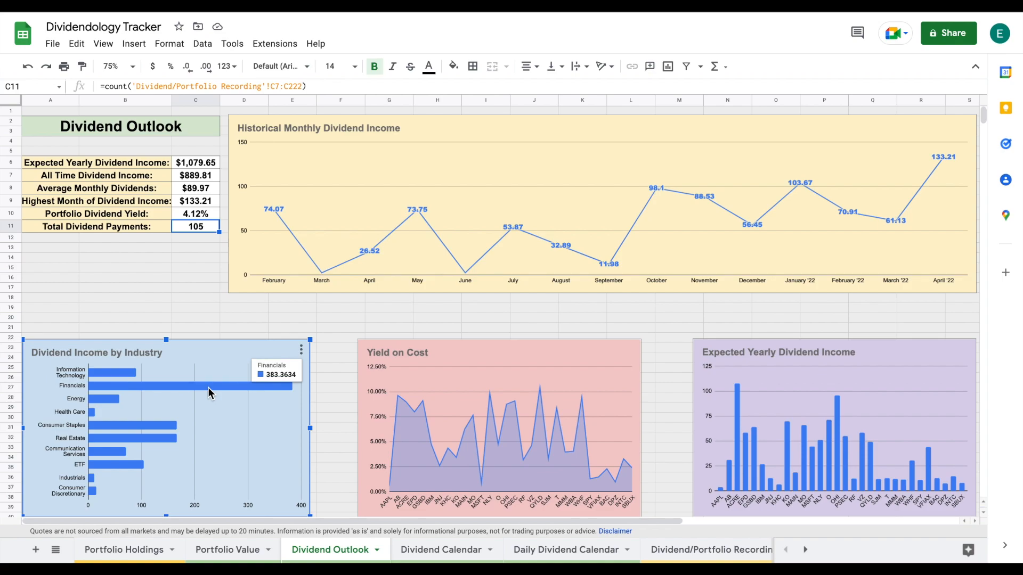
{"action": "mouse_move", "coordinate": [161, 444]}
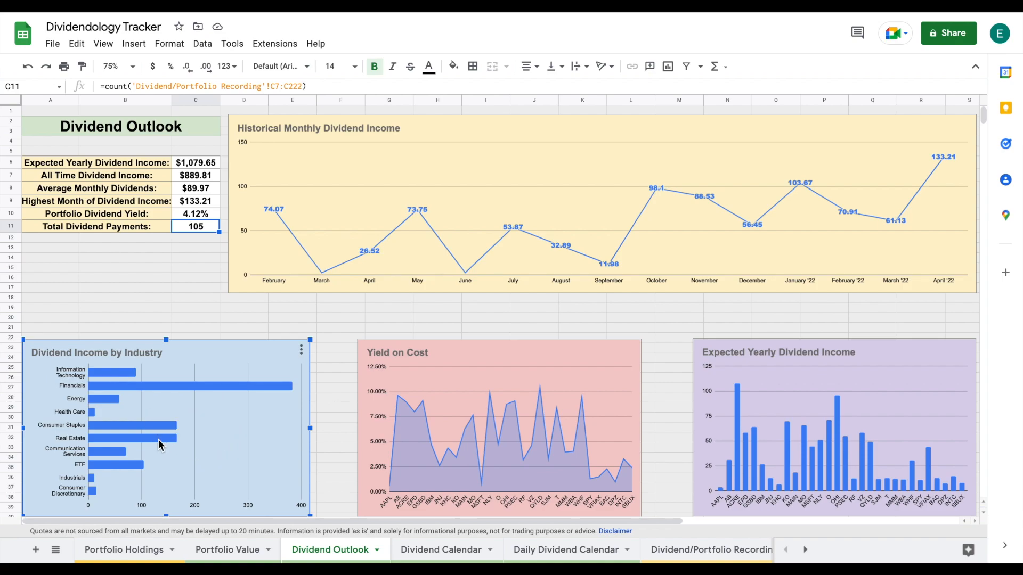
{"action": "mouse_move", "coordinate": [114, 446]}
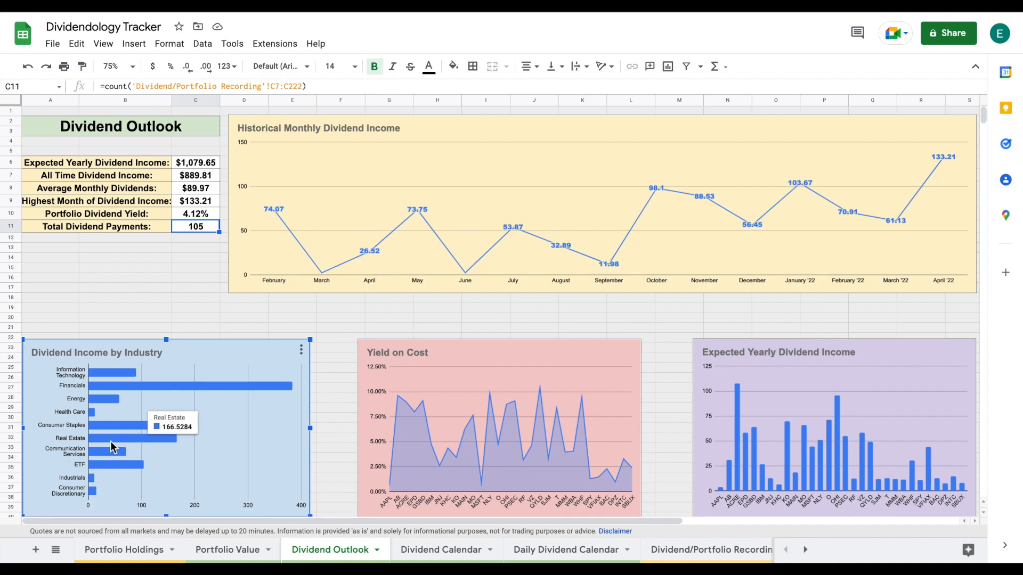
{"action": "mouse_move", "coordinate": [127, 441]}
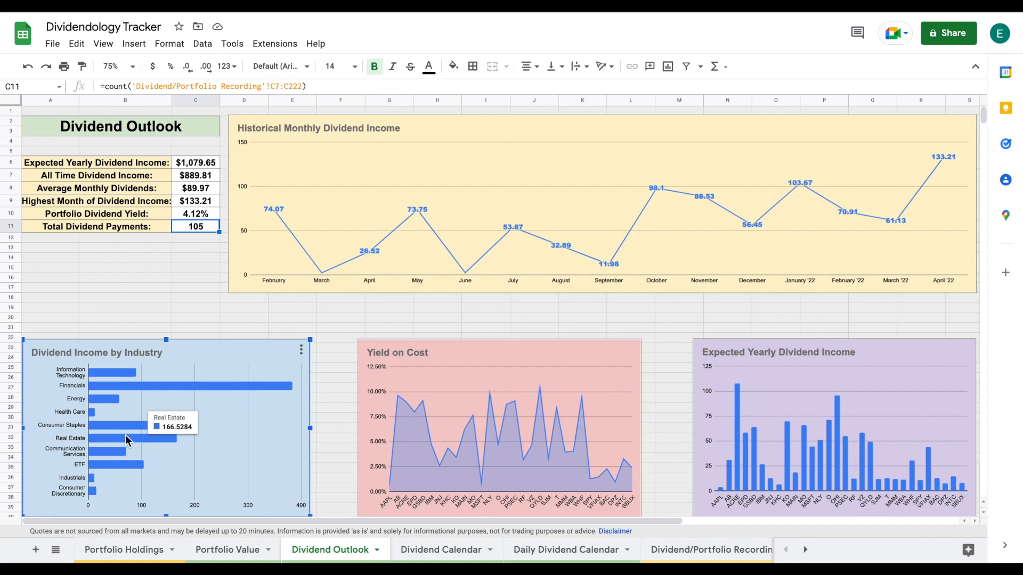
{"action": "mouse_move", "coordinate": [127, 430]}
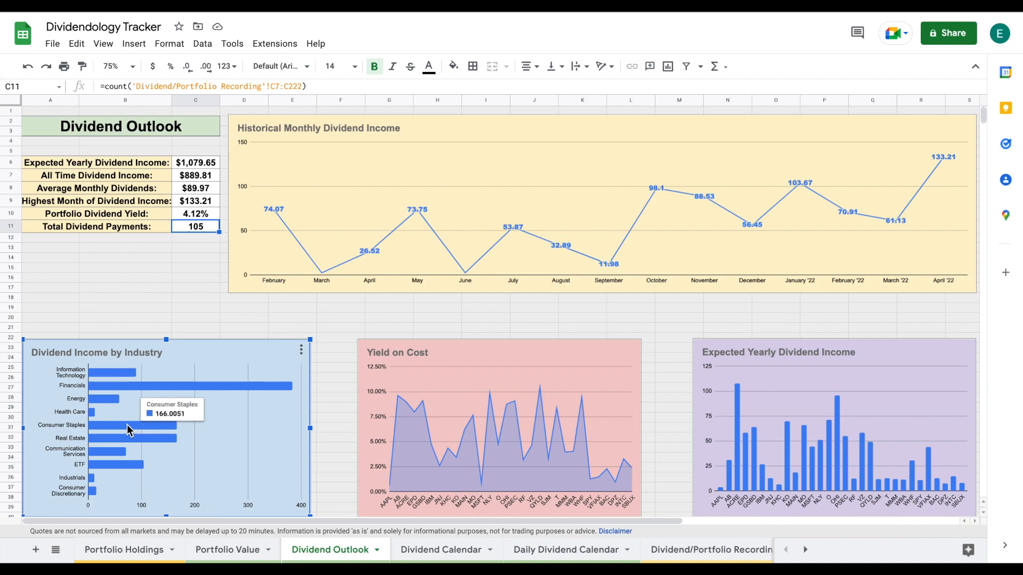
{"action": "mouse_move", "coordinate": [124, 379]}
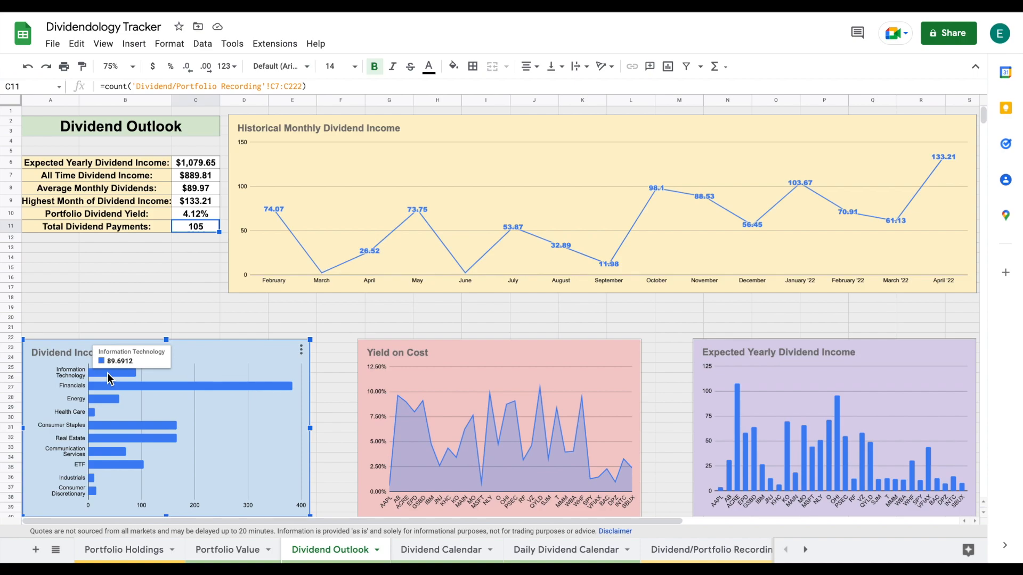
{"action": "mouse_move", "coordinate": [116, 403]}
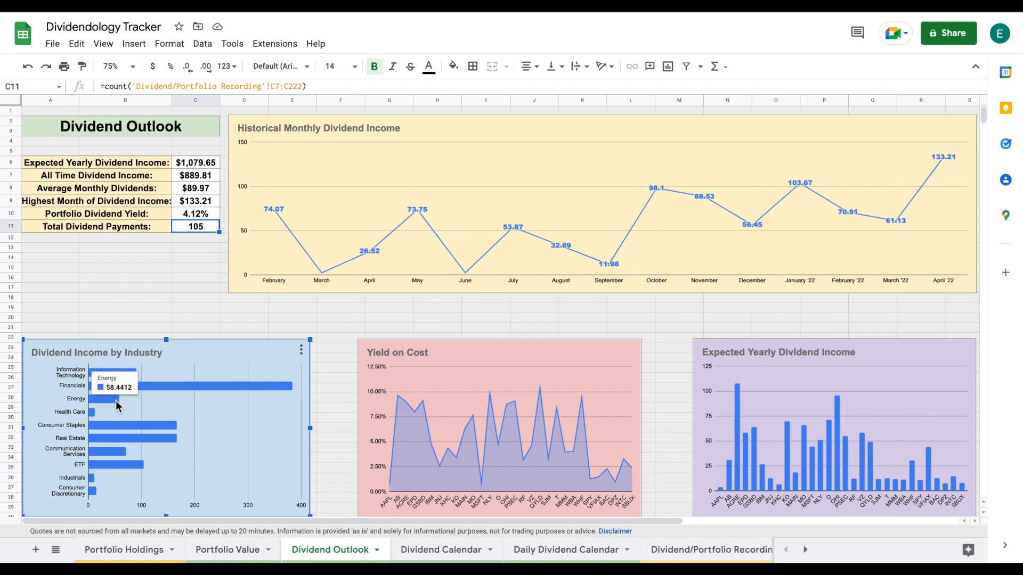
{"action": "mouse_move", "coordinate": [165, 441]}
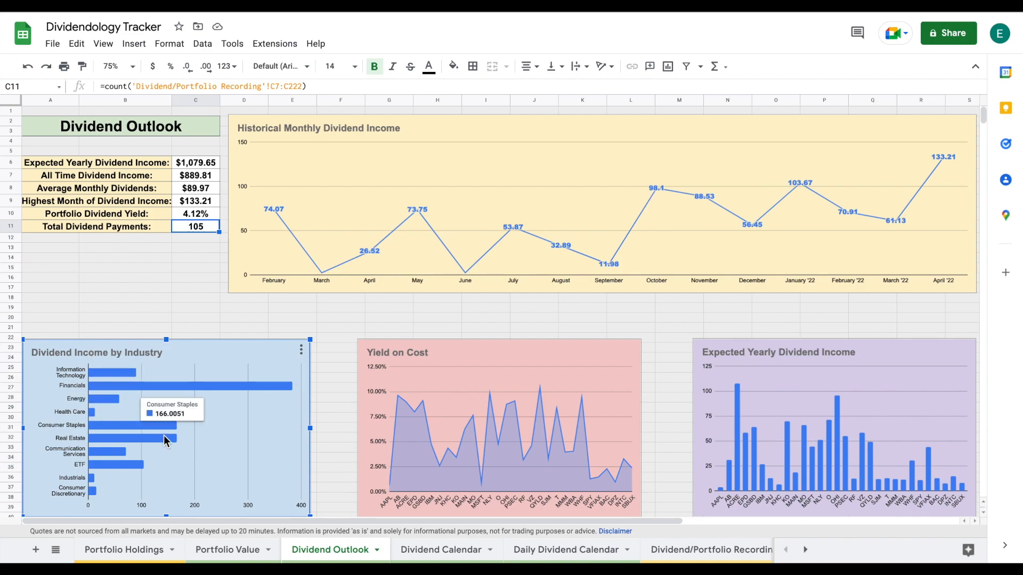
{"action": "mouse_move", "coordinate": [96, 468]}
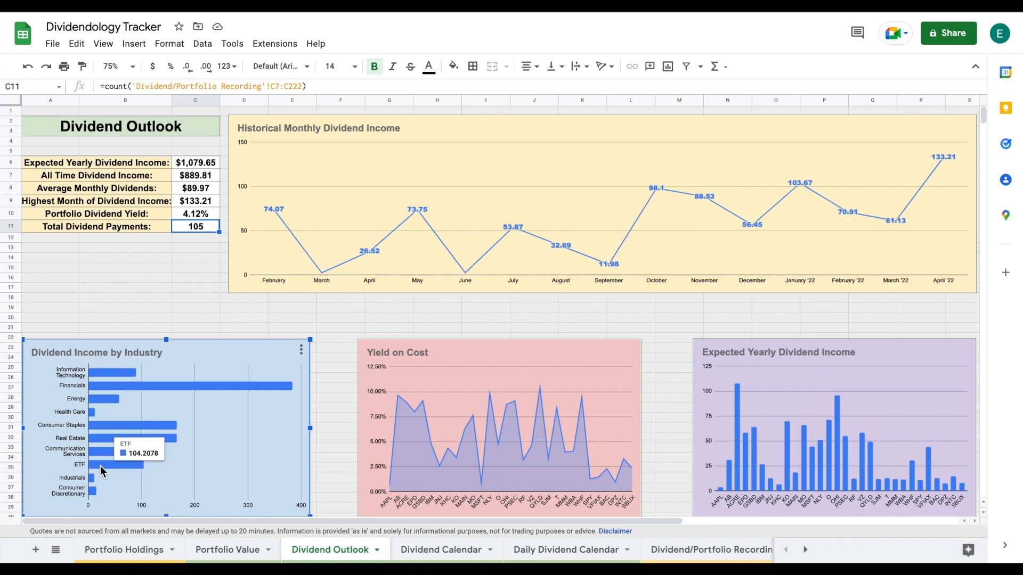
{"action": "mouse_move", "coordinate": [92, 482]}
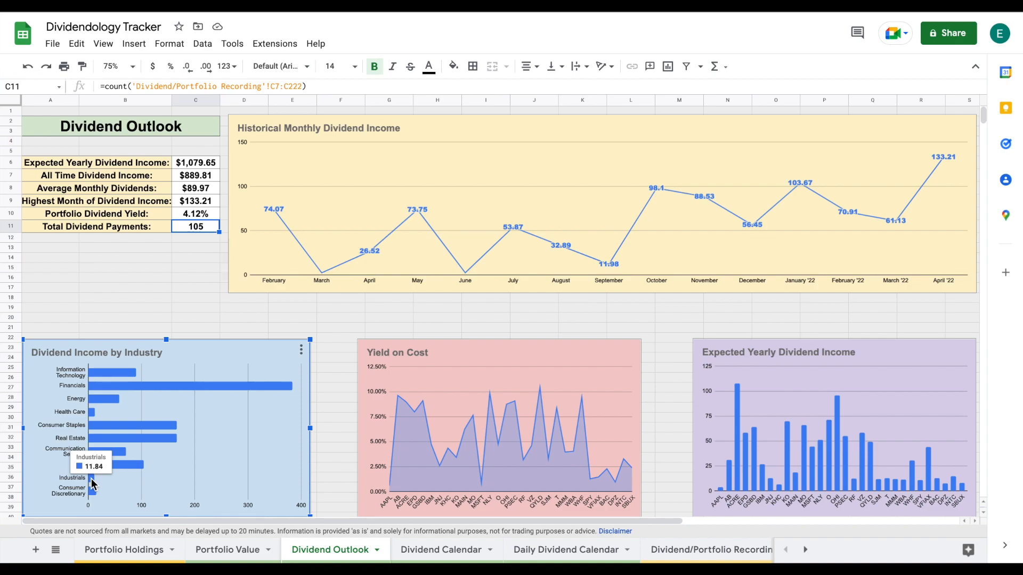
{"action": "mouse_move", "coordinate": [93, 492]}
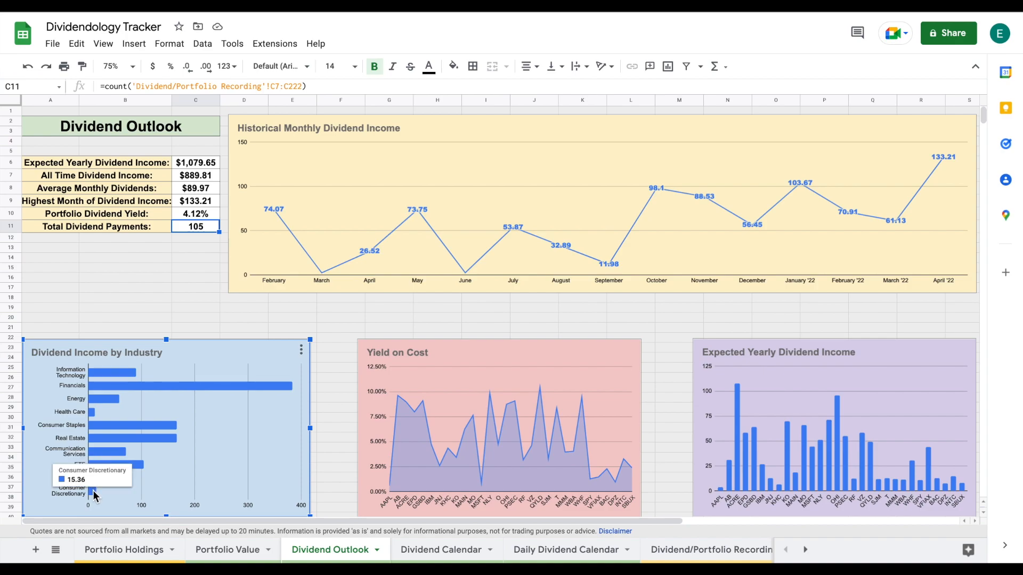
{"action": "mouse_move", "coordinate": [475, 354]}
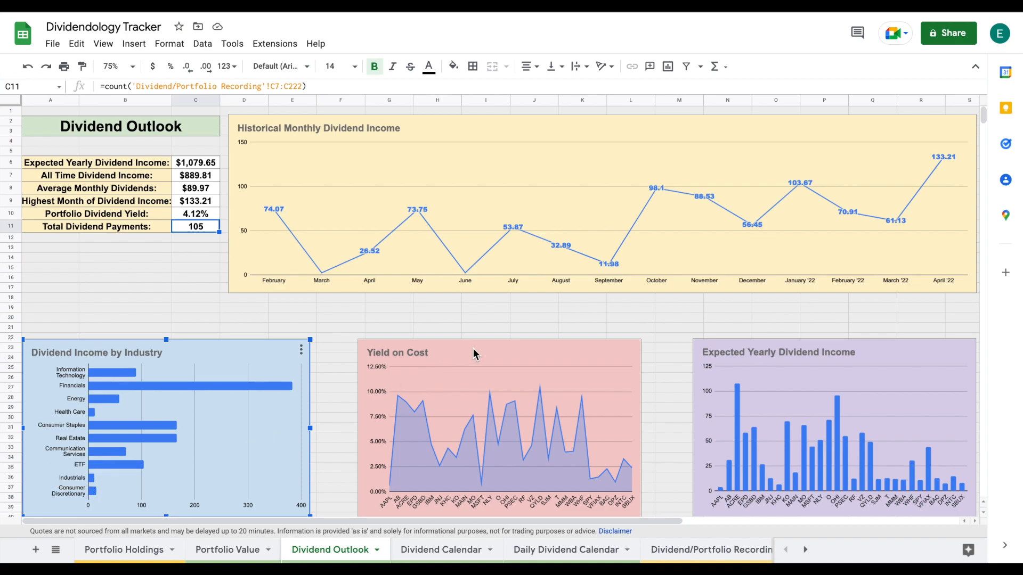
{"action": "left_click", "coordinate": [499, 352]}
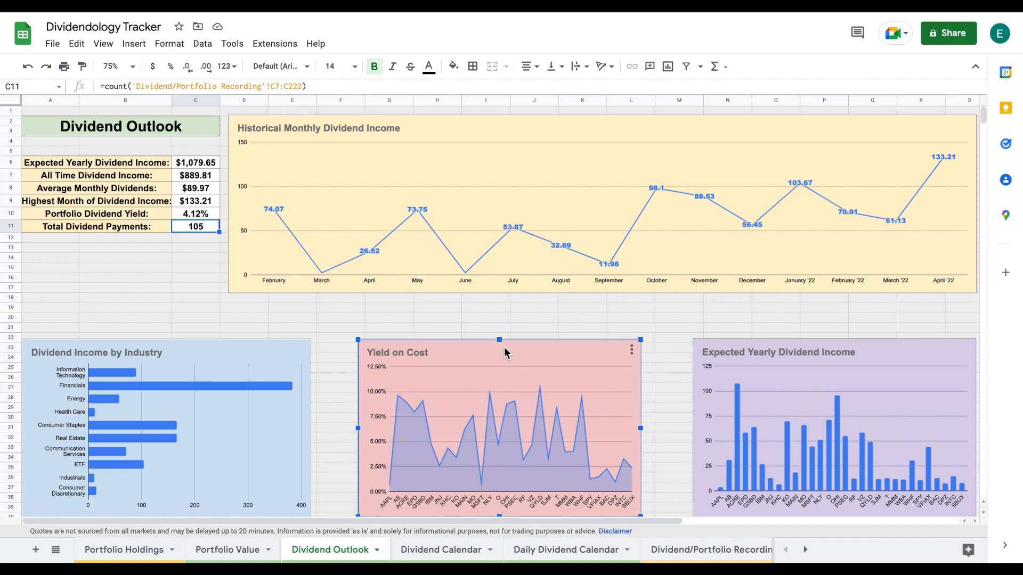
{"action": "mouse_move", "coordinate": [413, 399]}
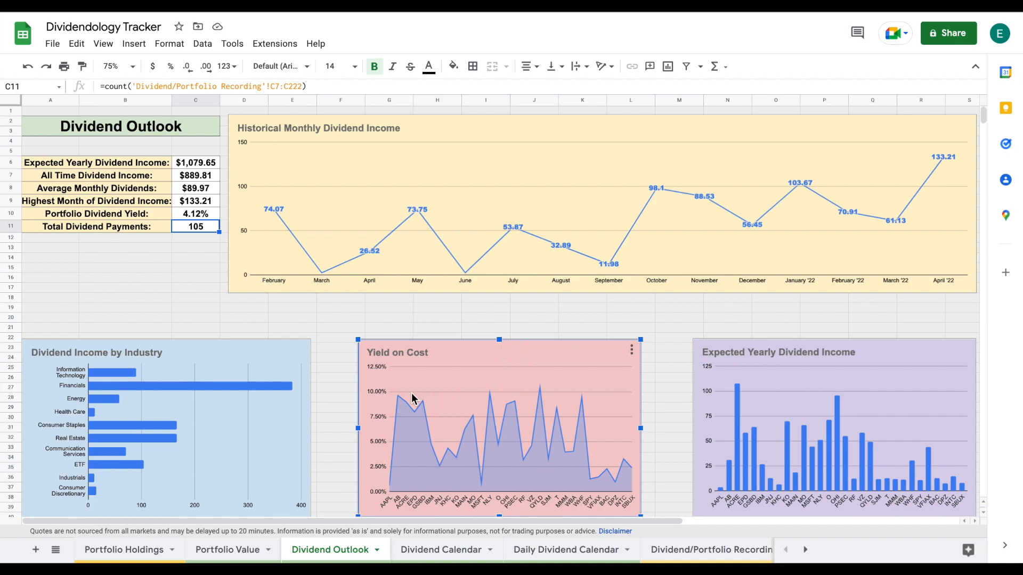
{"action": "mouse_move", "coordinate": [415, 409]}
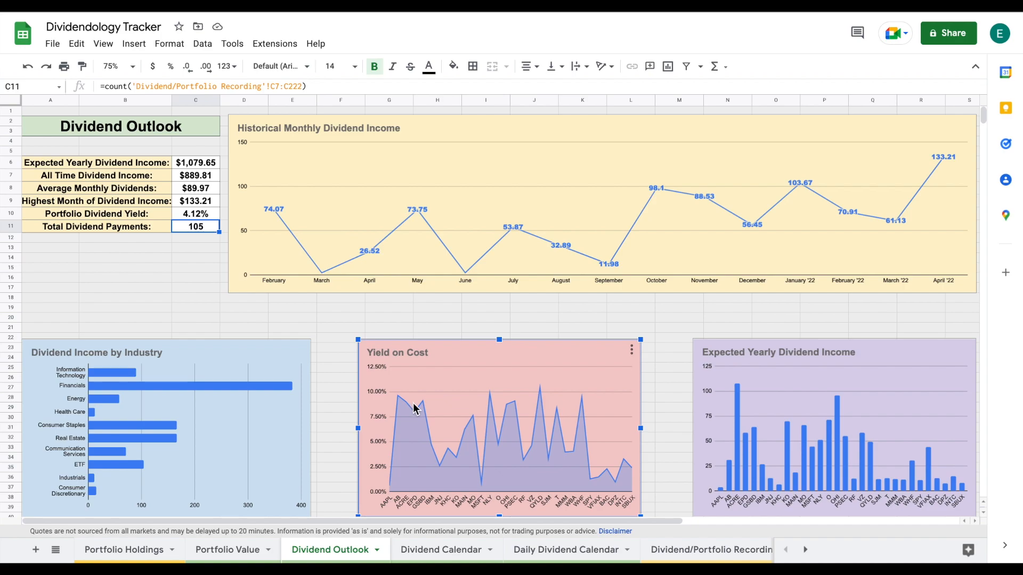
{"action": "mouse_move", "coordinate": [401, 402]}
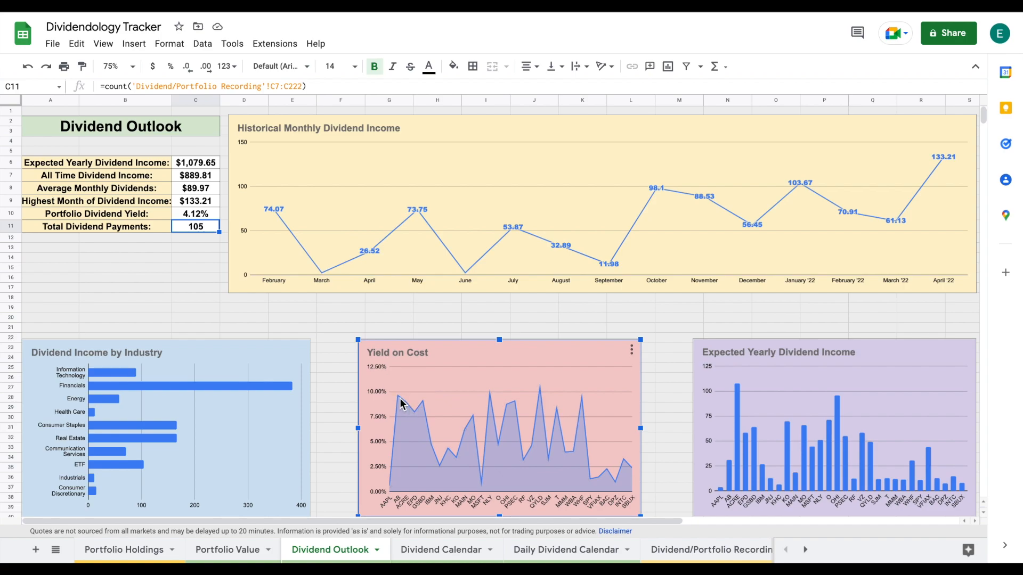
{"action": "mouse_move", "coordinate": [419, 409]}
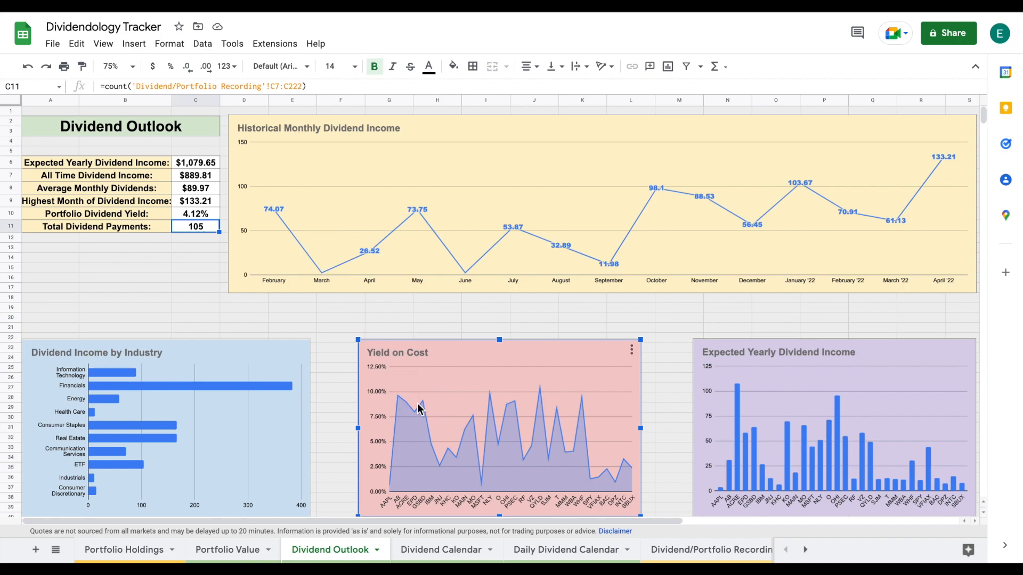
{"action": "mouse_move", "coordinate": [499, 384]}
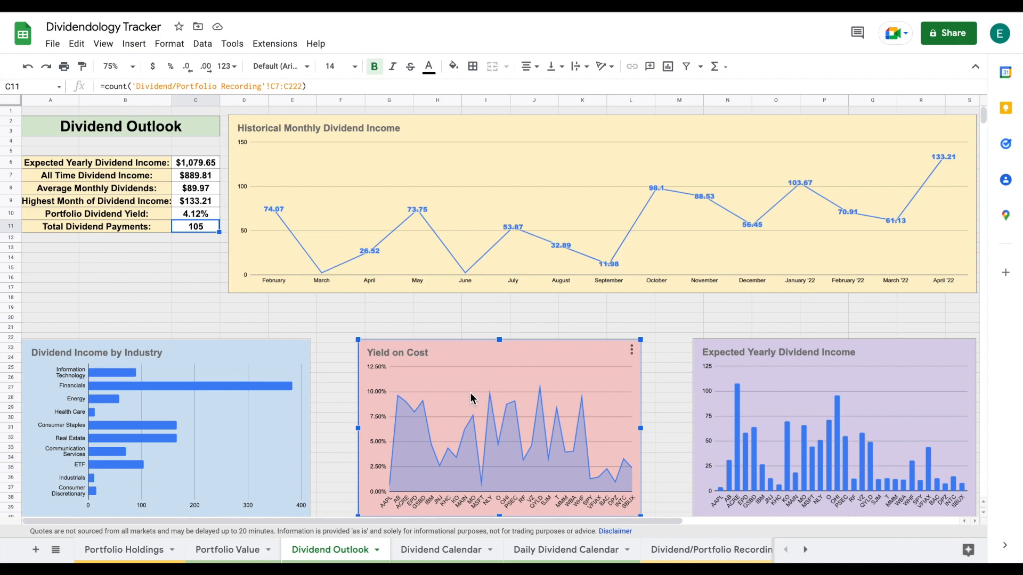
{"action": "mouse_move", "coordinate": [462, 430]}
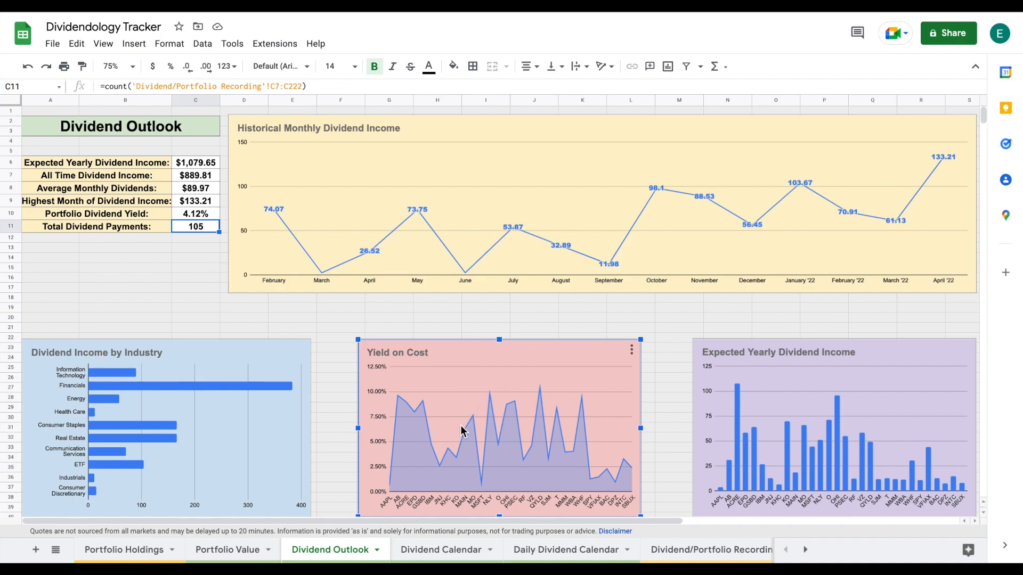
{"action": "mouse_move", "coordinate": [454, 458]}
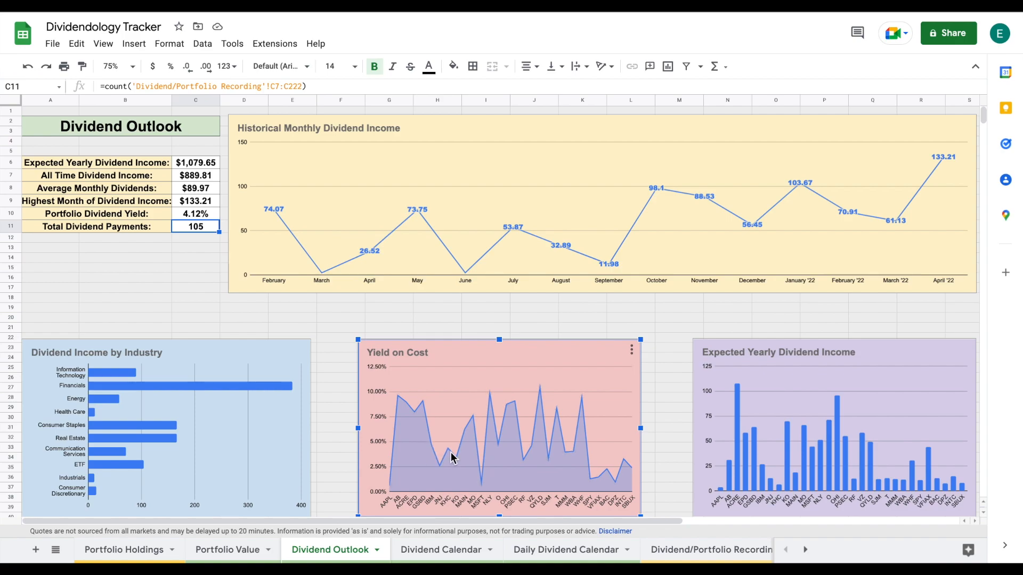
{"action": "mouse_move", "coordinate": [457, 459]}
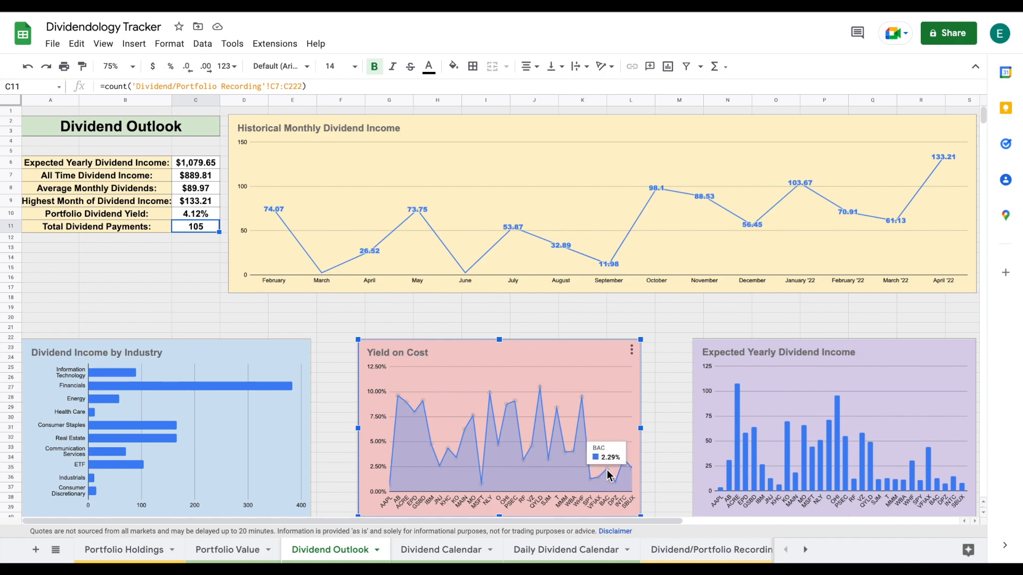
{"action": "mouse_move", "coordinate": [617, 488]}
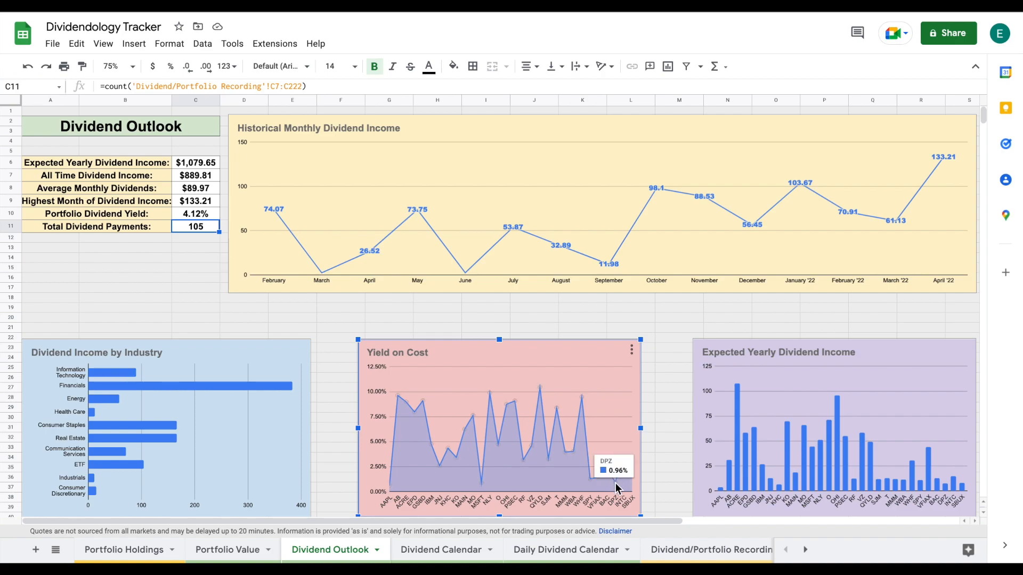
{"action": "mouse_move", "coordinate": [626, 464]}
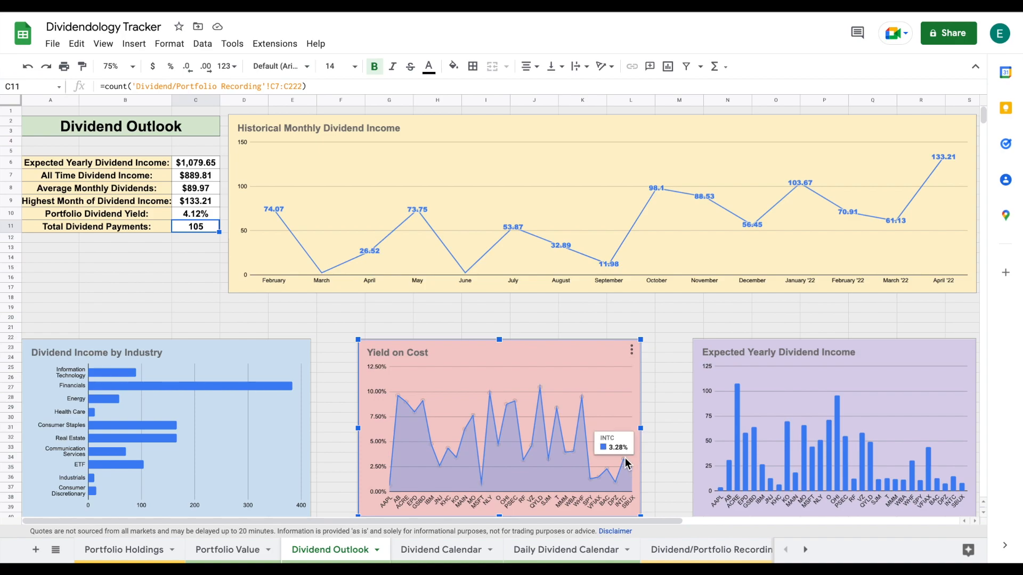
{"action": "mouse_move", "coordinate": [630, 471]}
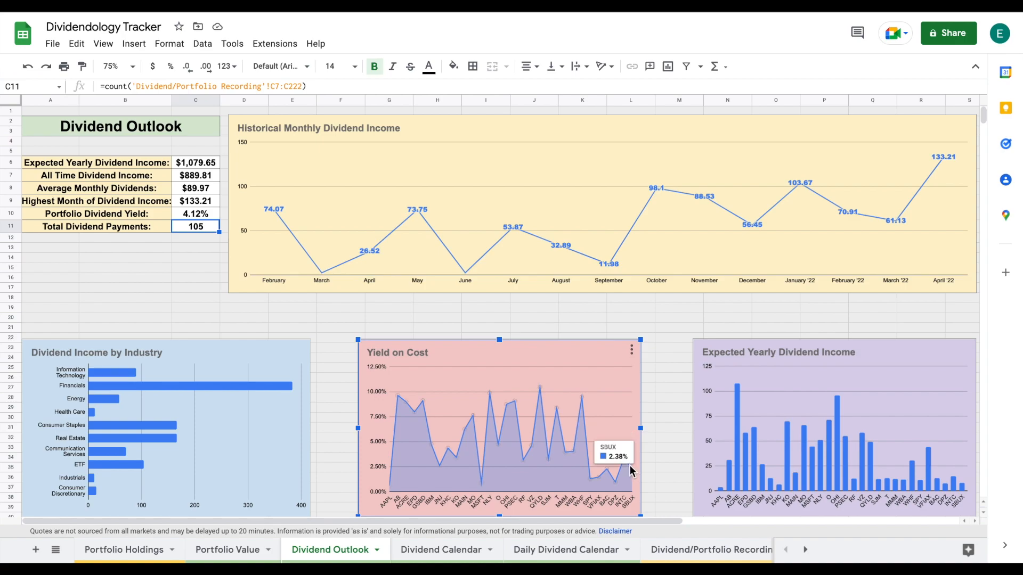
{"action": "mouse_move", "coordinate": [629, 470]}
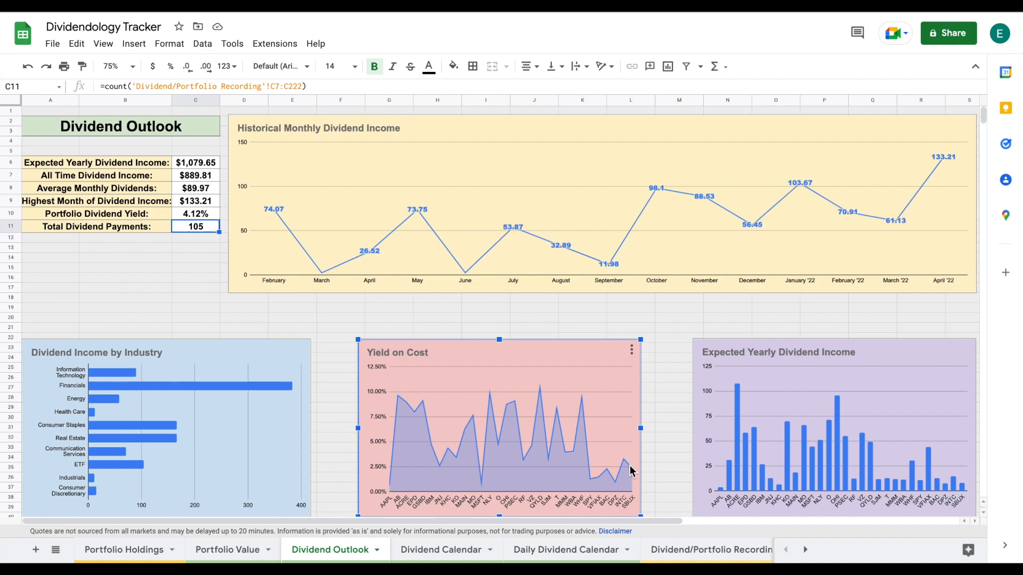
{"action": "mouse_move", "coordinate": [666, 360]}
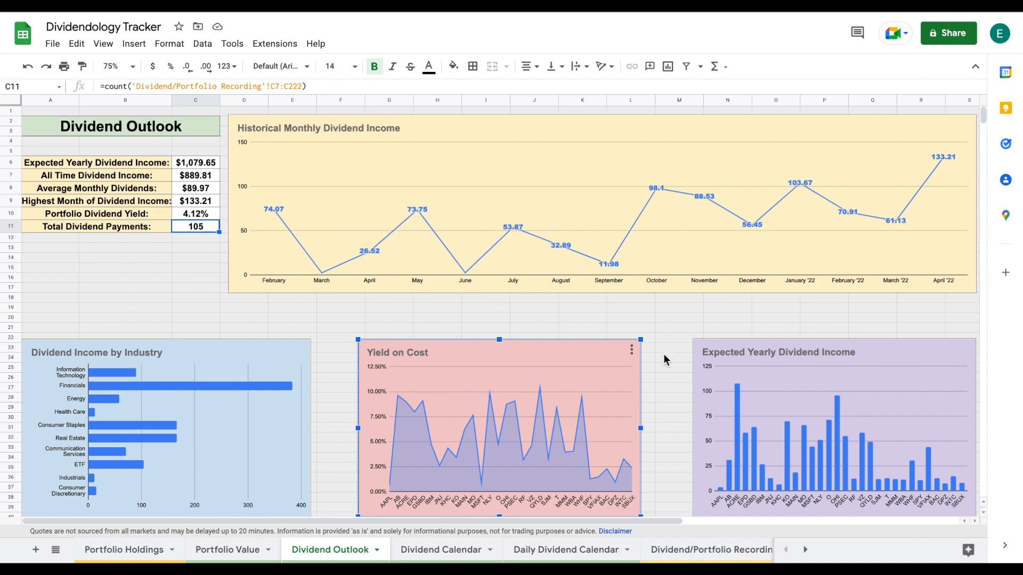
{"action": "mouse_move", "coordinate": [664, 320]}
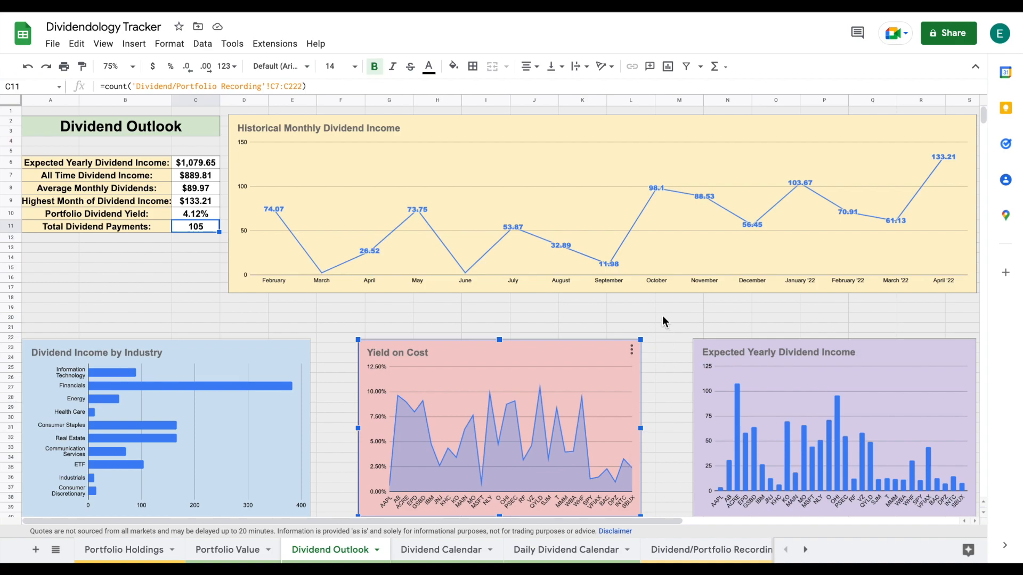
{"action": "mouse_move", "coordinate": [912, 346]}
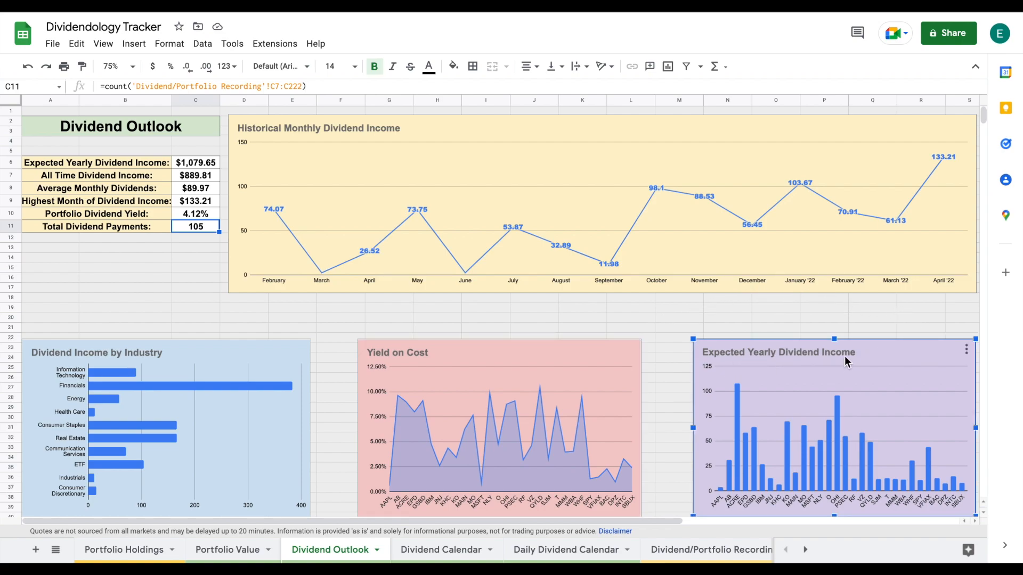
{"action": "mouse_move", "coordinate": [796, 448]}
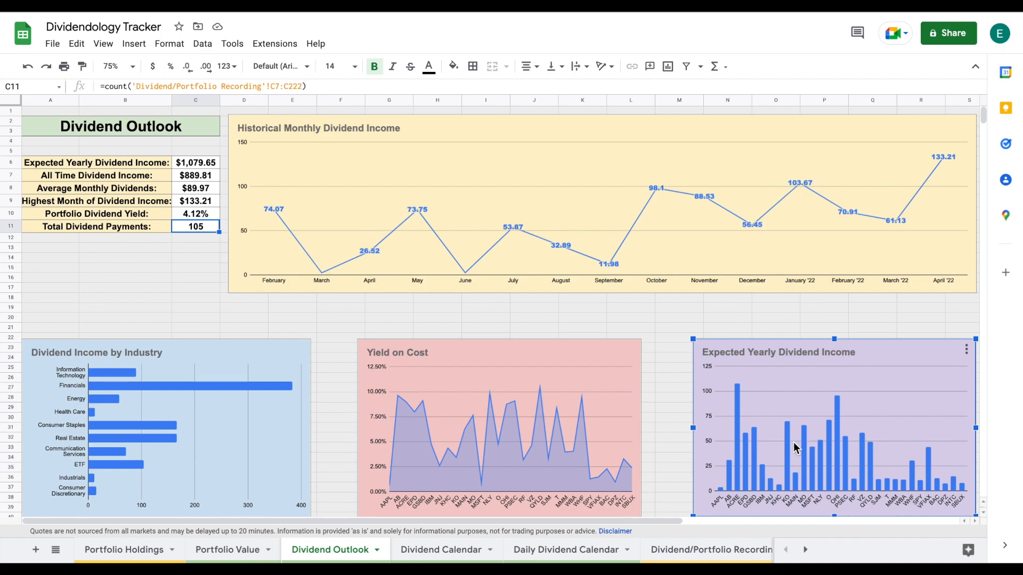
{"action": "mouse_move", "coordinate": [737, 411]}
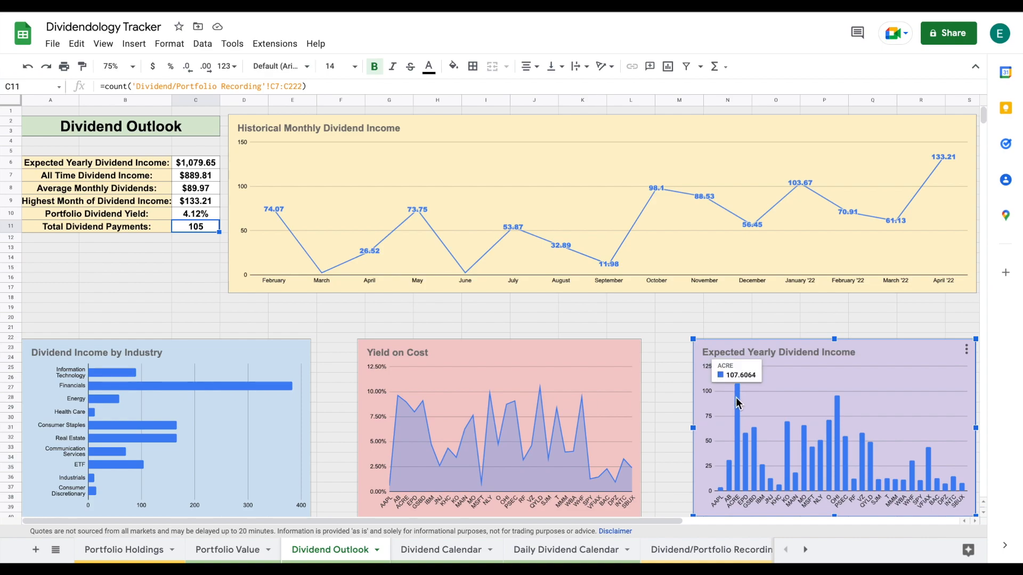
{"action": "mouse_move", "coordinate": [837, 409]}
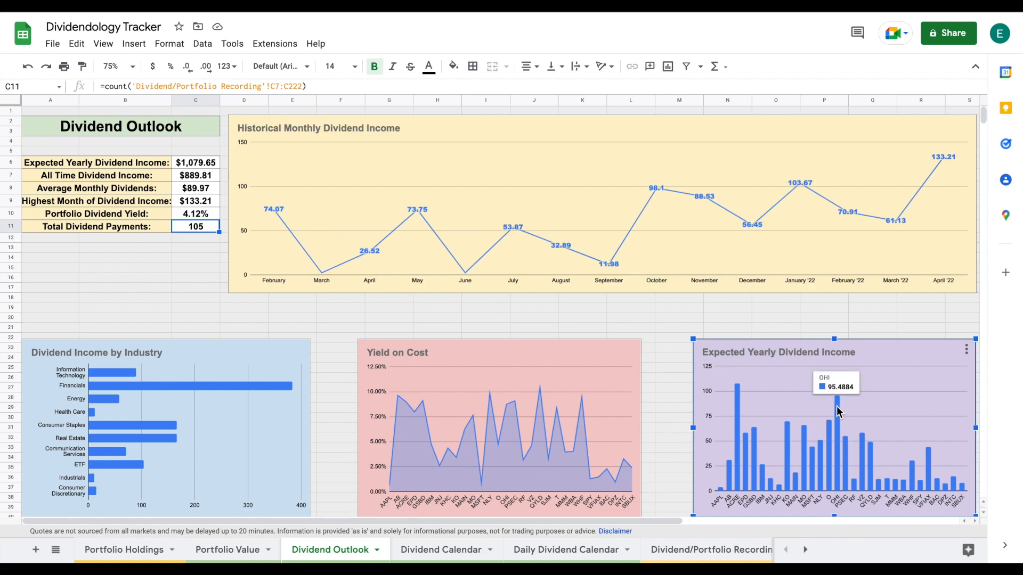
{"action": "mouse_move", "coordinate": [790, 418]}
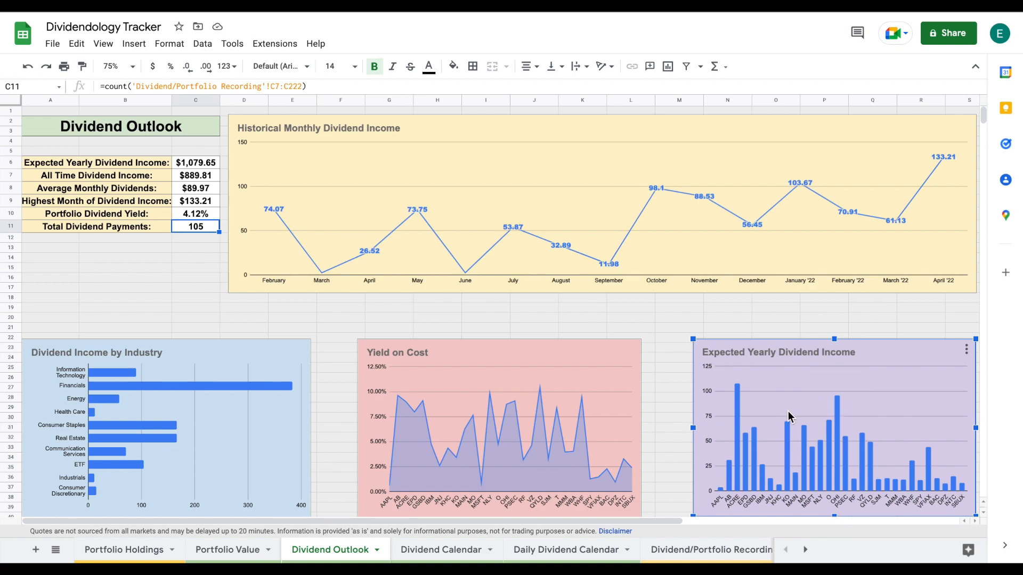
{"action": "mouse_move", "coordinate": [787, 433]}
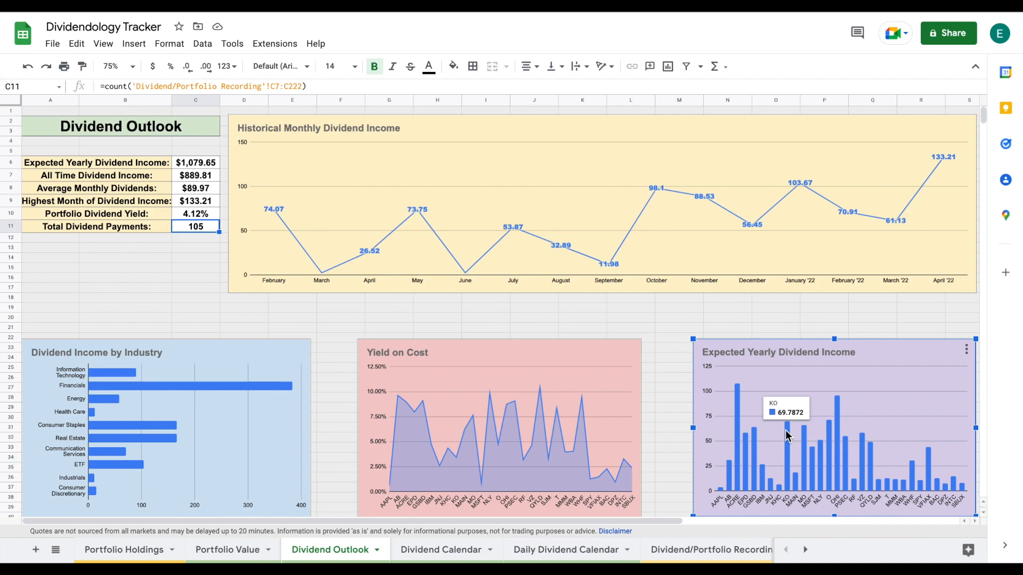
{"action": "mouse_move", "coordinate": [805, 438]}
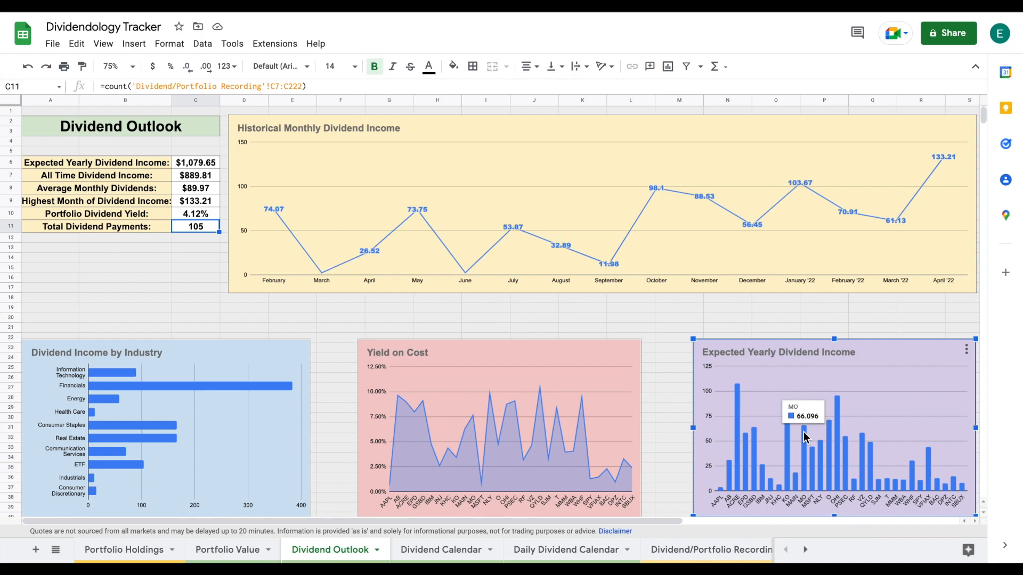
{"action": "mouse_move", "coordinate": [953, 440]}
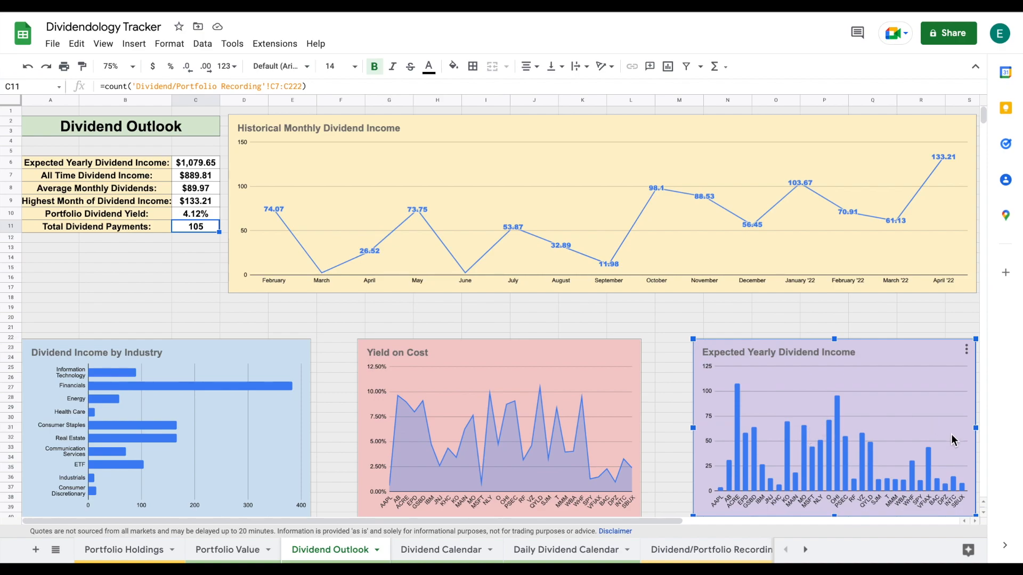
{"action": "mouse_move", "coordinate": [880, 473]}
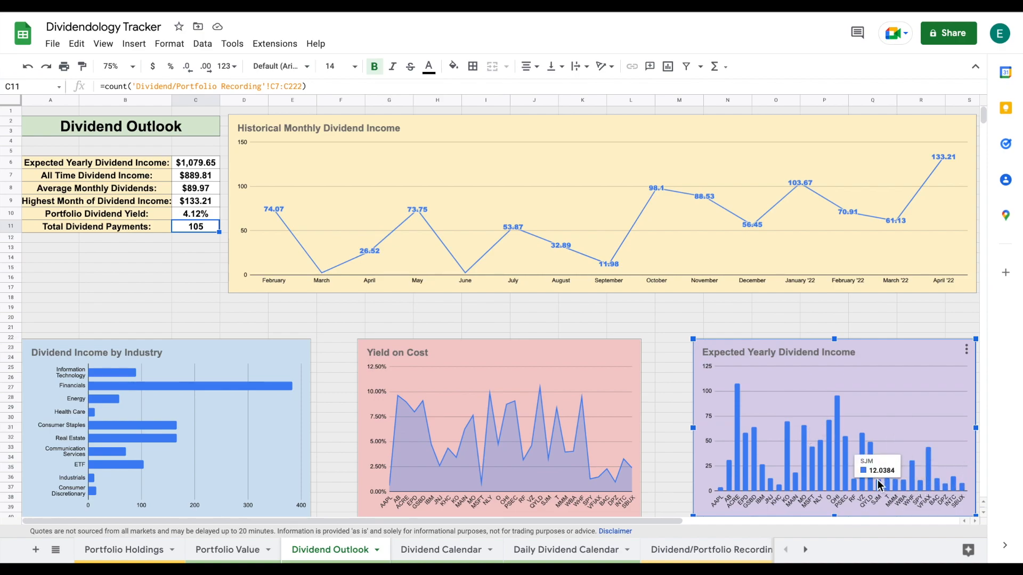
{"action": "mouse_move", "coordinate": [795, 491]}
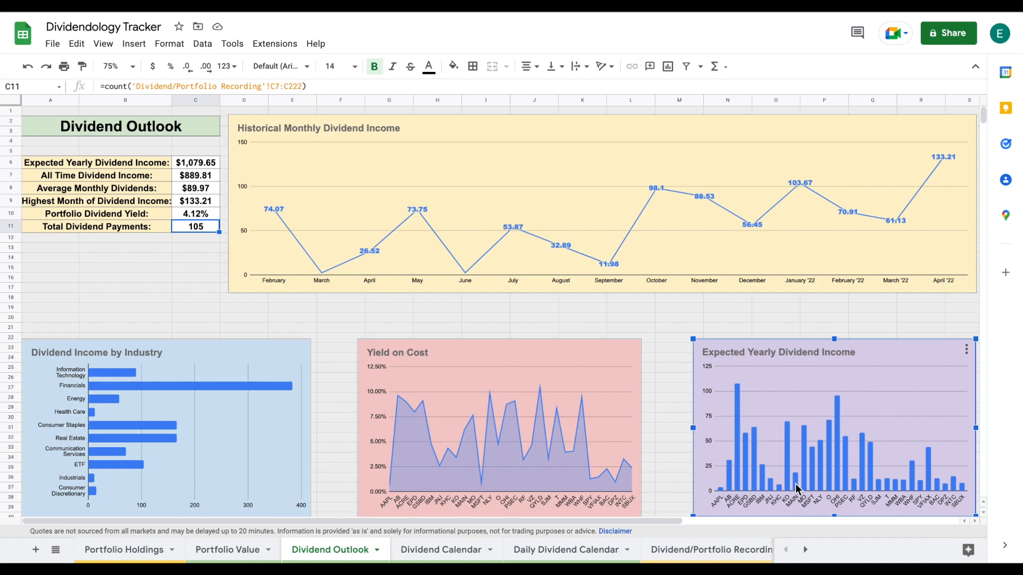
{"action": "mouse_move", "coordinate": [651, 332]}
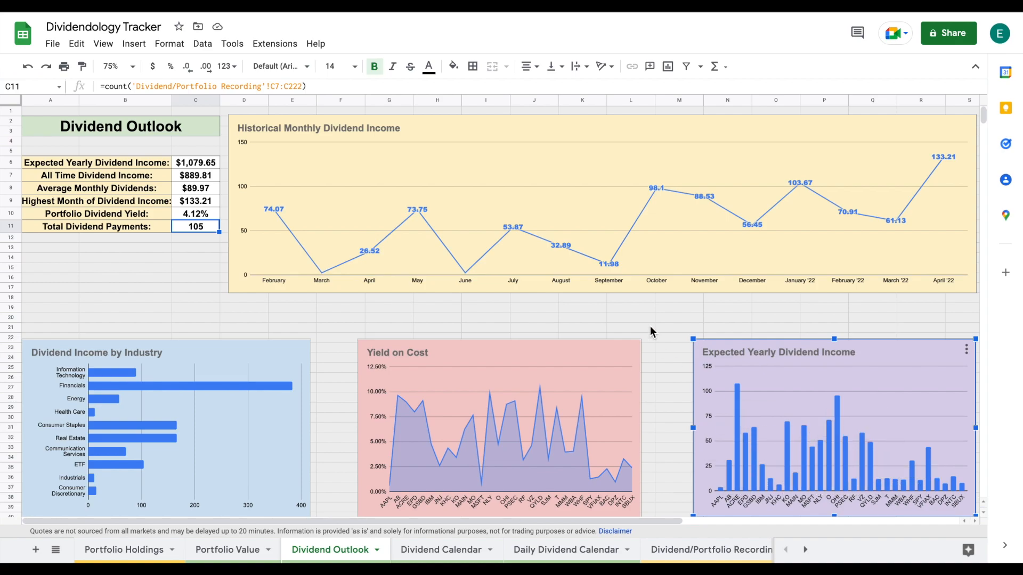
{"action": "mouse_move", "coordinate": [289, 425]}
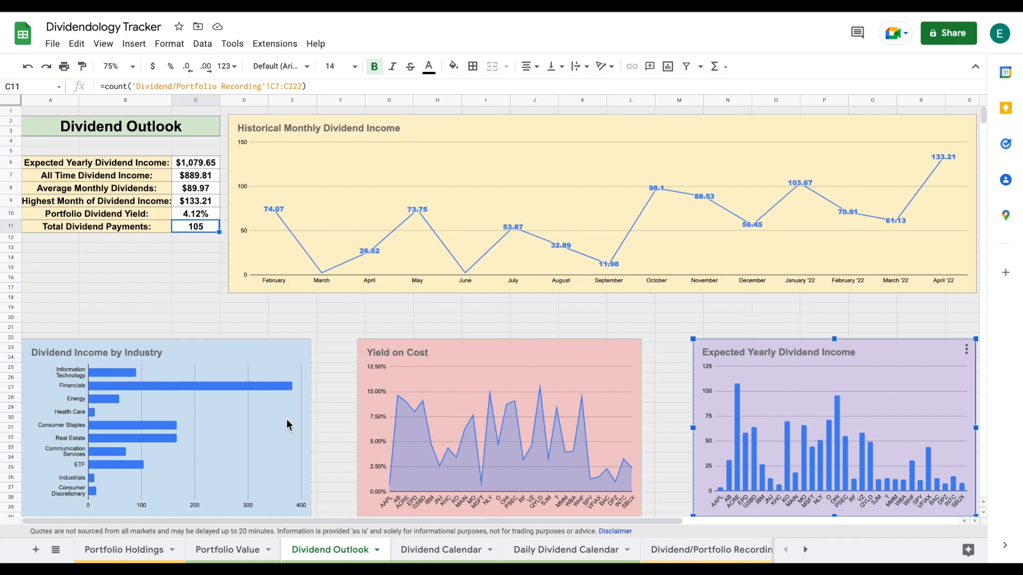
Step: Show the Portfolio Value sheet and select its line chart rising to 24,774 by April '22
{"action": "left_click", "coordinate": [227, 549]}
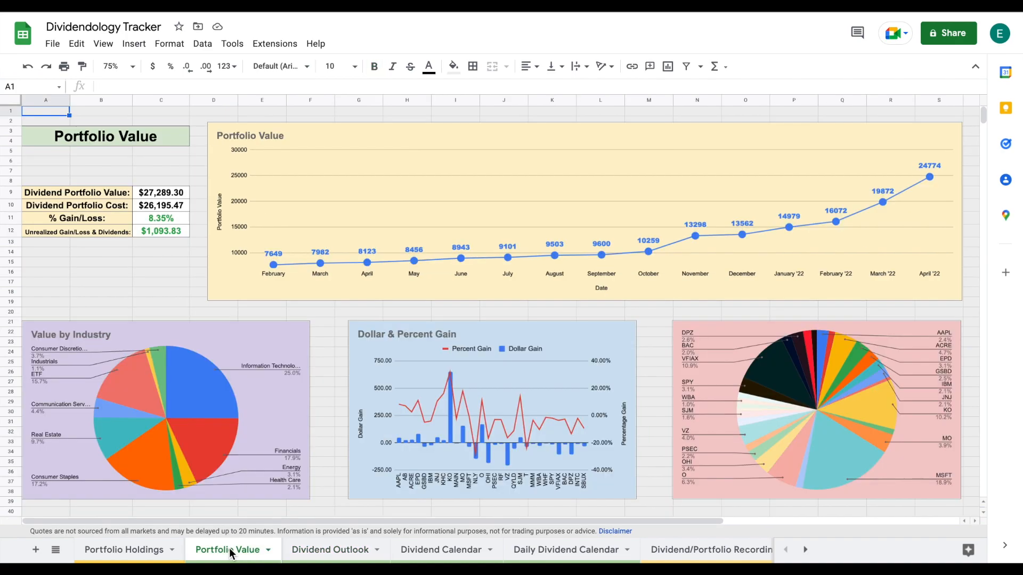
{"action": "mouse_move", "coordinate": [613, 324]}
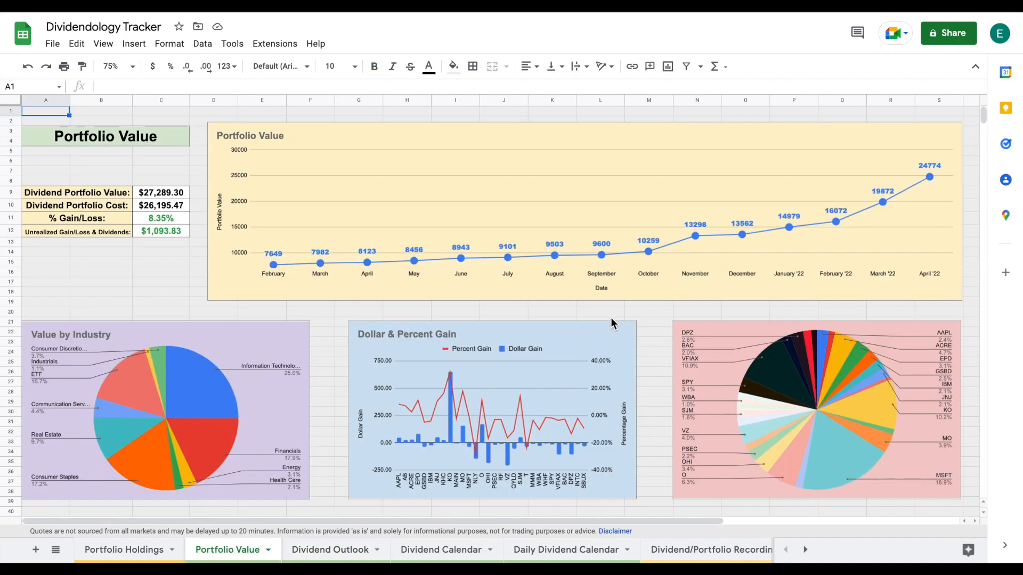
{"action": "mouse_move", "coordinate": [810, 314]}
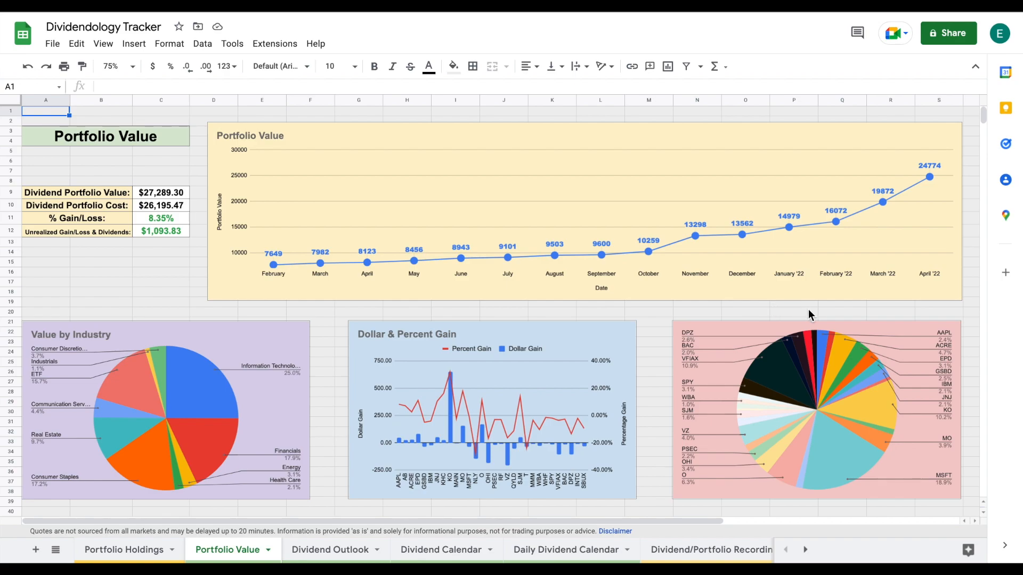
{"action": "mouse_move", "coordinate": [898, 228]}
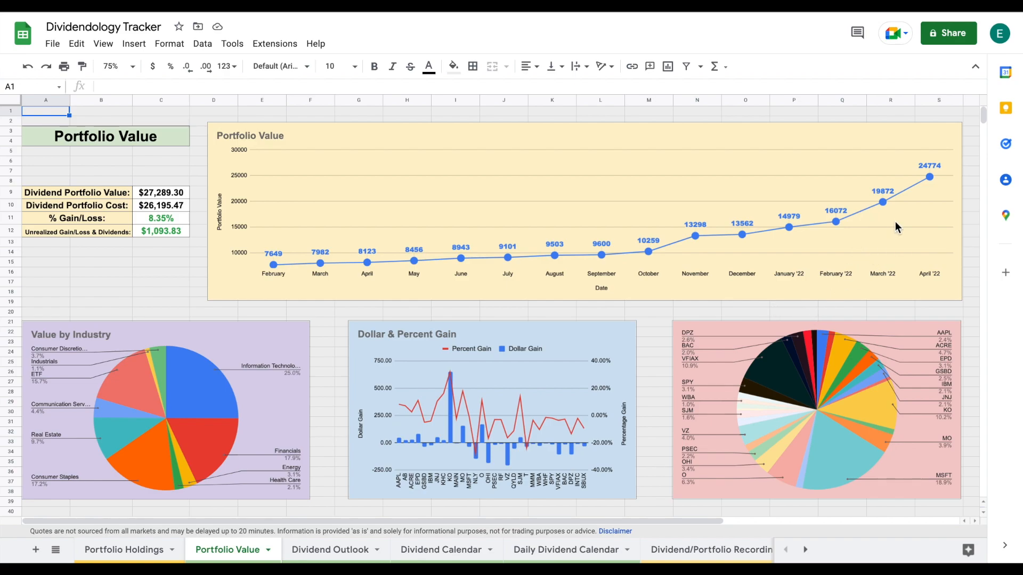
{"action": "left_click", "coordinate": [929, 176]}
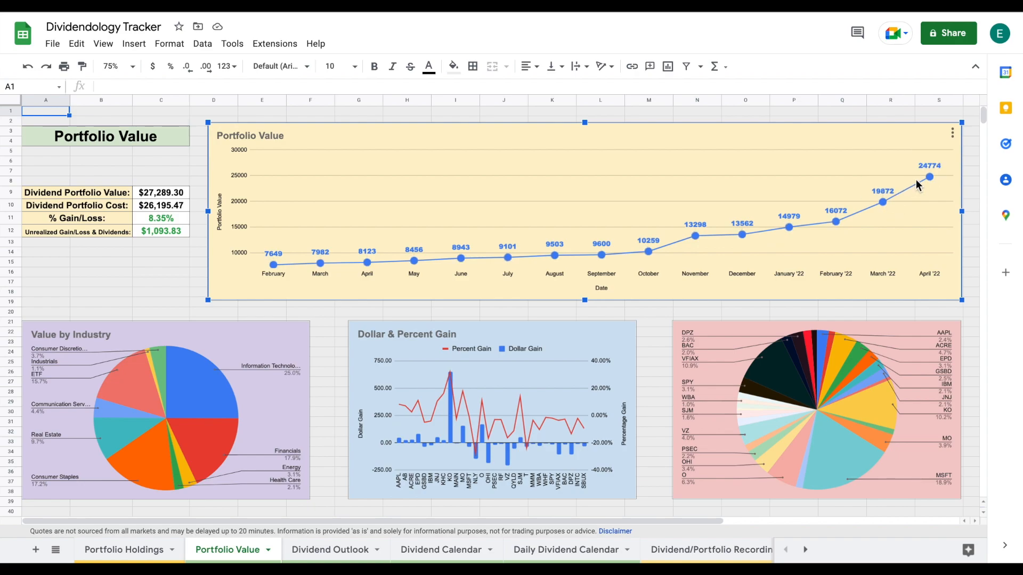
{"action": "mouse_move", "coordinate": [927, 176]}
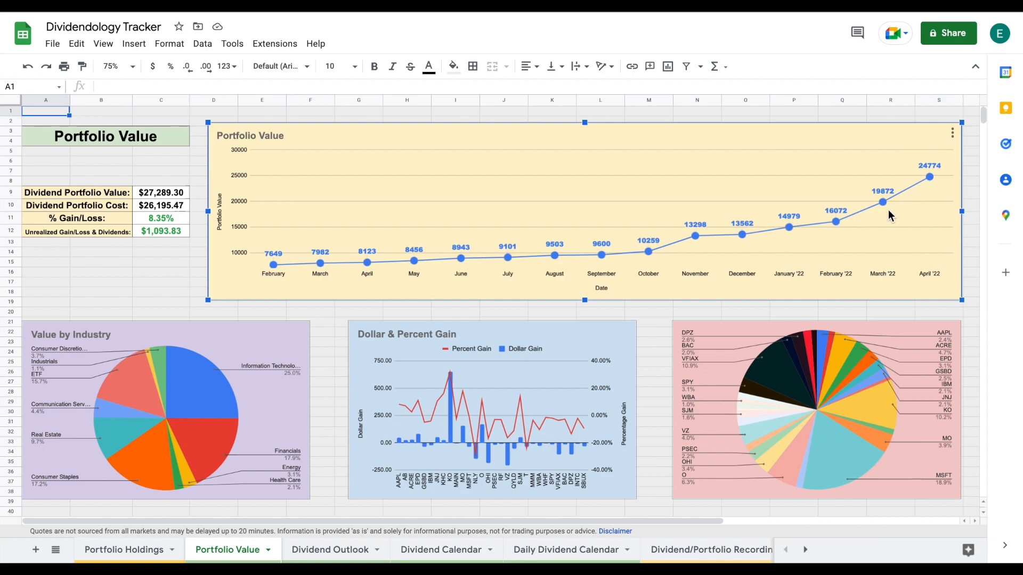
{"action": "mouse_move", "coordinate": [763, 144]}
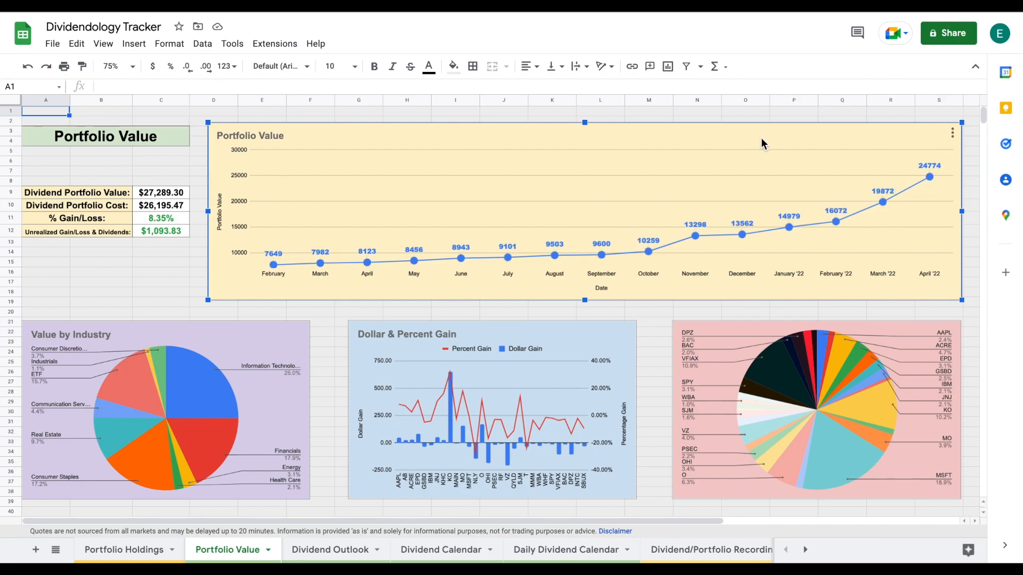
{"action": "mouse_move", "coordinate": [511, 236]}
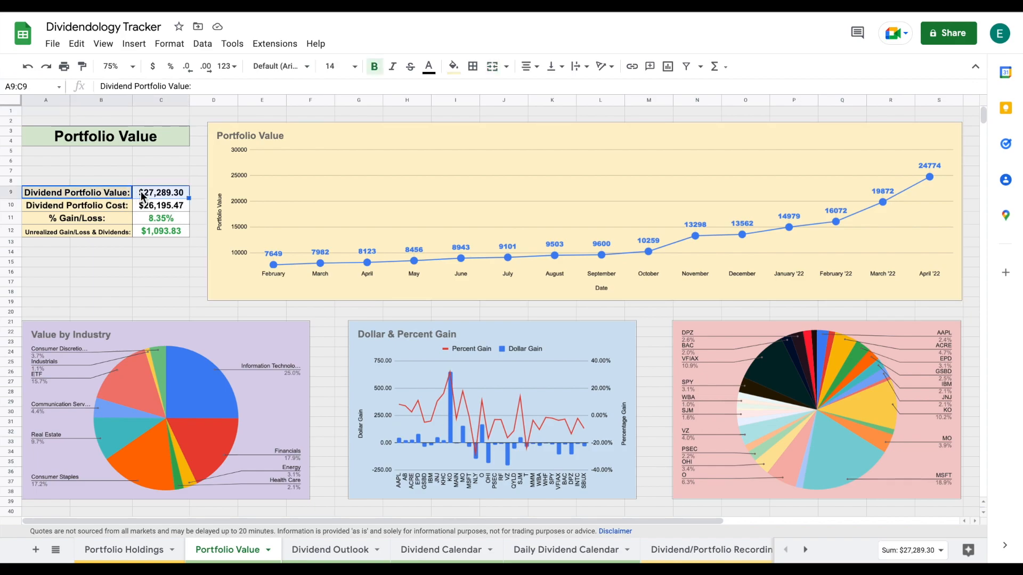
{"action": "left_click", "coordinate": [161, 192]}
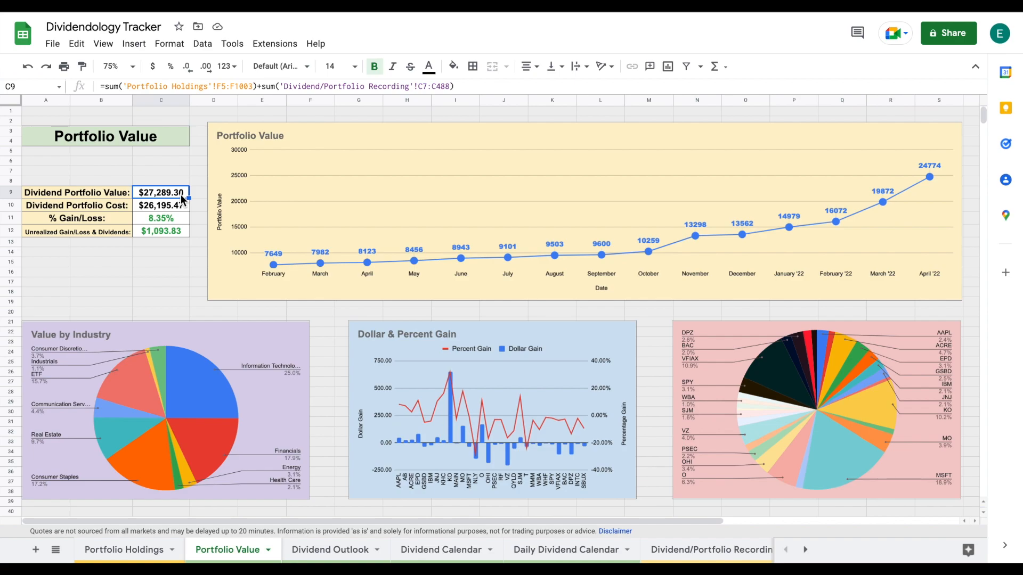
{"action": "left_click", "coordinate": [160, 205]}
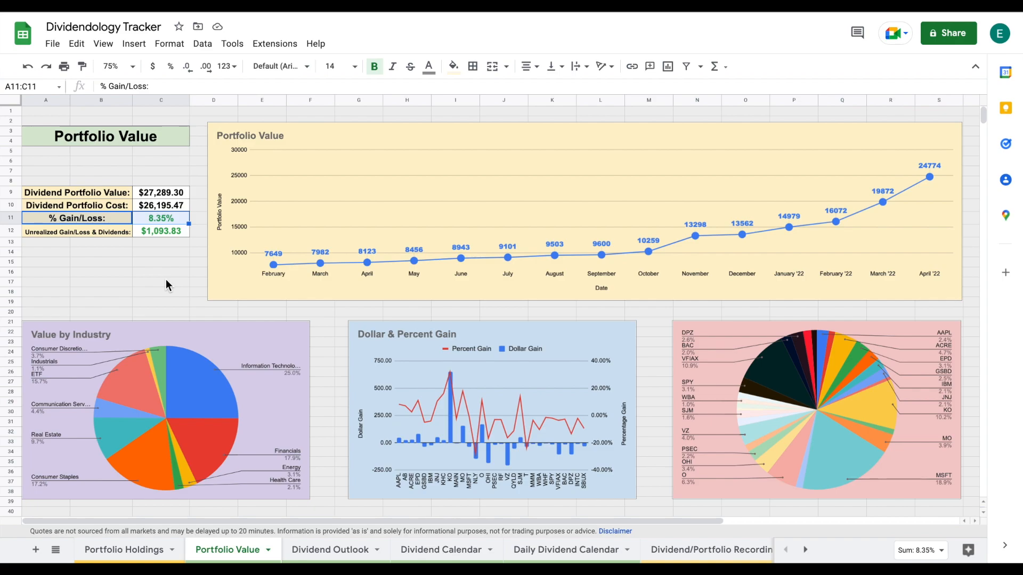
{"action": "mouse_move", "coordinate": [171, 287]}
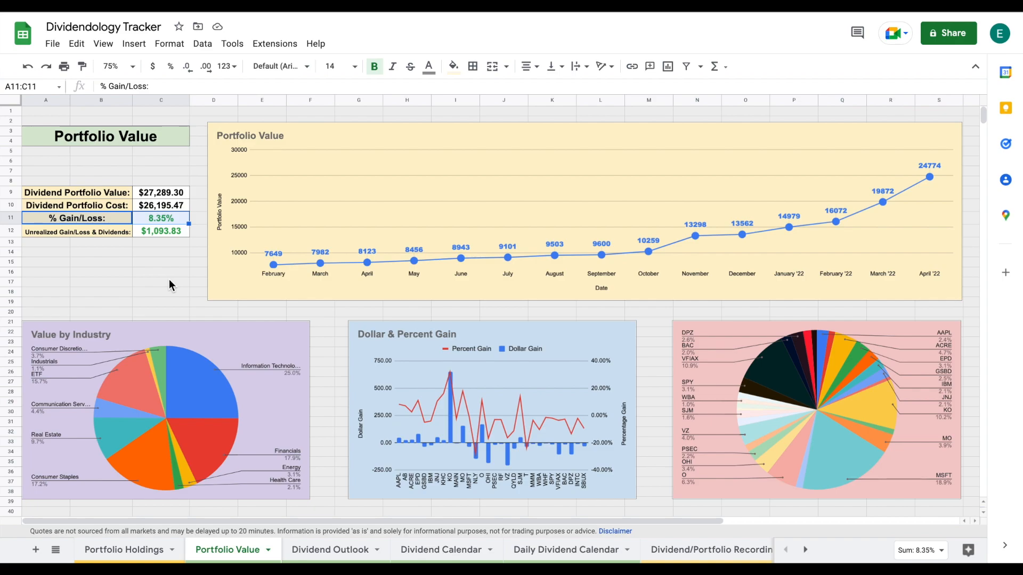
{"action": "left_click", "coordinate": [161, 218]}
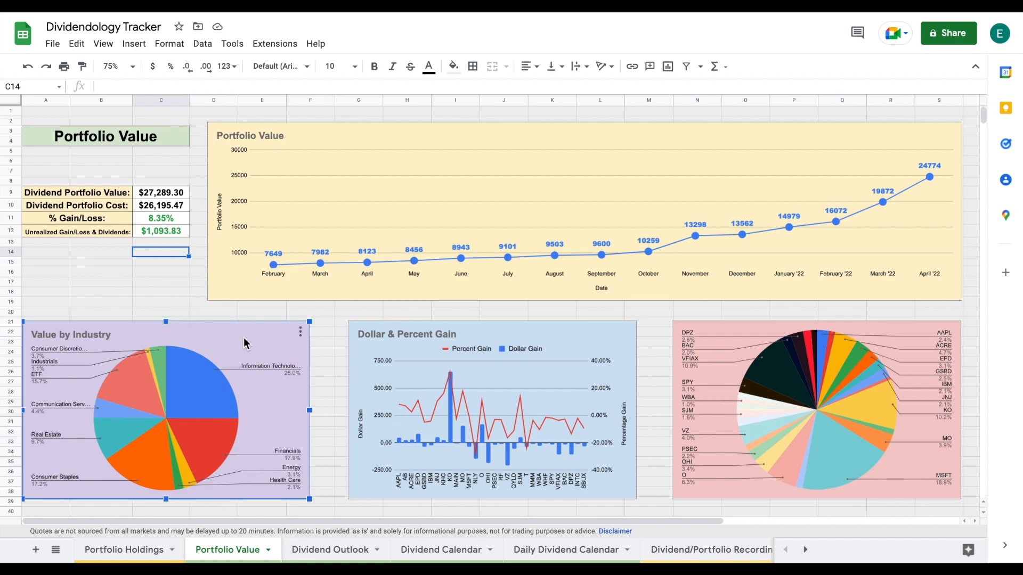
{"action": "mouse_move", "coordinate": [207, 400]}
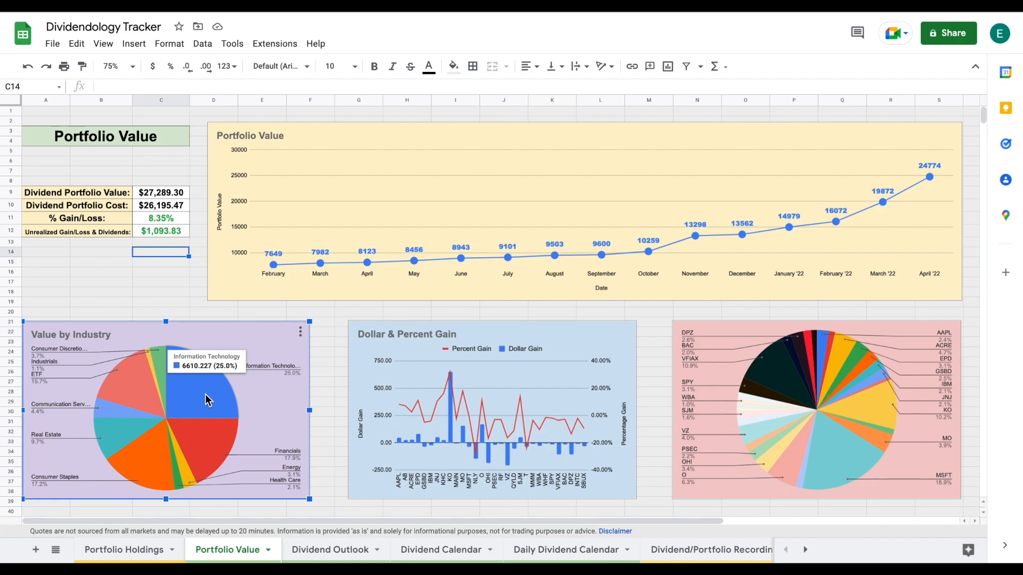
{"action": "mouse_move", "coordinate": [220, 450]}
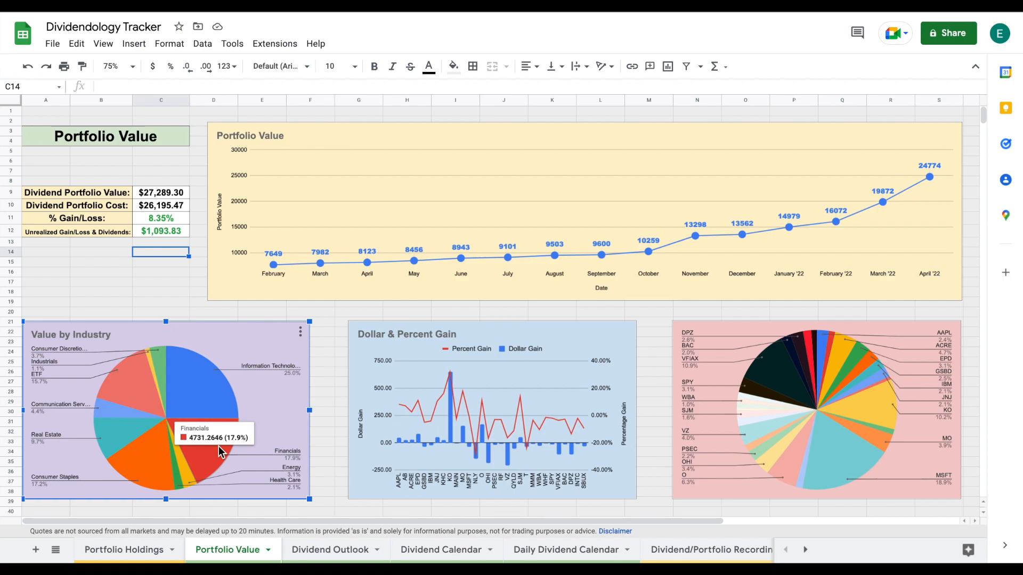
{"action": "mouse_move", "coordinate": [182, 485]}
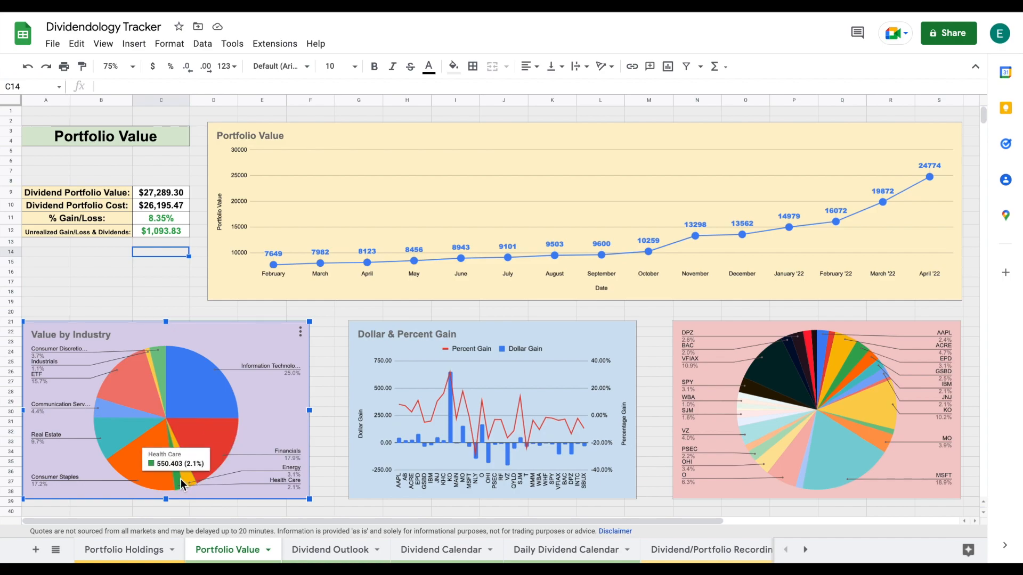
{"action": "mouse_move", "coordinate": [147, 470]}
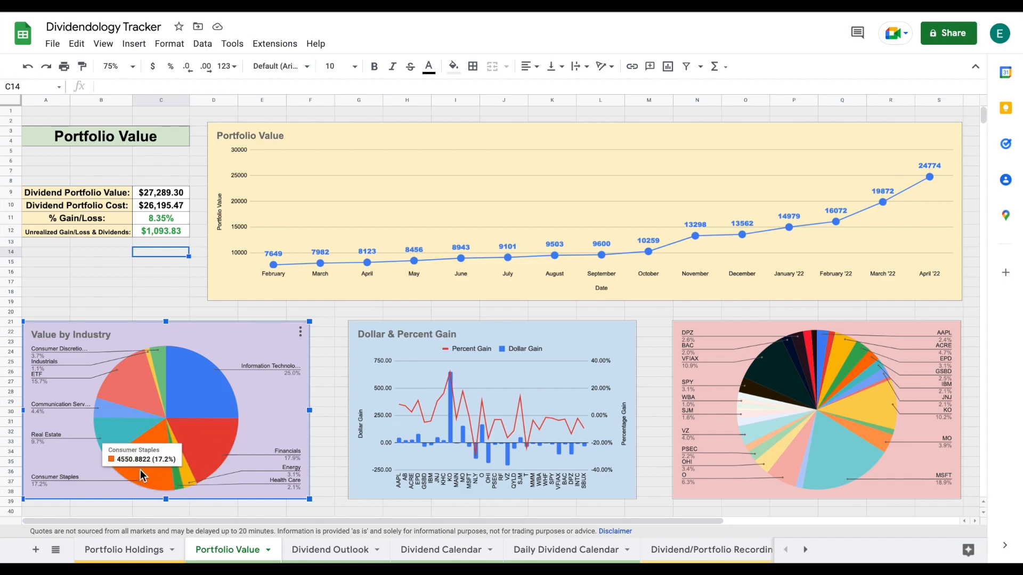
{"action": "mouse_move", "coordinate": [117, 435]}
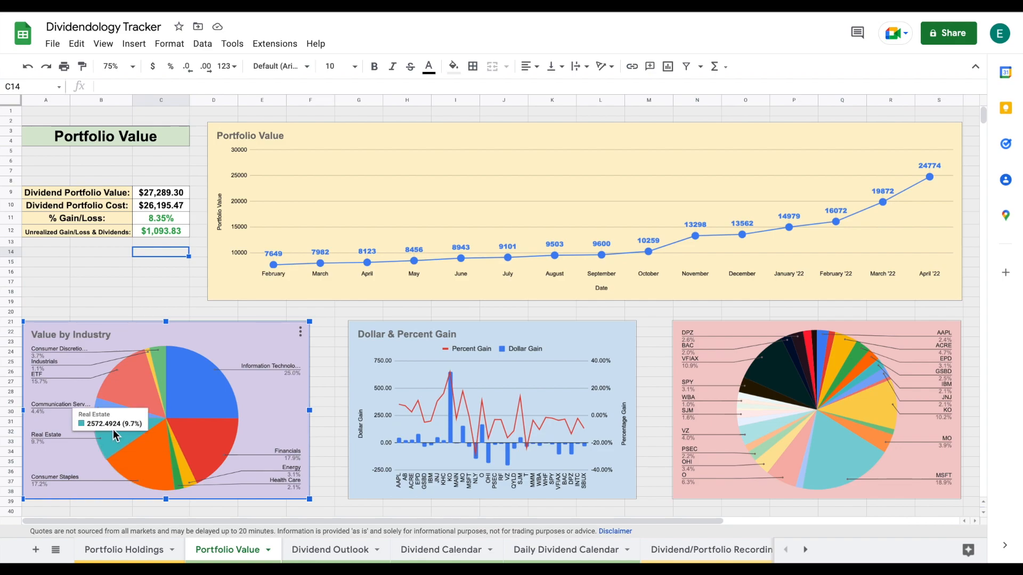
{"action": "mouse_move", "coordinate": [108, 416]}
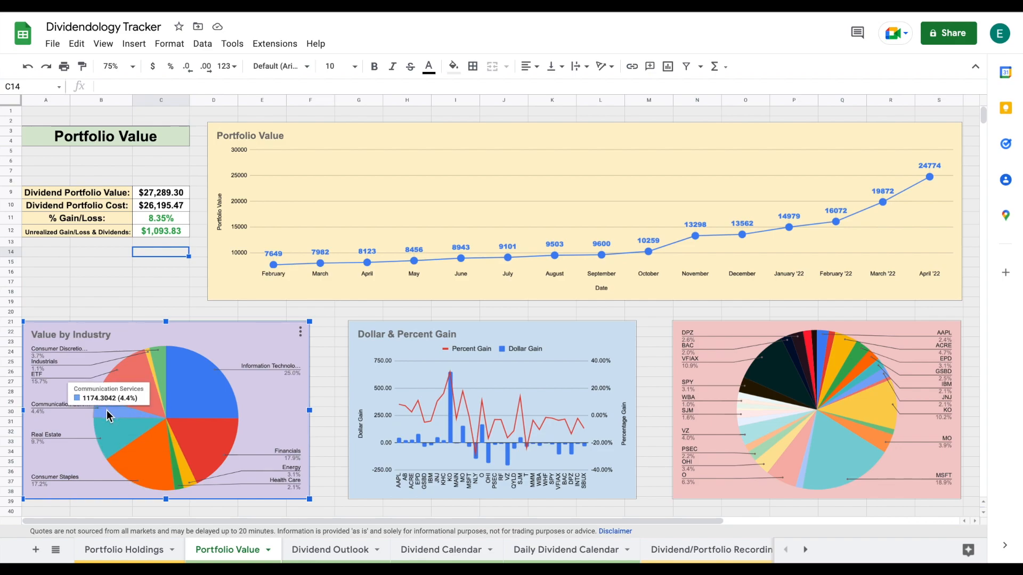
{"action": "mouse_move", "coordinate": [127, 392]}
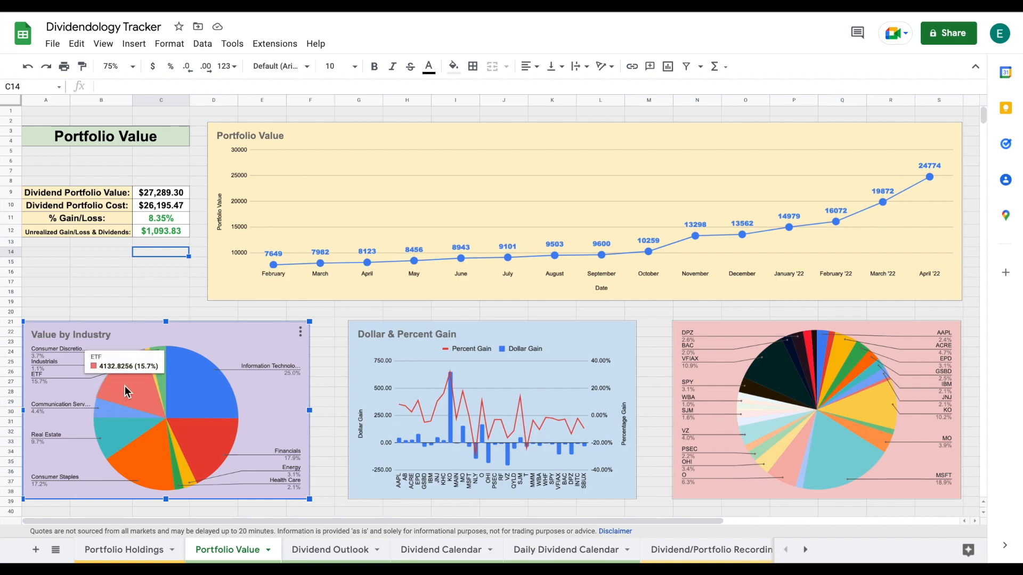
{"action": "mouse_move", "coordinate": [137, 394]}
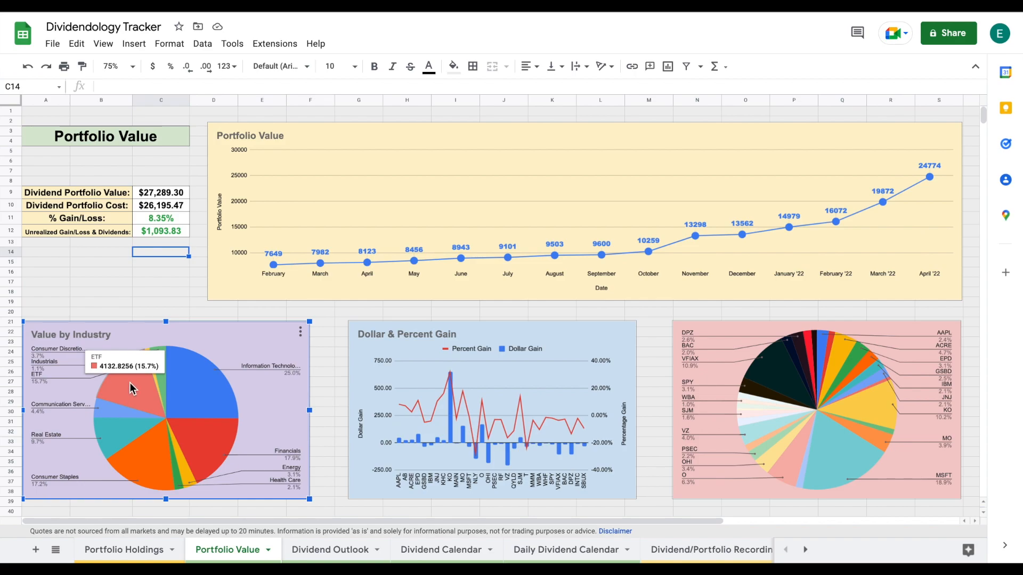
{"action": "mouse_move", "coordinate": [486, 325]}
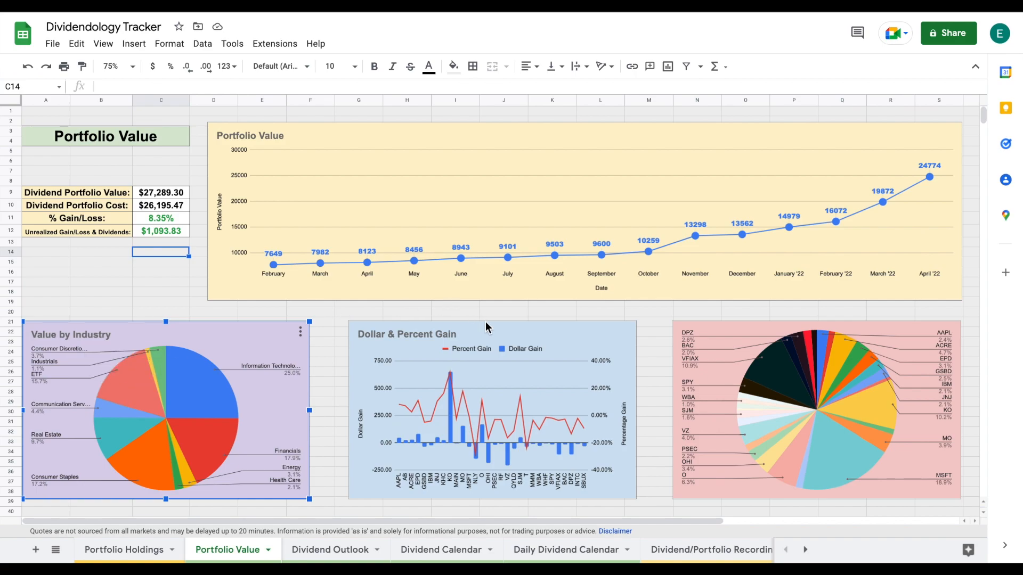
{"action": "left_click", "coordinate": [456, 334]}
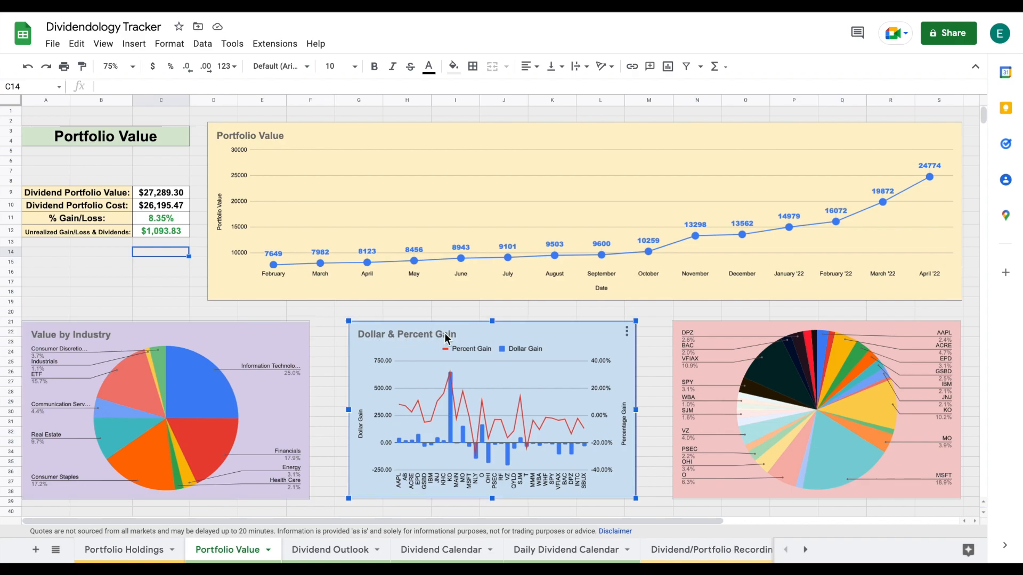
{"action": "mouse_move", "coordinate": [532, 392]}
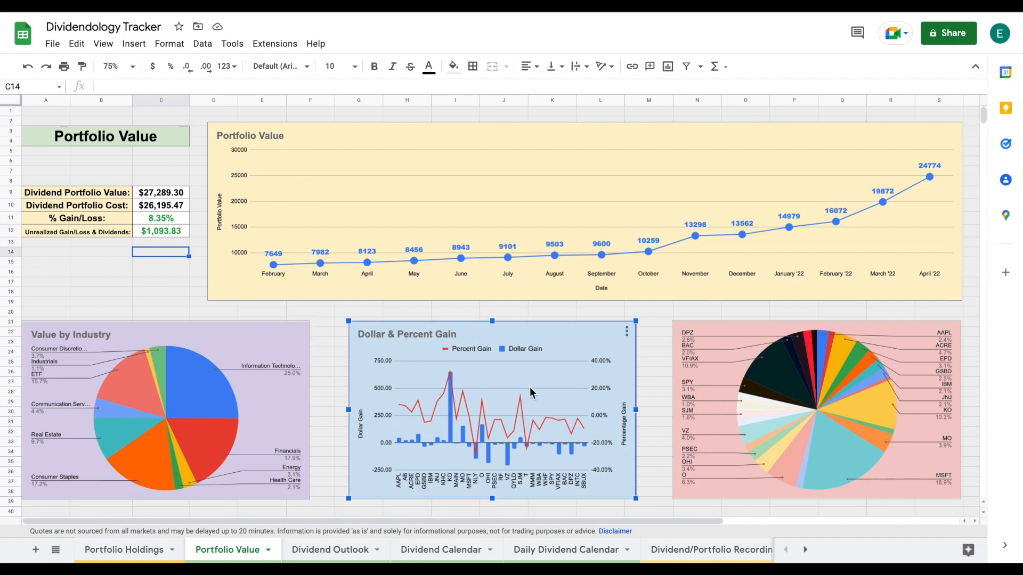
{"action": "mouse_move", "coordinate": [453, 416]}
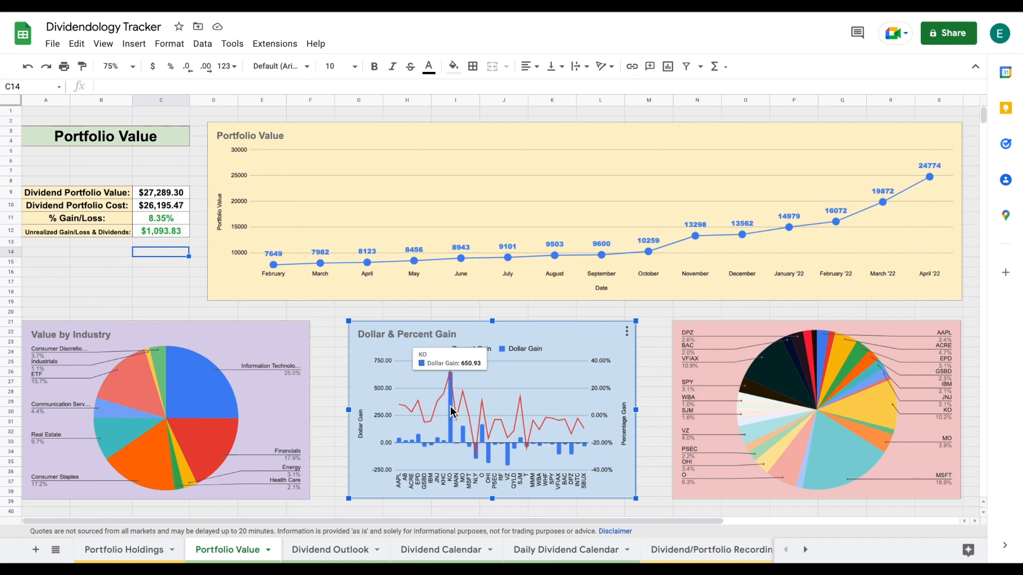
{"action": "mouse_move", "coordinate": [463, 409]}
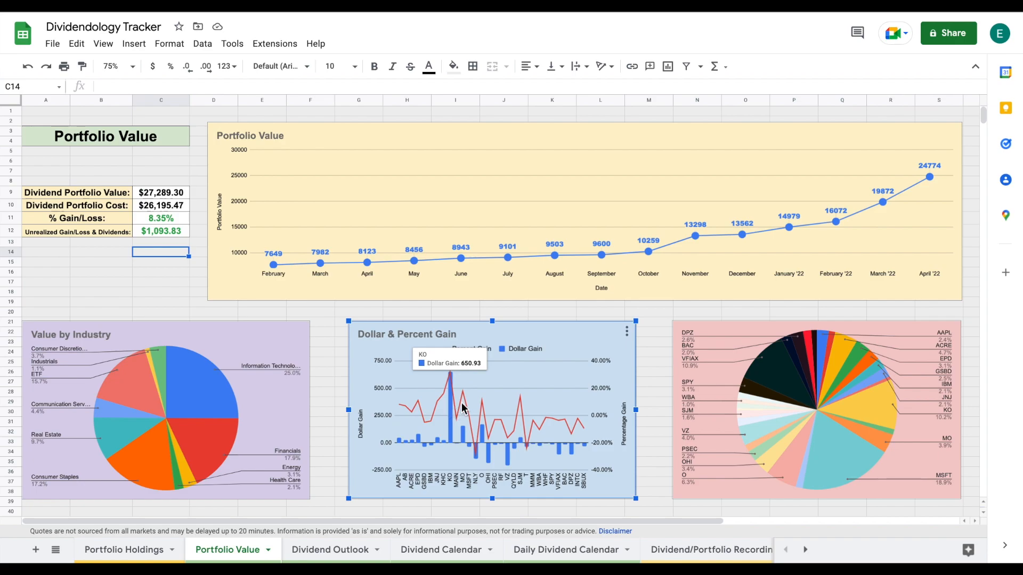
{"action": "mouse_move", "coordinate": [496, 424]}
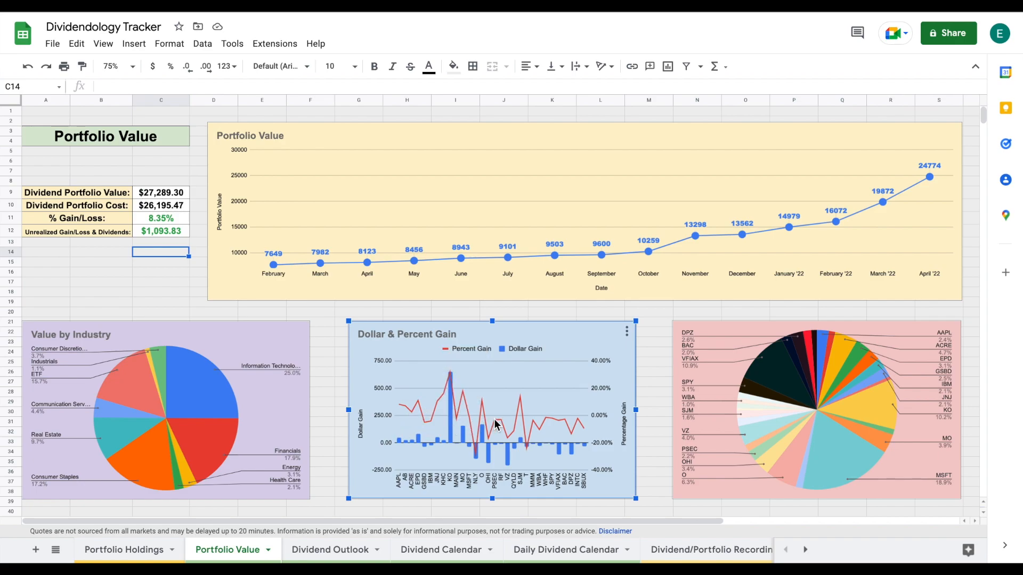
{"action": "mouse_move", "coordinate": [465, 464]}
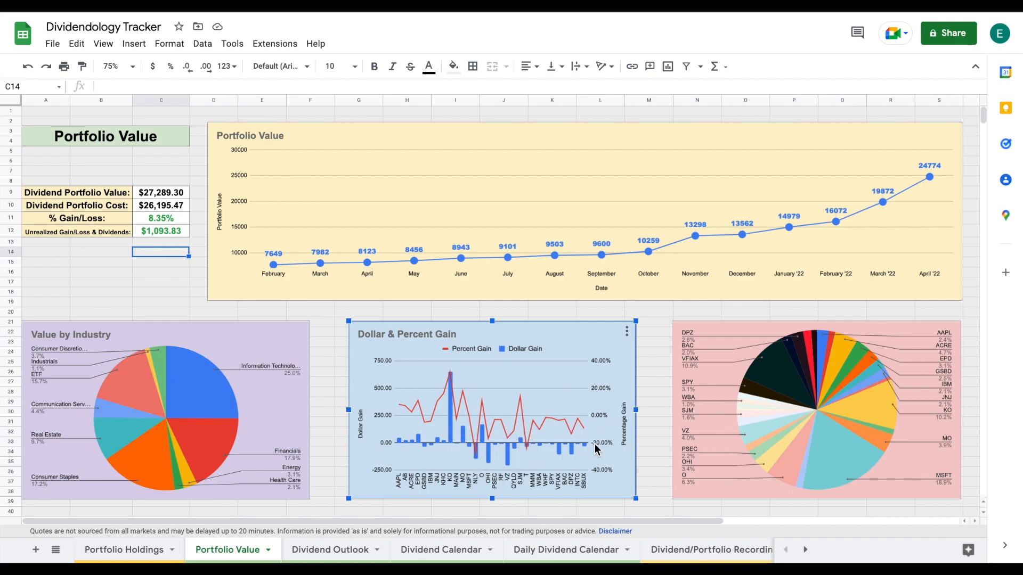
{"action": "mouse_move", "coordinate": [657, 336]}
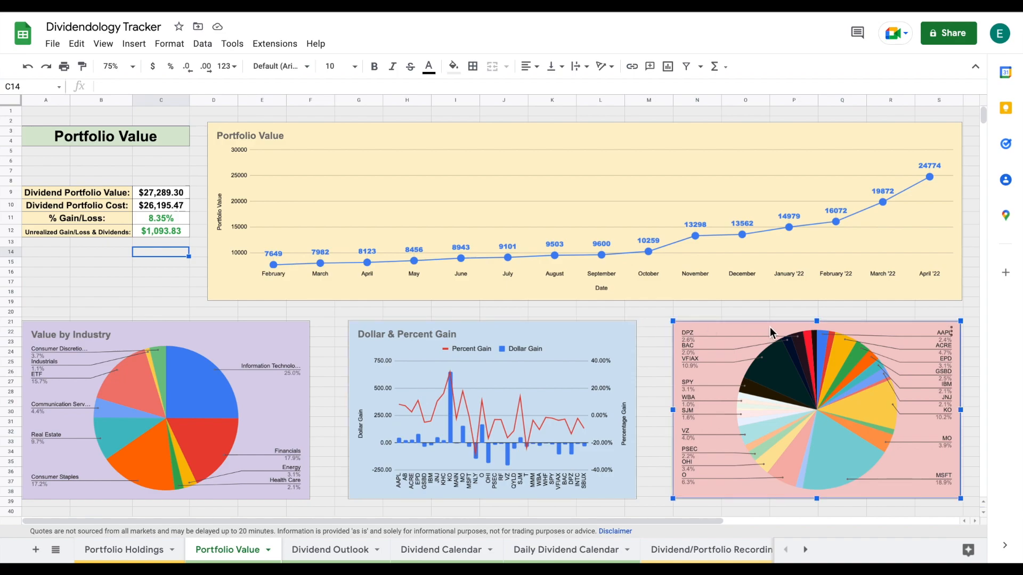
{"action": "mouse_move", "coordinate": [826, 481]}
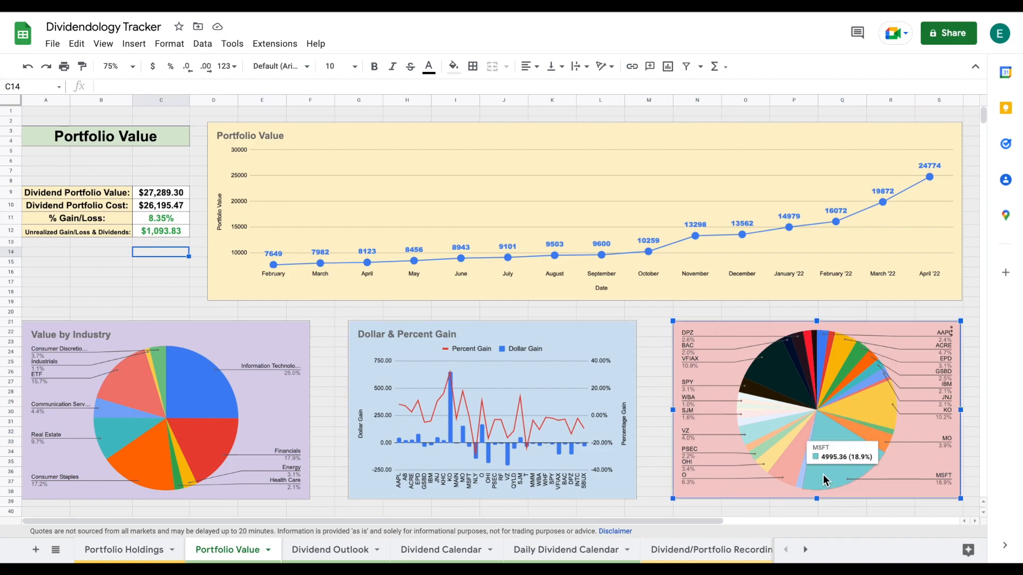
{"action": "mouse_move", "coordinate": [802, 463]}
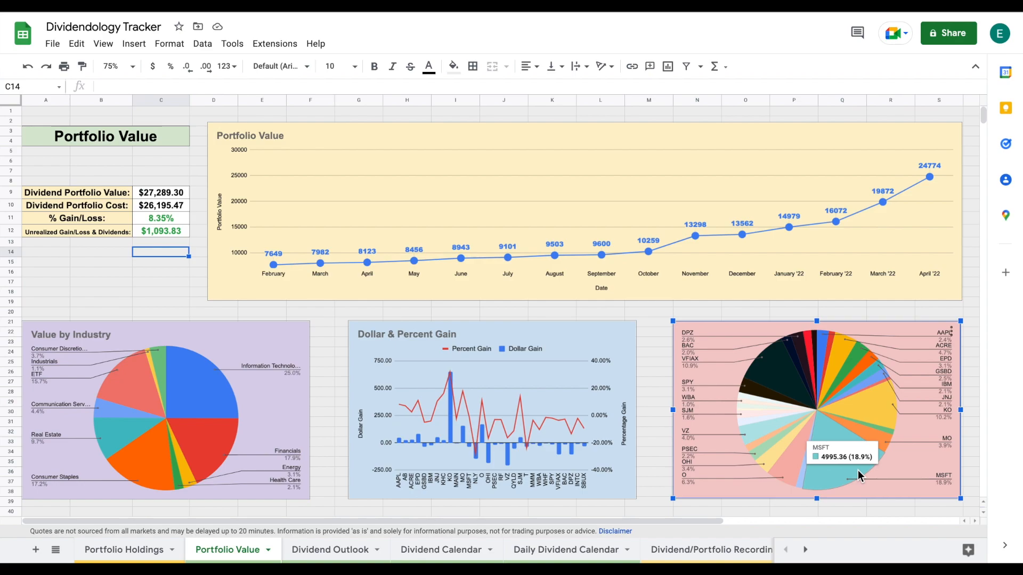
{"action": "mouse_move", "coordinate": [860, 474]}
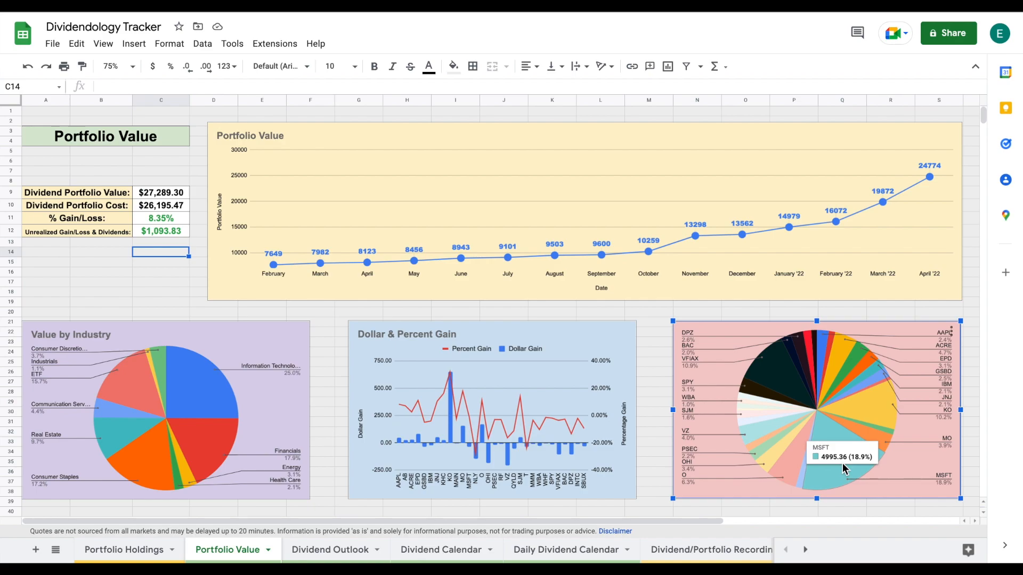
{"action": "mouse_move", "coordinate": [845, 468]}
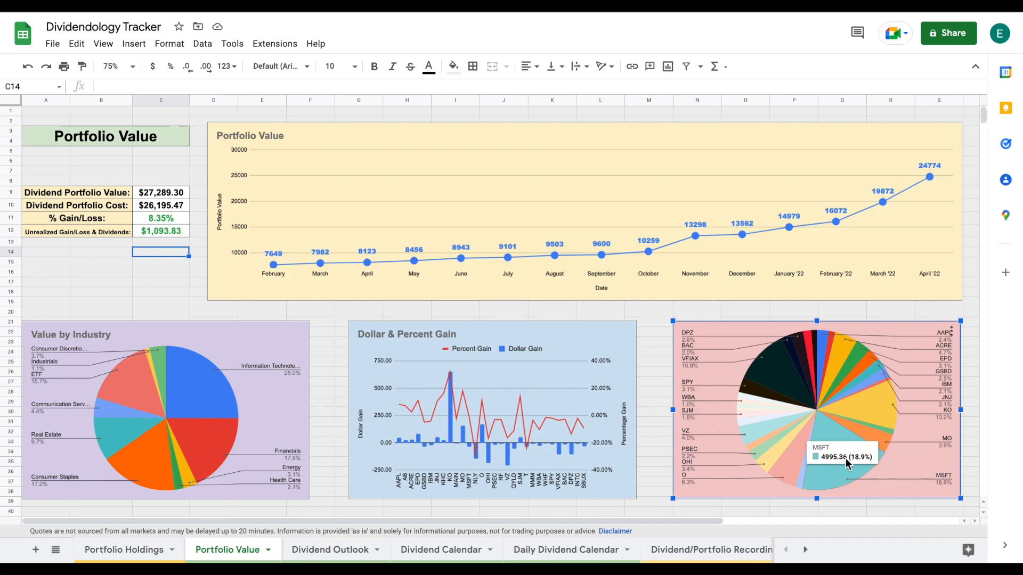
{"action": "mouse_move", "coordinate": [841, 463]}
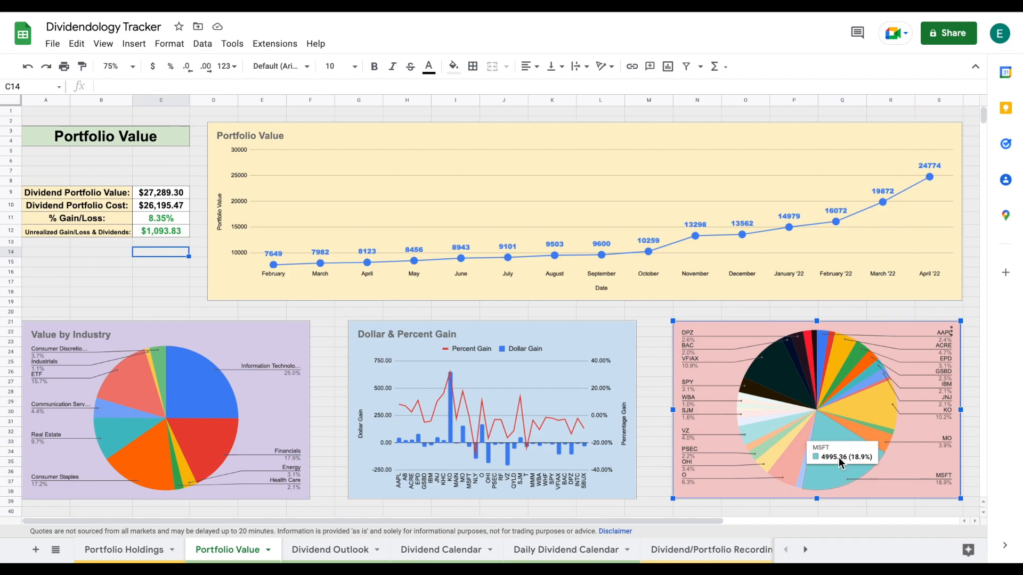
{"action": "mouse_move", "coordinate": [777, 381]}
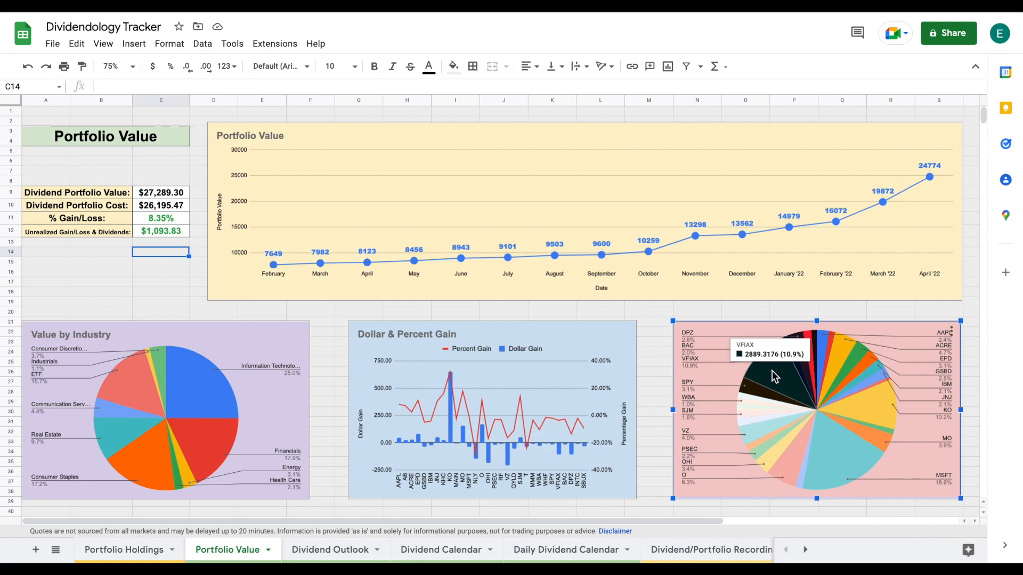
{"action": "mouse_move", "coordinate": [773, 374]}
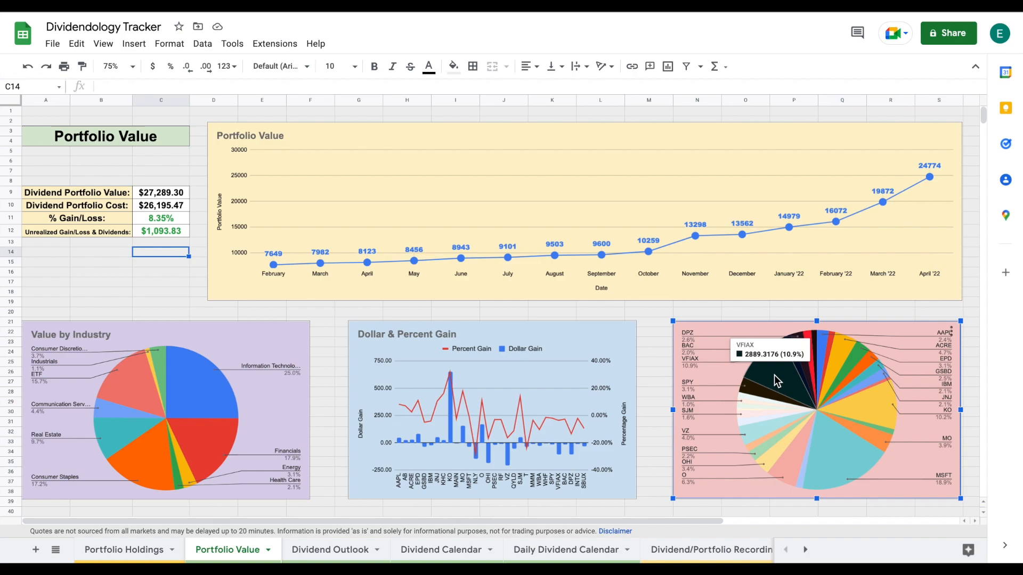
{"action": "mouse_move", "coordinate": [867, 418]}
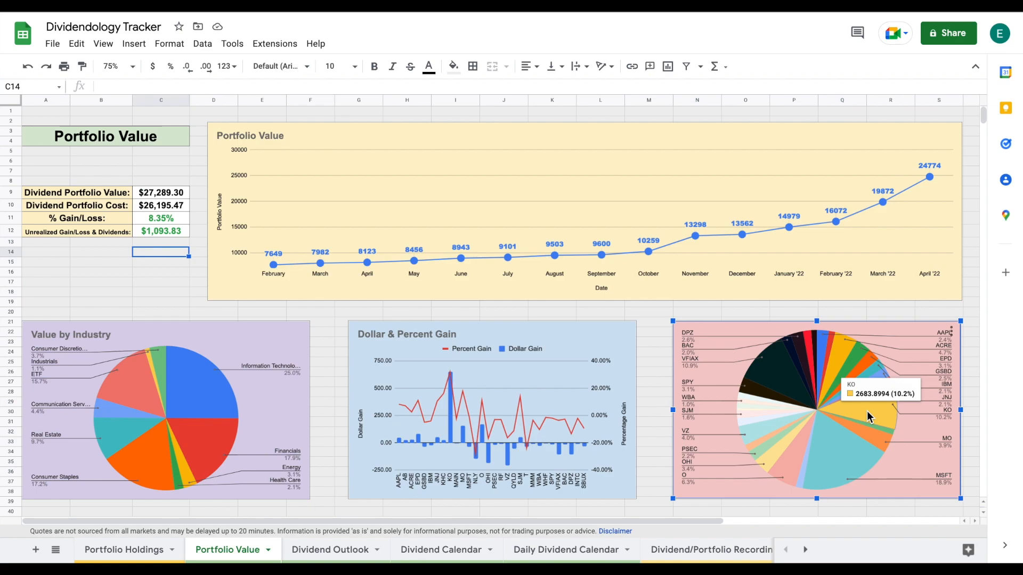
{"action": "mouse_move", "coordinate": [877, 408]}
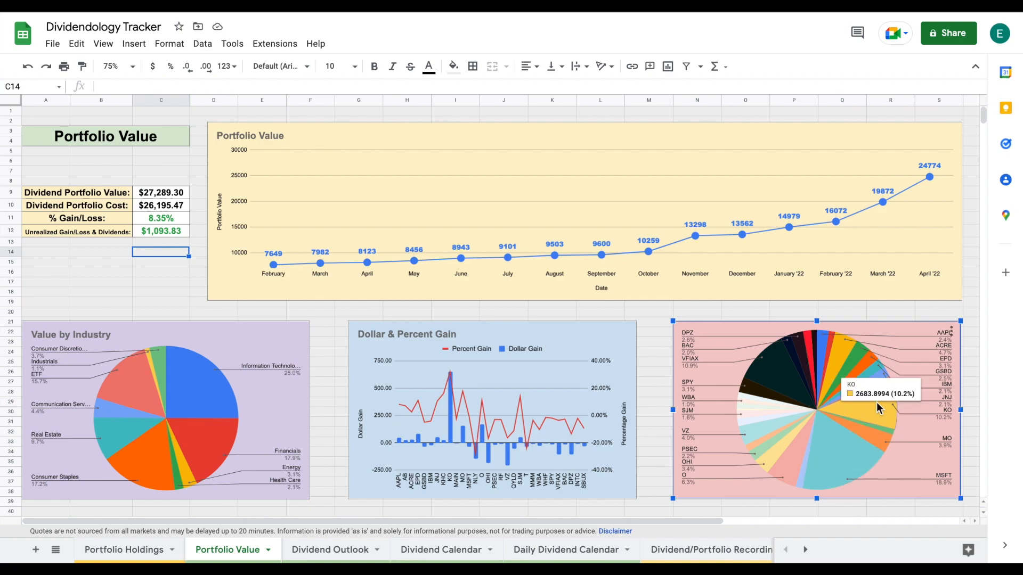
{"action": "mouse_move", "coordinate": [885, 404]}
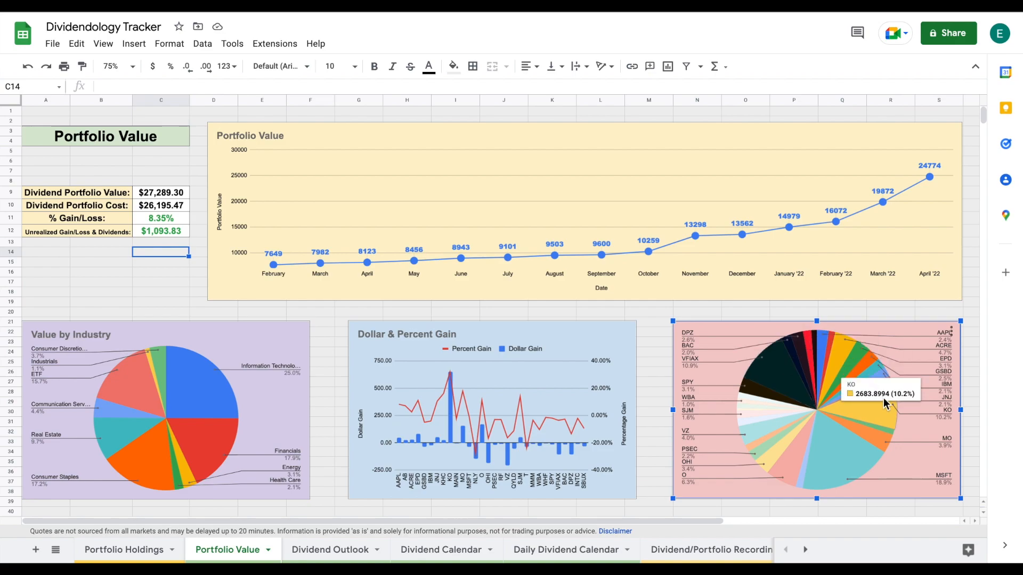
{"action": "mouse_move", "coordinate": [885, 439]}
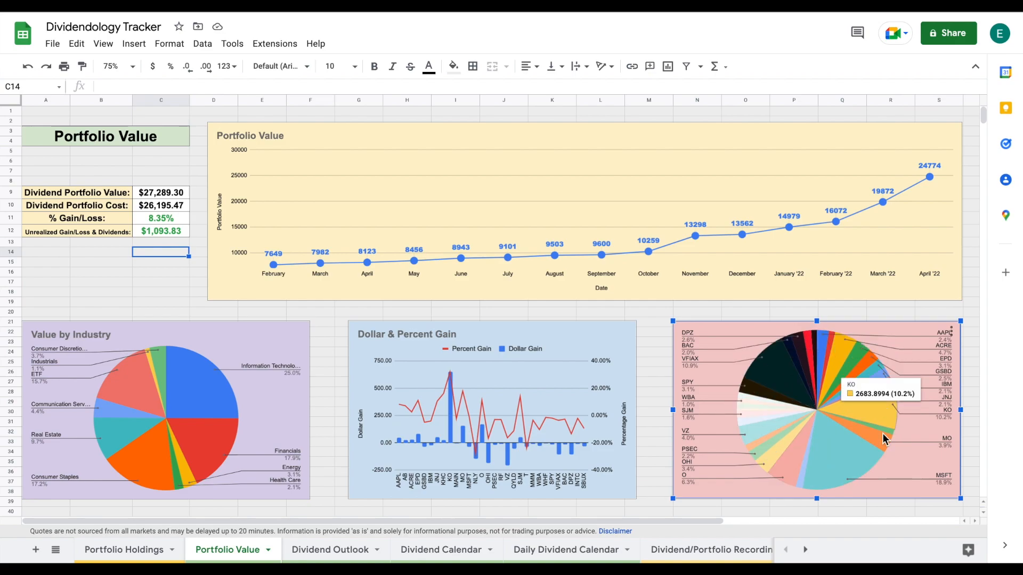
{"action": "mouse_move", "coordinate": [666, 392]}
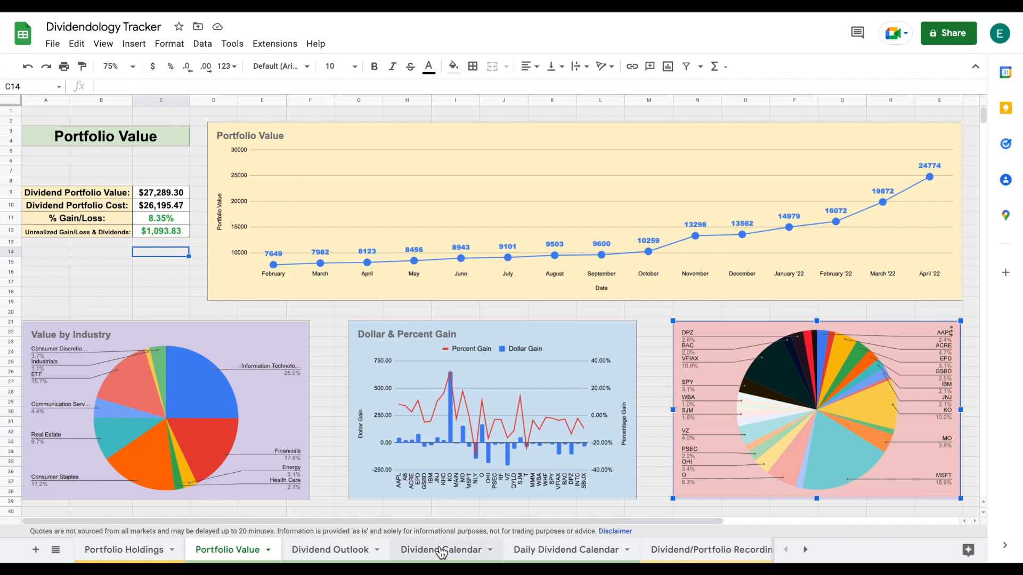
Step: View the Dividend Calendar at 90% zoom and select the January–April month totals ($368.72)
{"action": "left_click", "coordinate": [441, 550]}
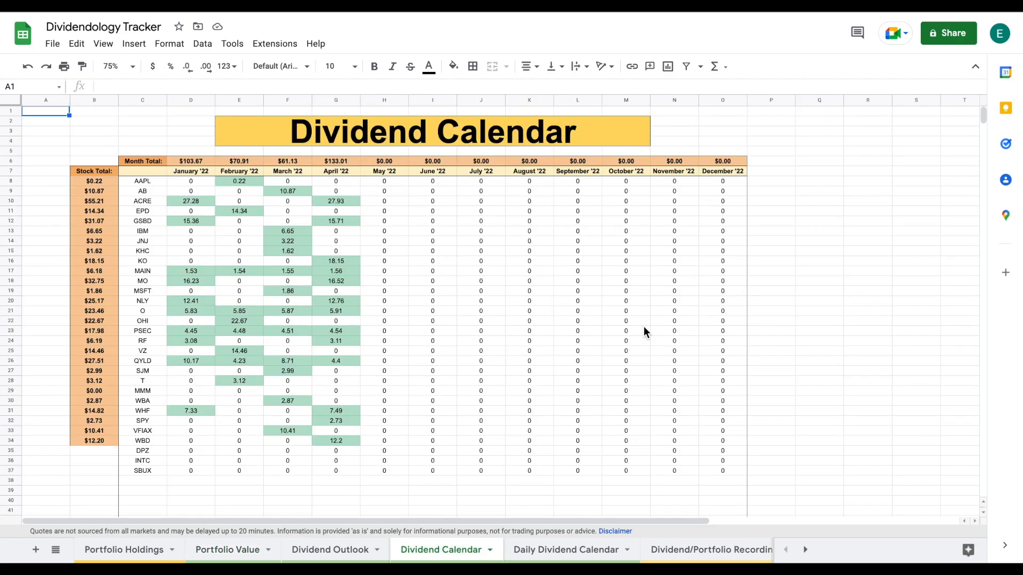
{"action": "left_click", "coordinate": [133, 66]}
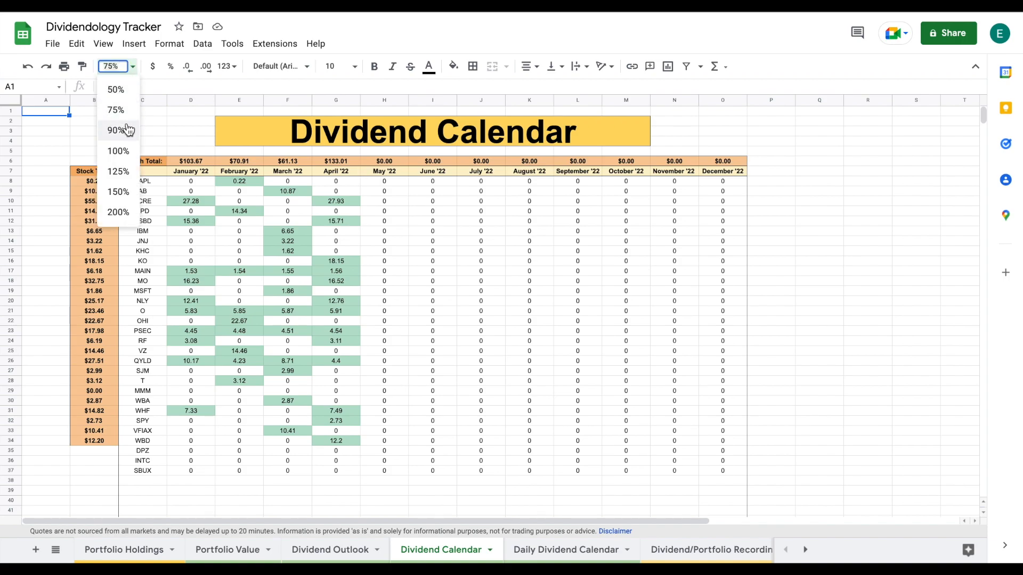
{"action": "left_click", "coordinate": [118, 130]}
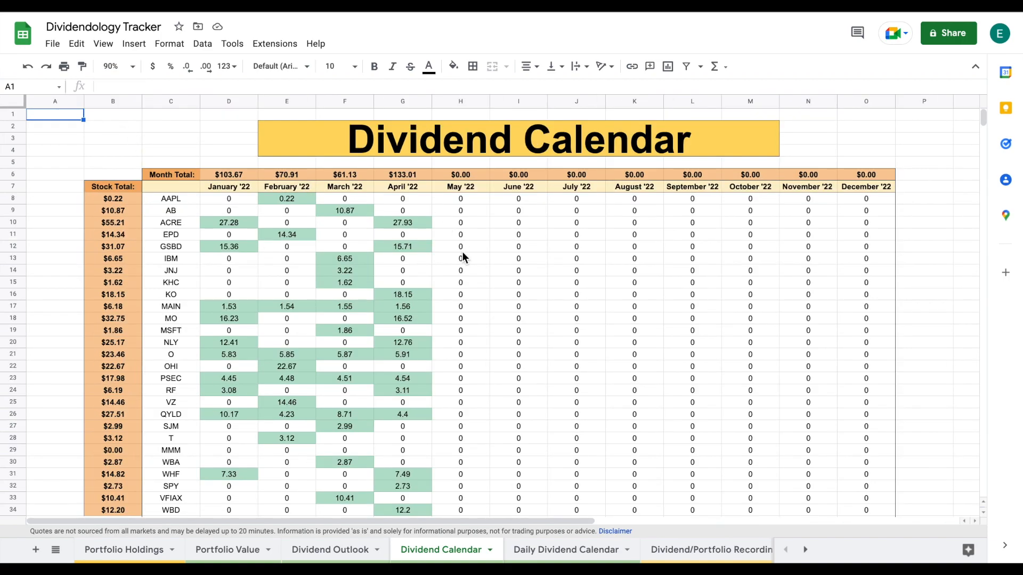
{"action": "scroll", "scroll_direction": "down", "scroll_amount": 3}
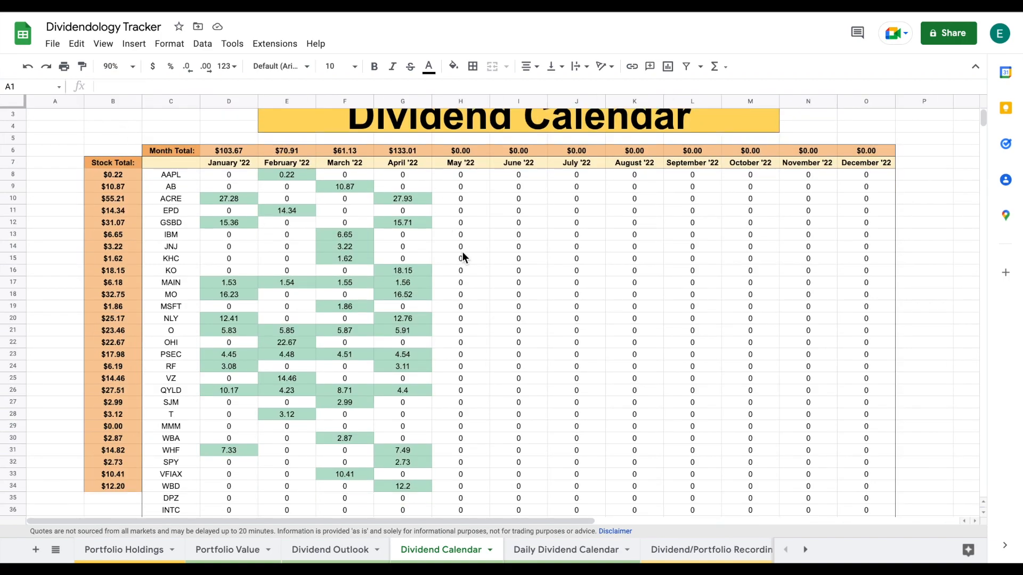
{"action": "mouse_move", "coordinate": [297, 227]}
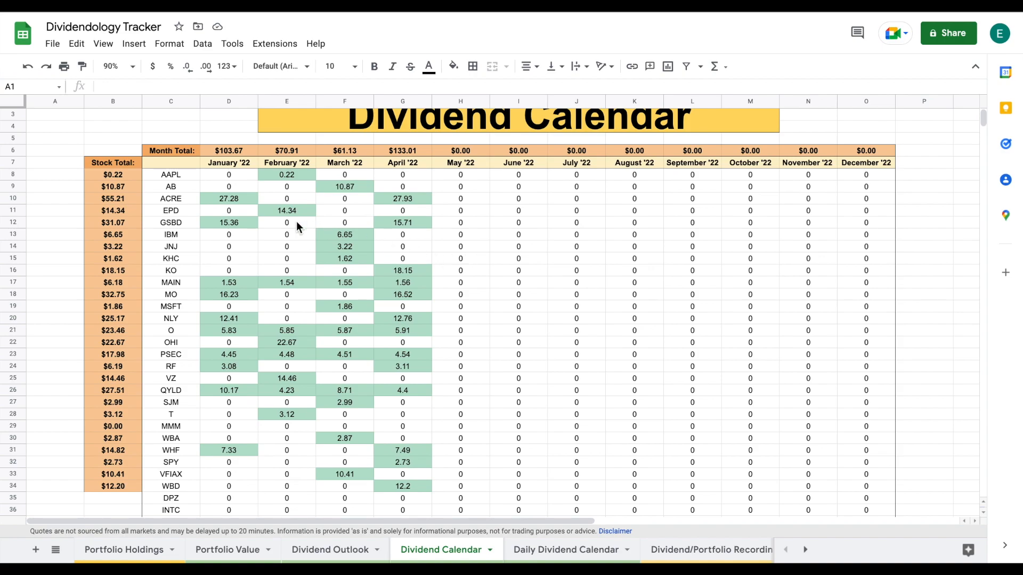
{"action": "mouse_move", "coordinate": [429, 218]}
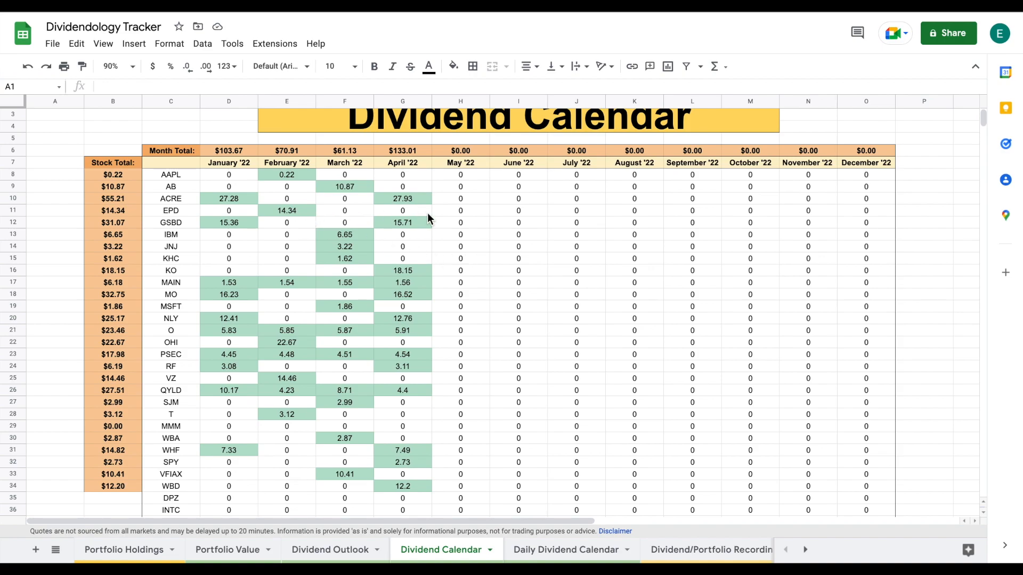
{"action": "left_click", "coordinate": [229, 150]}
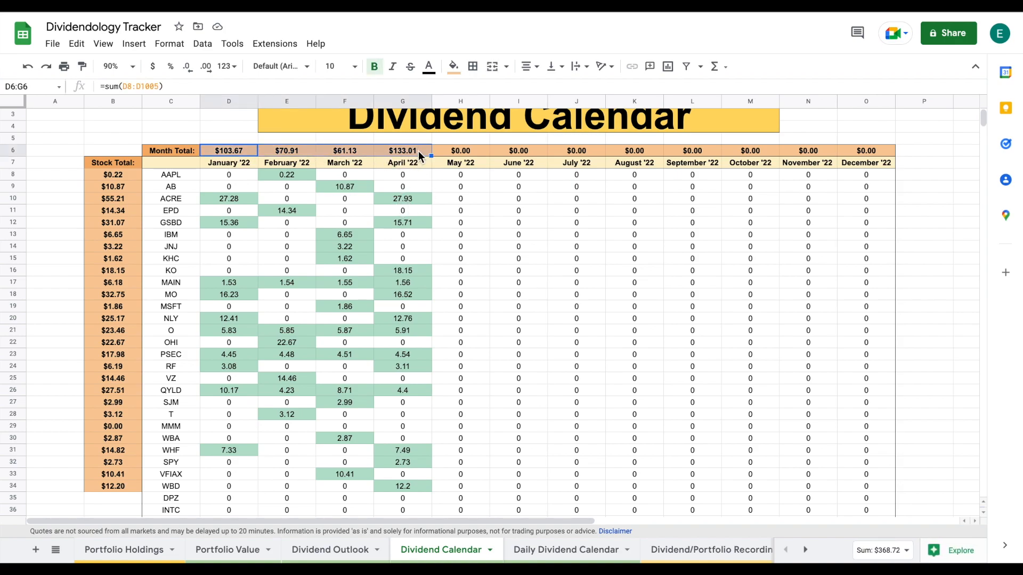
{"action": "left_click", "coordinate": [402, 151]}
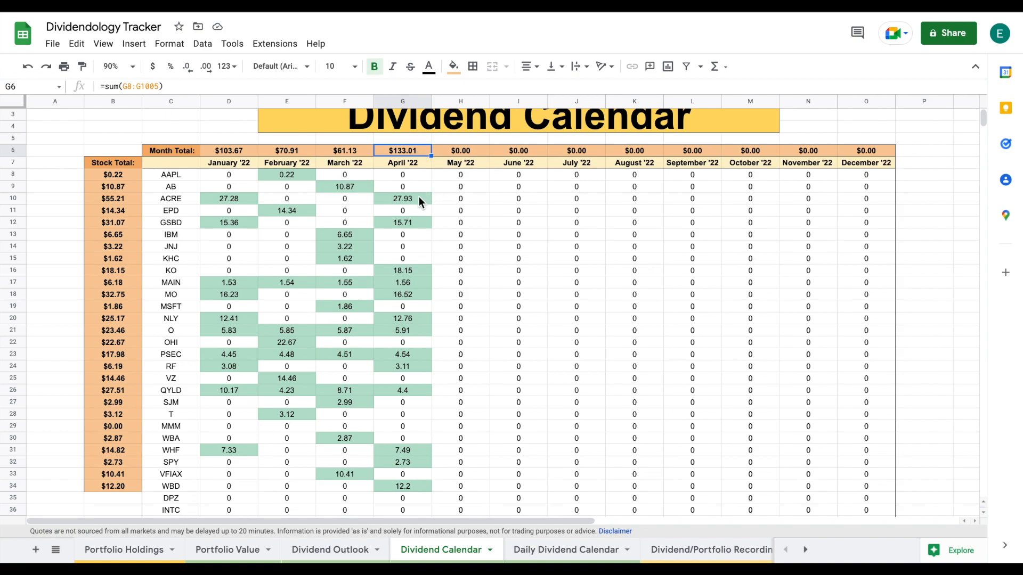
{"action": "left_click", "coordinate": [171, 199]}
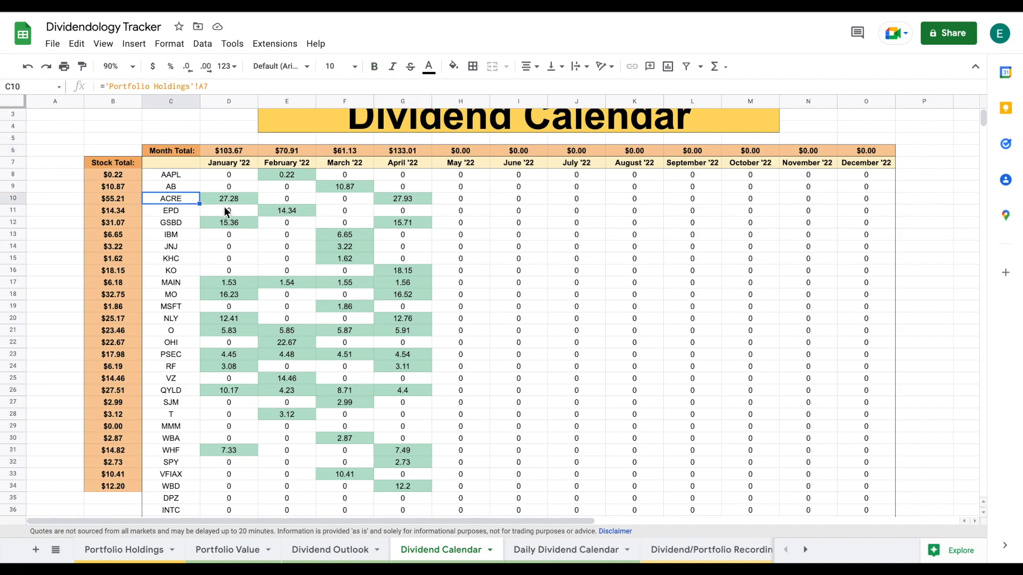
{"action": "left_click", "coordinate": [403, 198]}
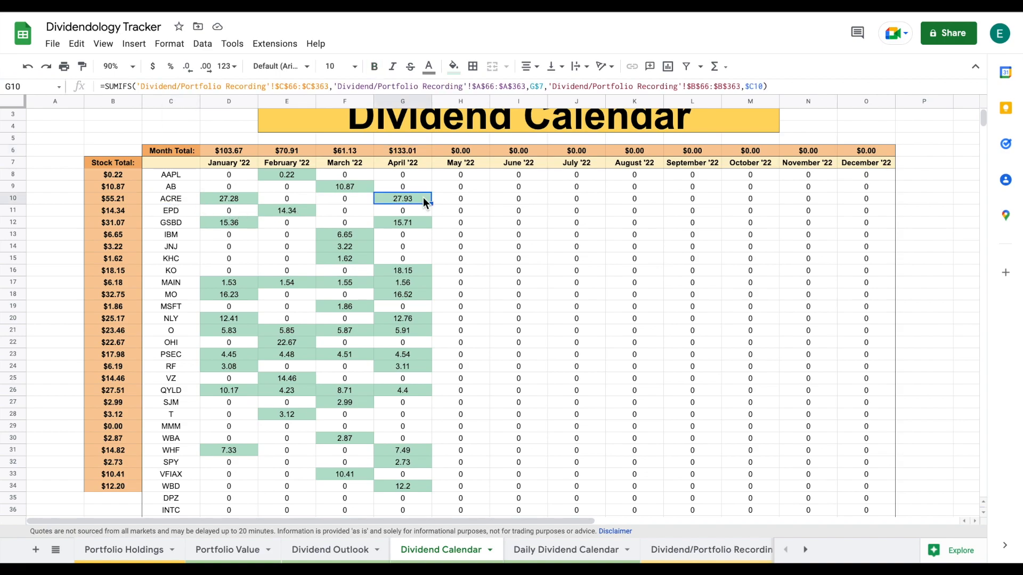
{"action": "left_click", "coordinate": [171, 223]}
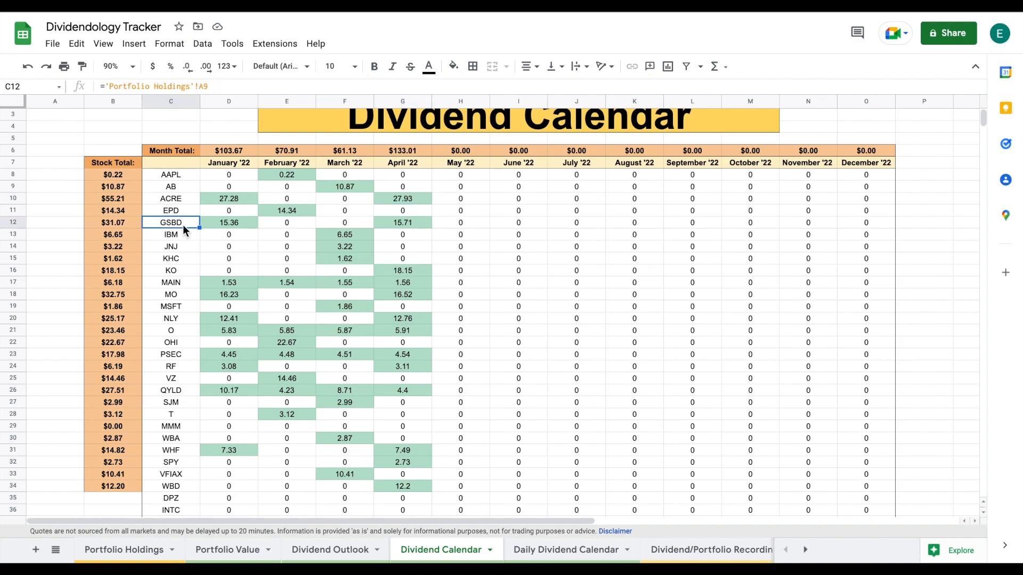
{"action": "left_click", "coordinate": [402, 221]}
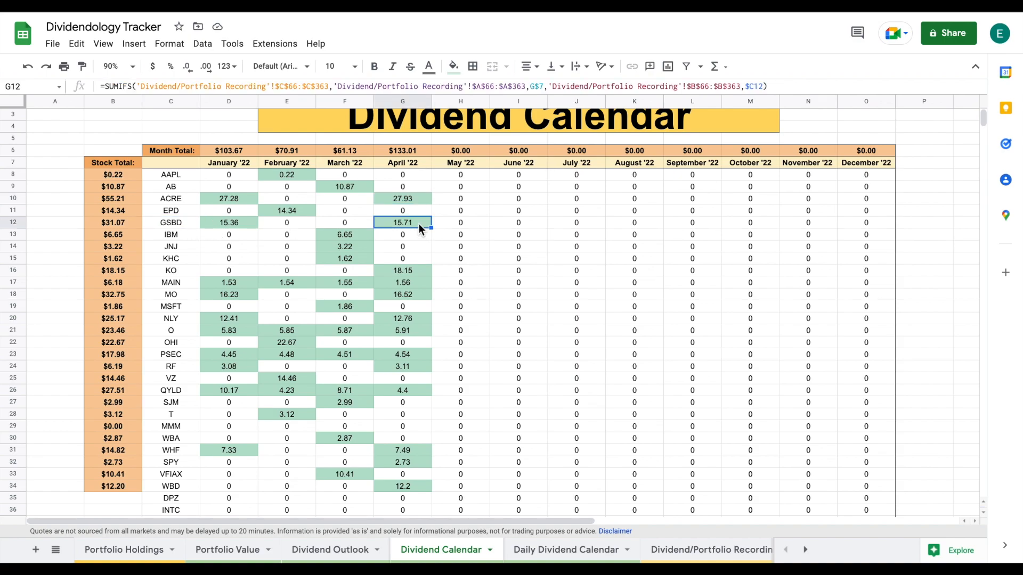
{"action": "left_click", "coordinate": [170, 270]}
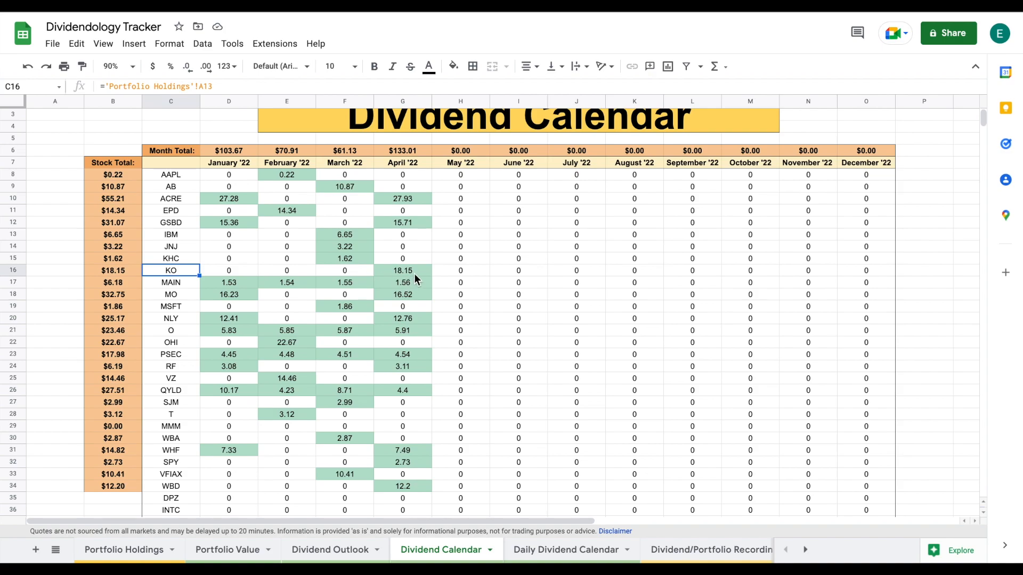
{"action": "left_click", "coordinate": [171, 282]}
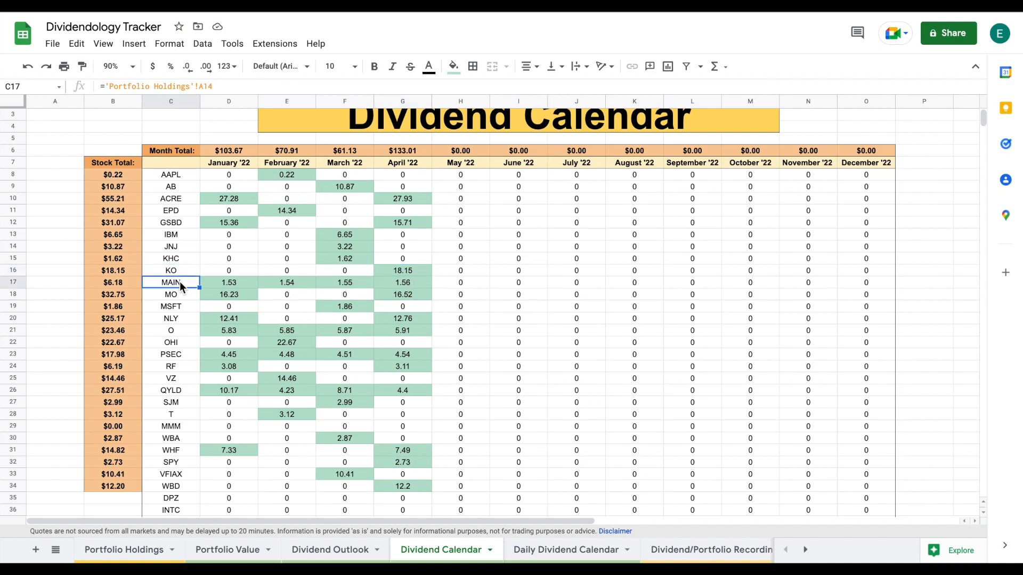
{"action": "left_click", "coordinate": [403, 282]}
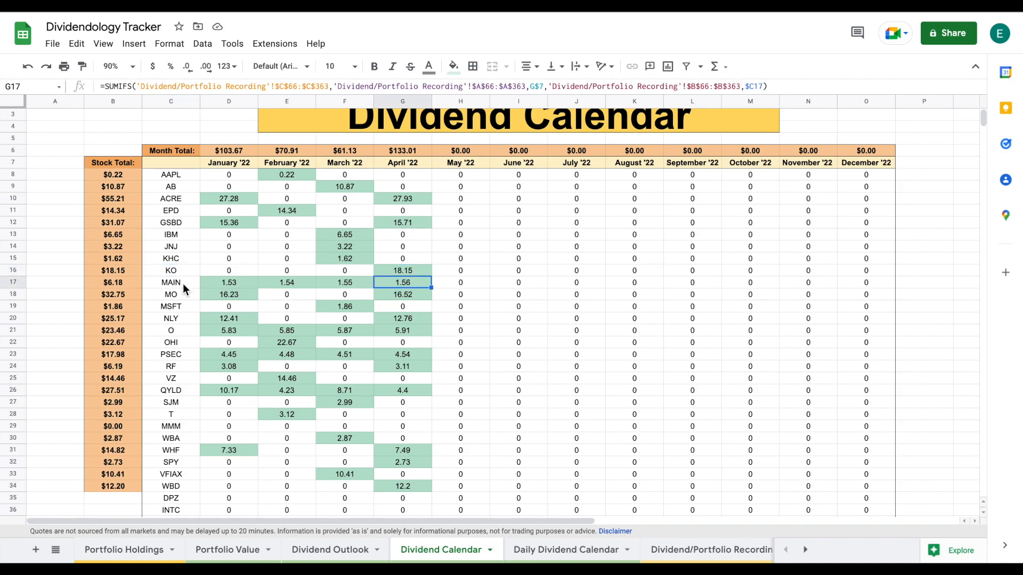
{"action": "left_click", "coordinate": [401, 294]}
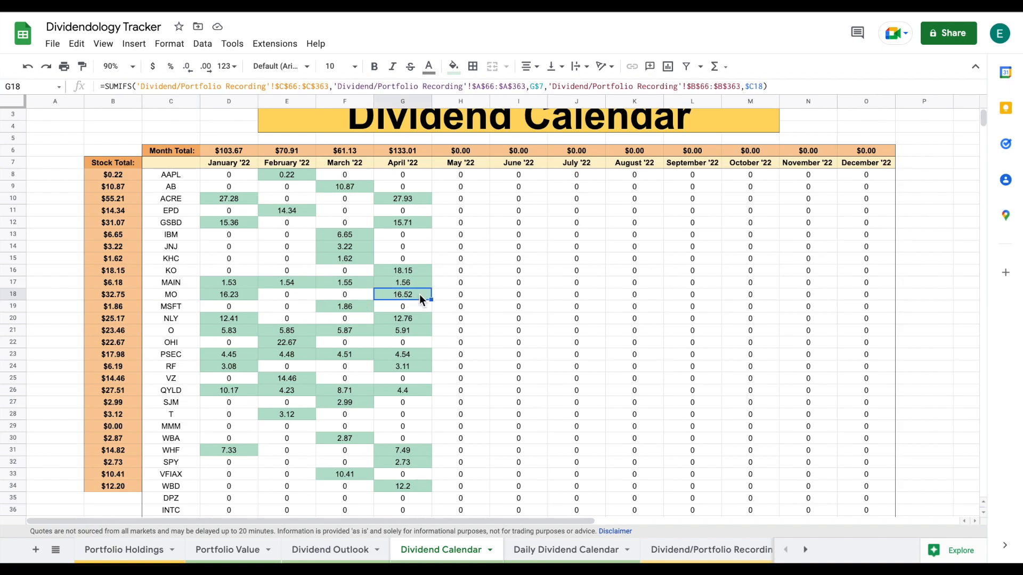
{"action": "mouse_move", "coordinate": [343, 326]}
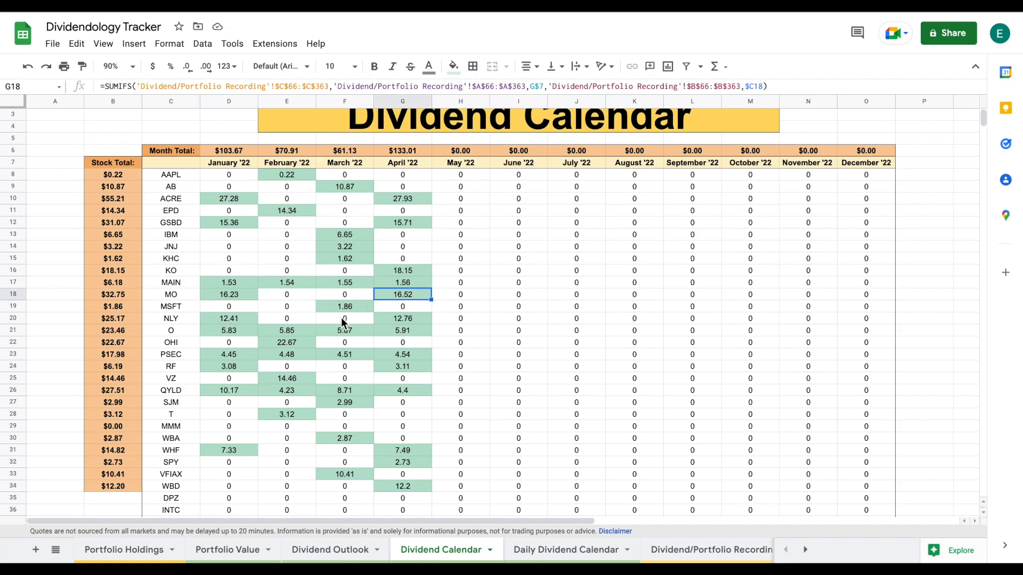
{"action": "left_click", "coordinate": [402, 318]}
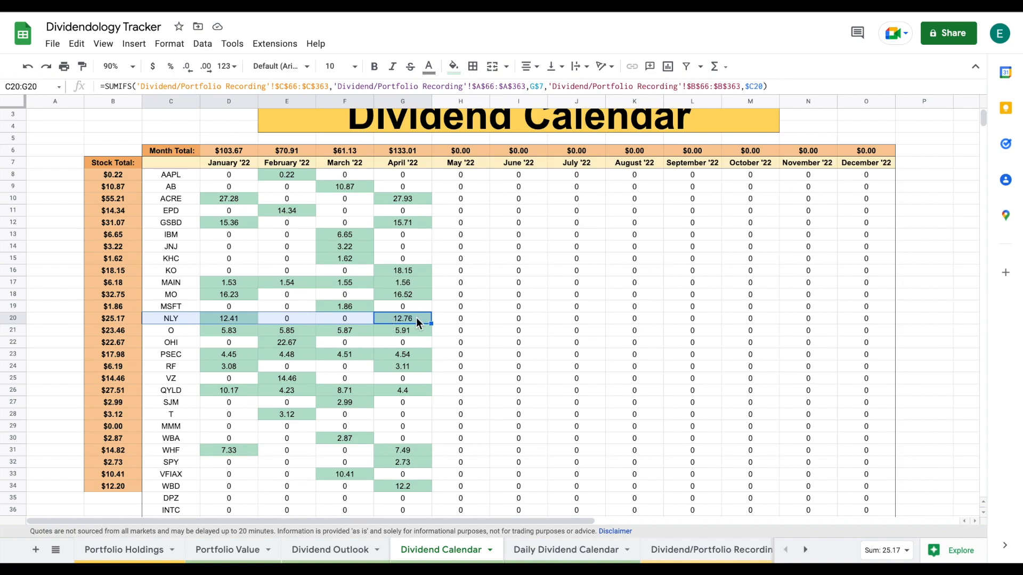
{"action": "mouse_move", "coordinate": [415, 334]}
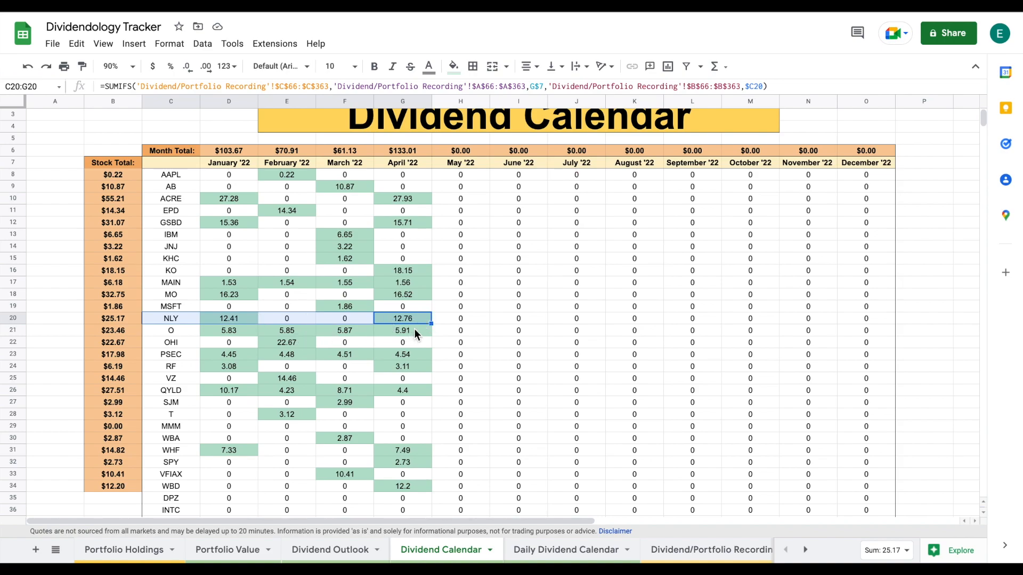
{"action": "left_click", "coordinate": [402, 354]}
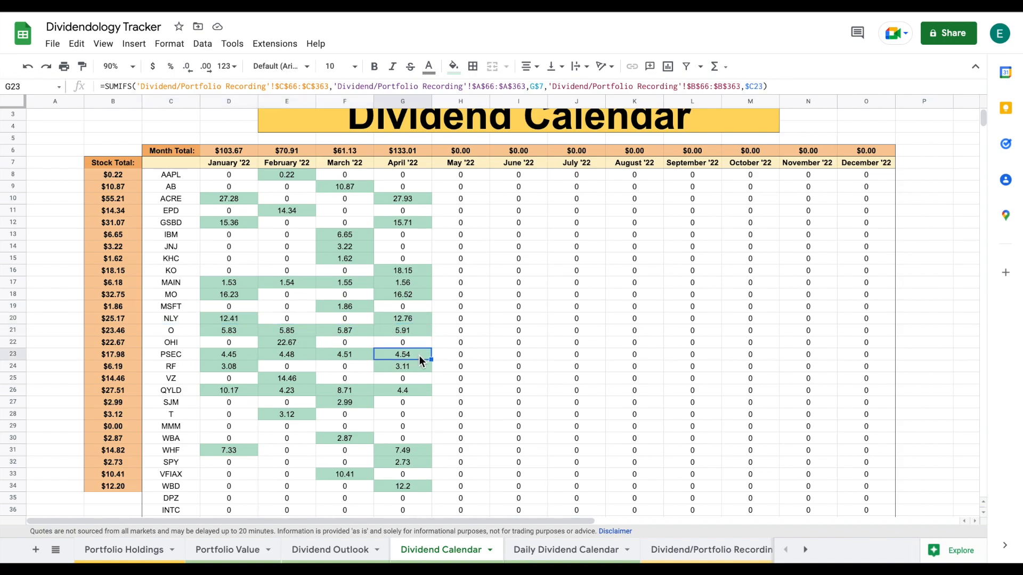
{"action": "mouse_move", "coordinate": [423, 372]}
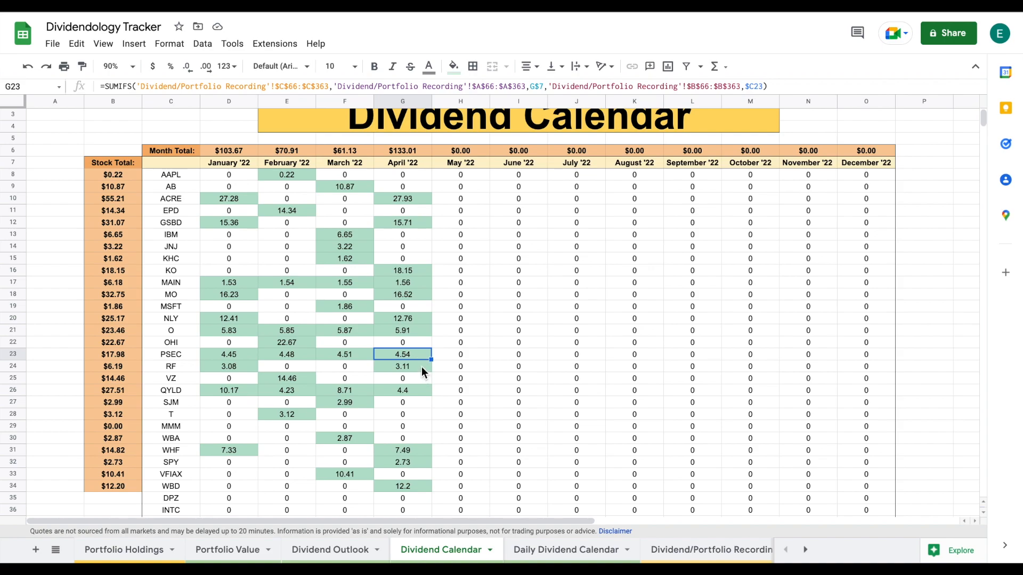
{"action": "left_click", "coordinate": [402, 366]}
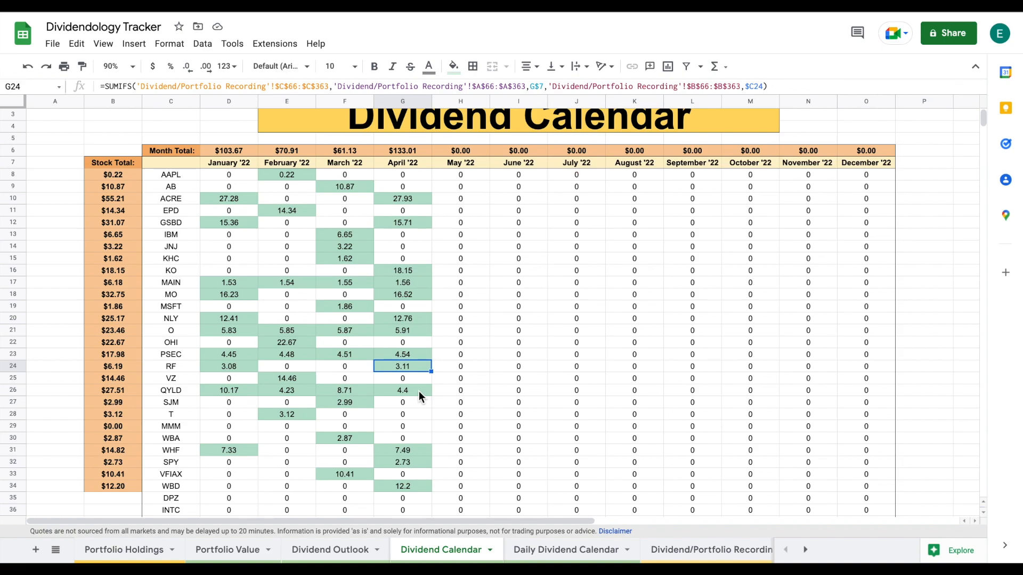
{"action": "left_click", "coordinate": [403, 390]}
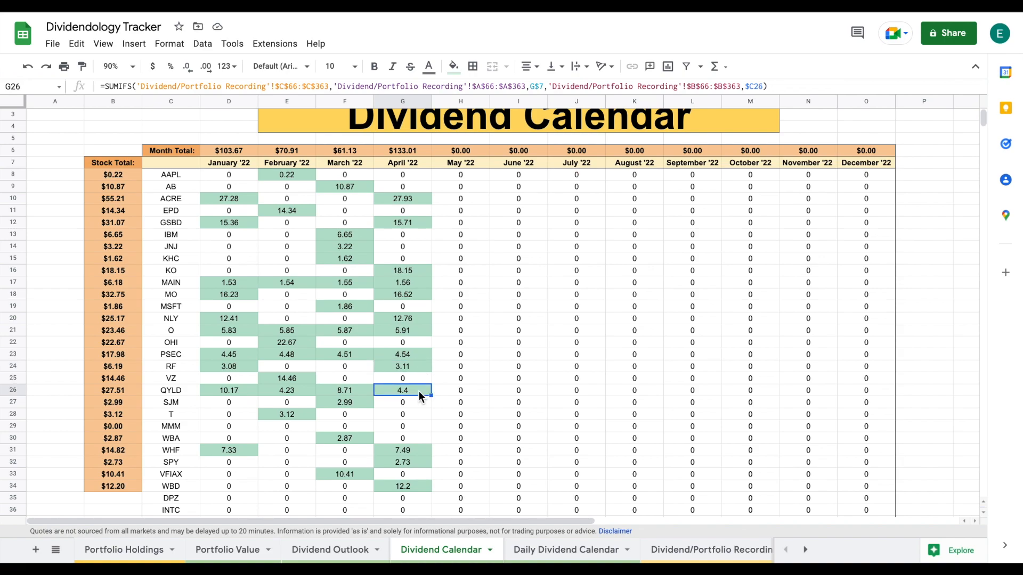
{"action": "mouse_move", "coordinate": [426, 456]}
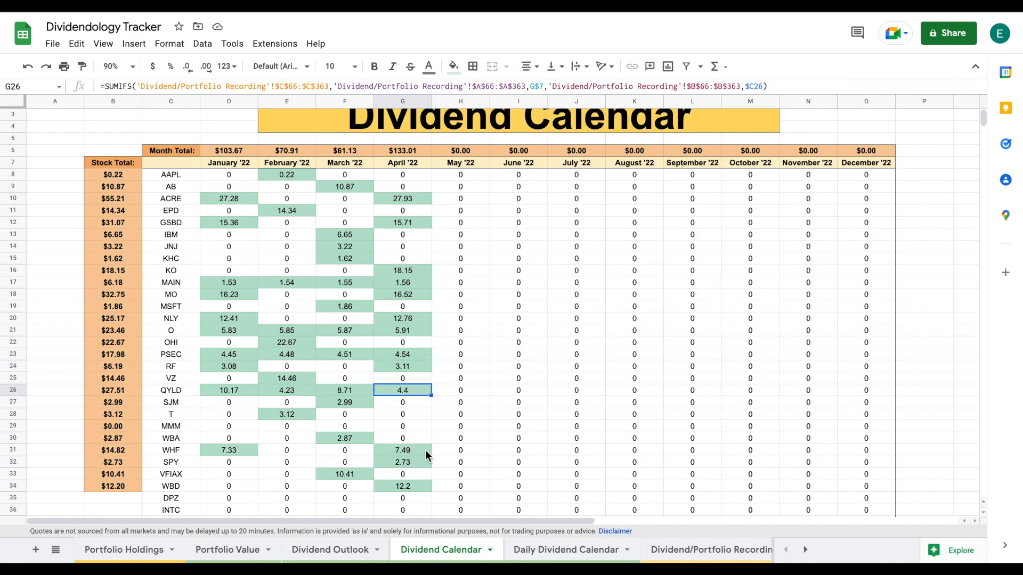
{"action": "left_click", "coordinate": [401, 462]}
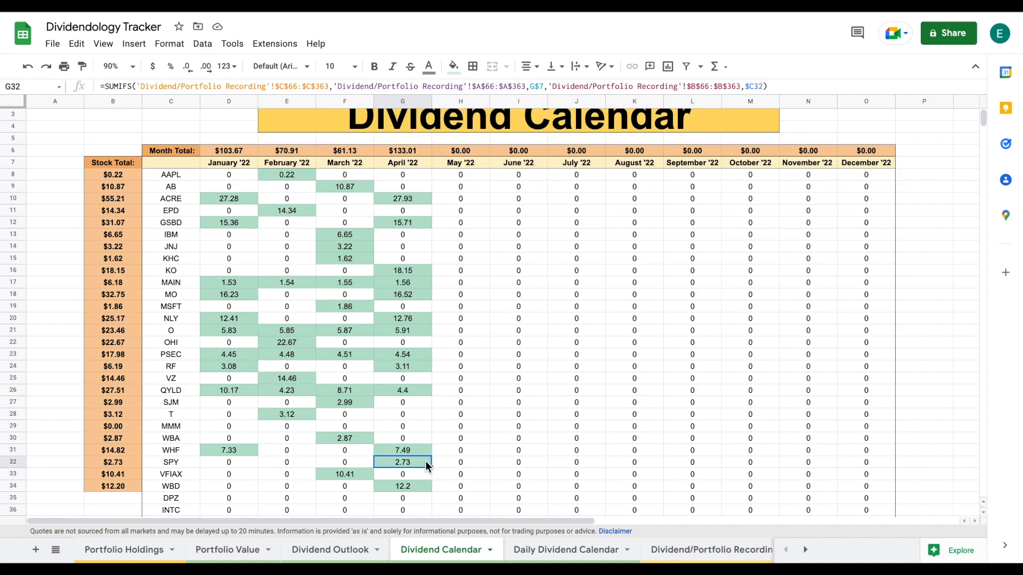
{"action": "mouse_move", "coordinate": [191, 493]}
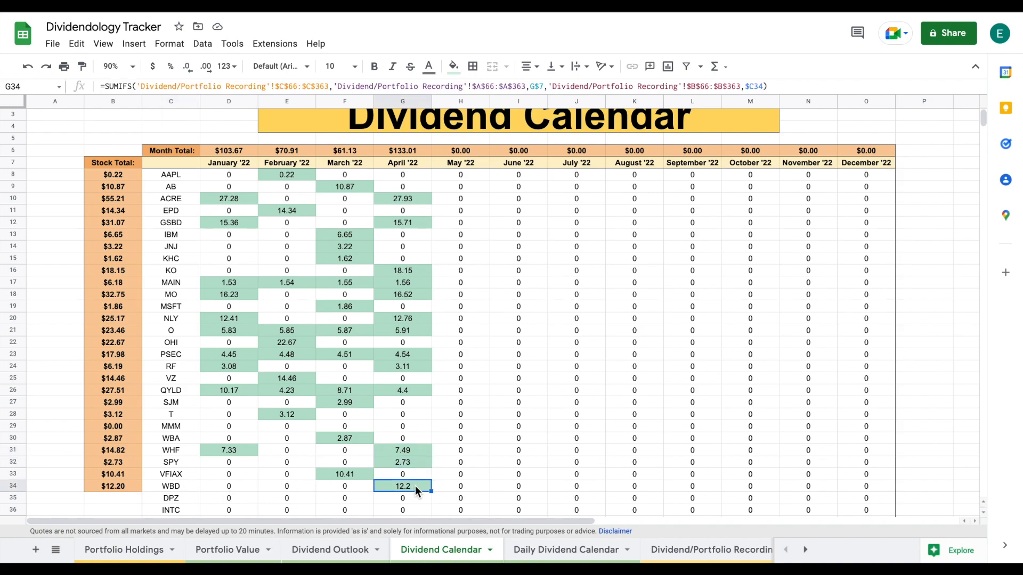
{"action": "mouse_move", "coordinate": [535, 403]}
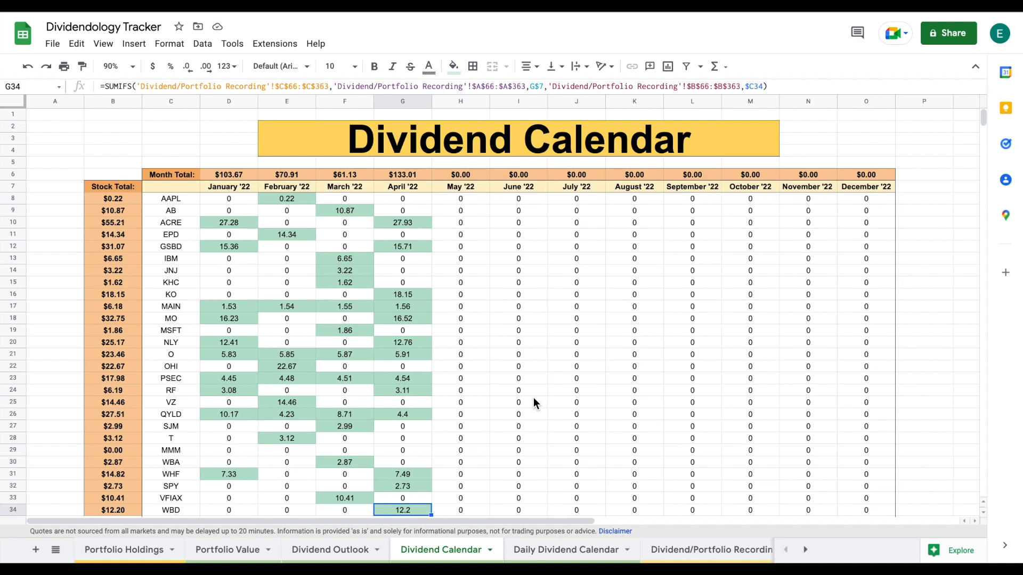
{"action": "mouse_move", "coordinate": [375, 328]}
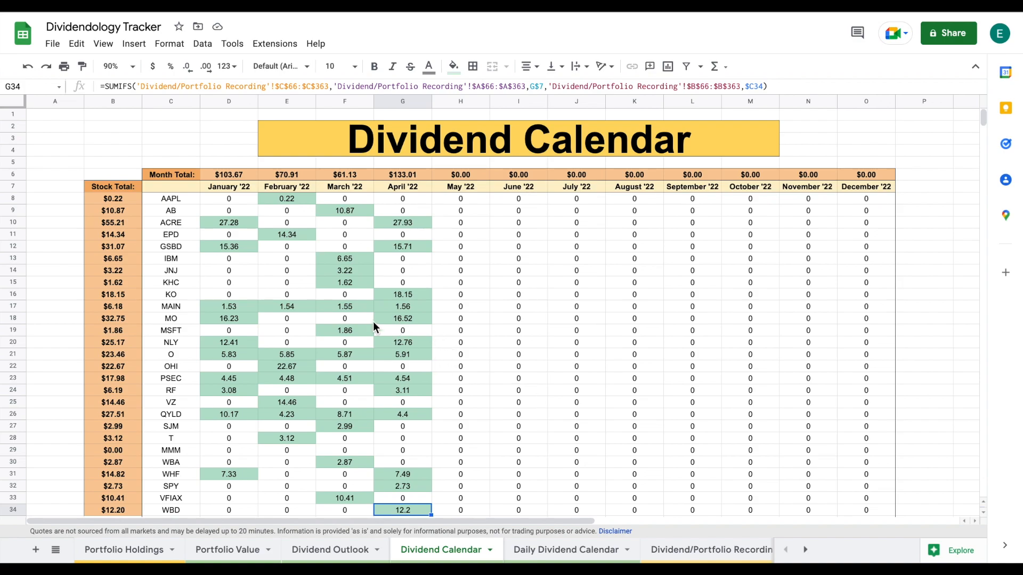
{"action": "mouse_move", "coordinate": [14, 359]}
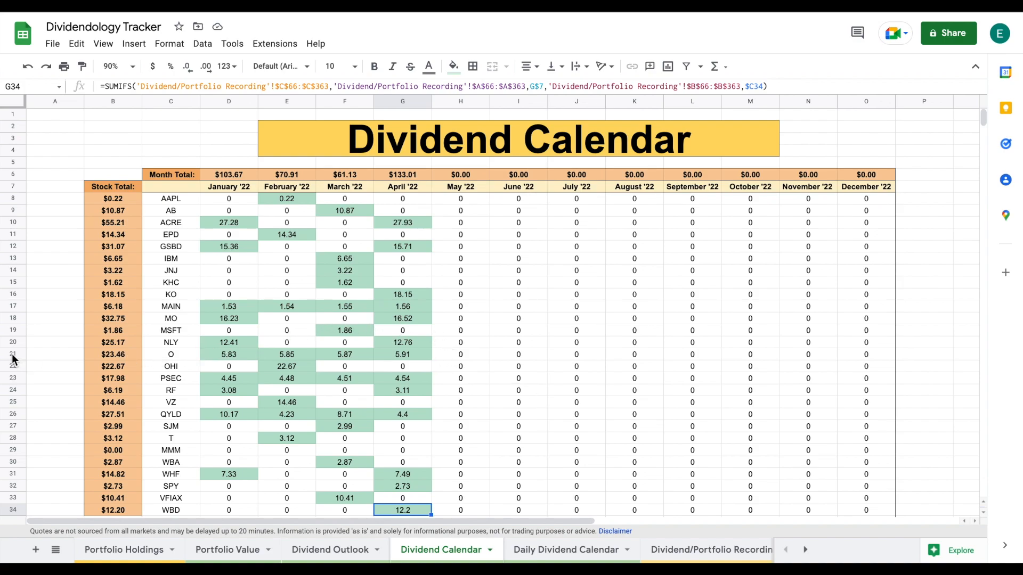
Step: Inspect stock O's January–April '22 dividends (5.83, 5.85, 5.87, 5.91) and their SUMIFS formulas
{"action": "left_click", "coordinate": [12, 355]}
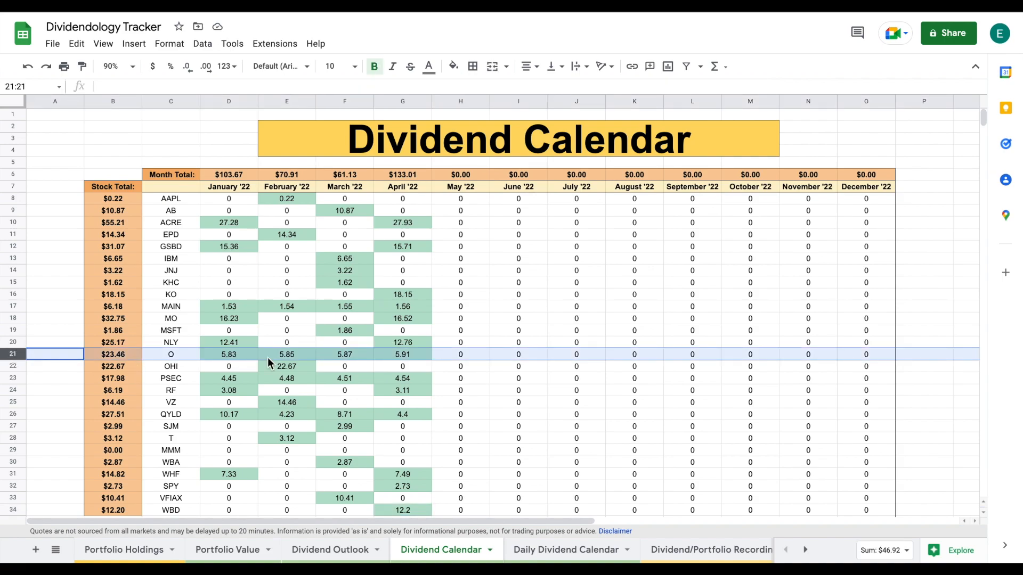
{"action": "mouse_move", "coordinate": [401, 176]}
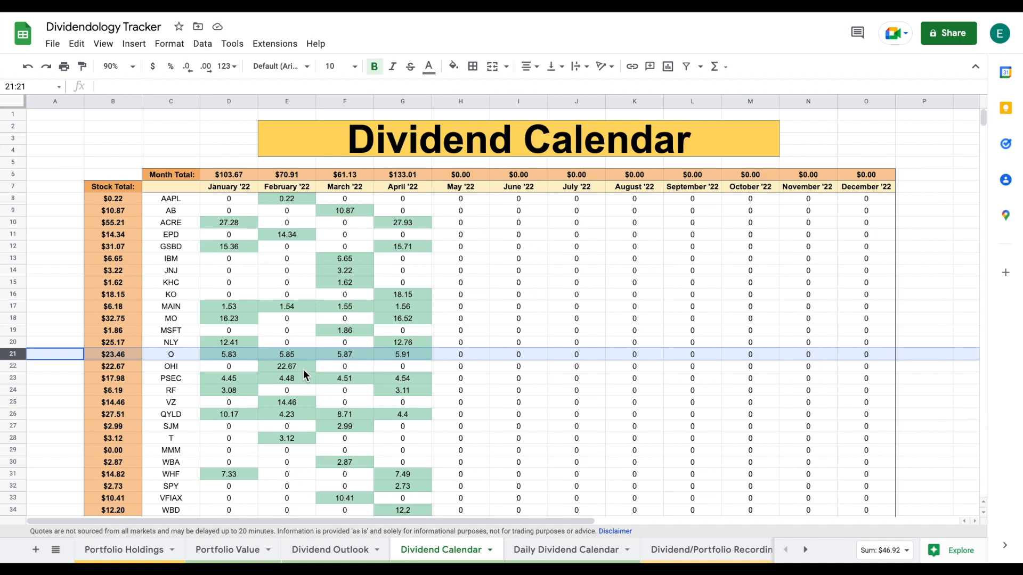
{"action": "left_click", "coordinate": [229, 354]}
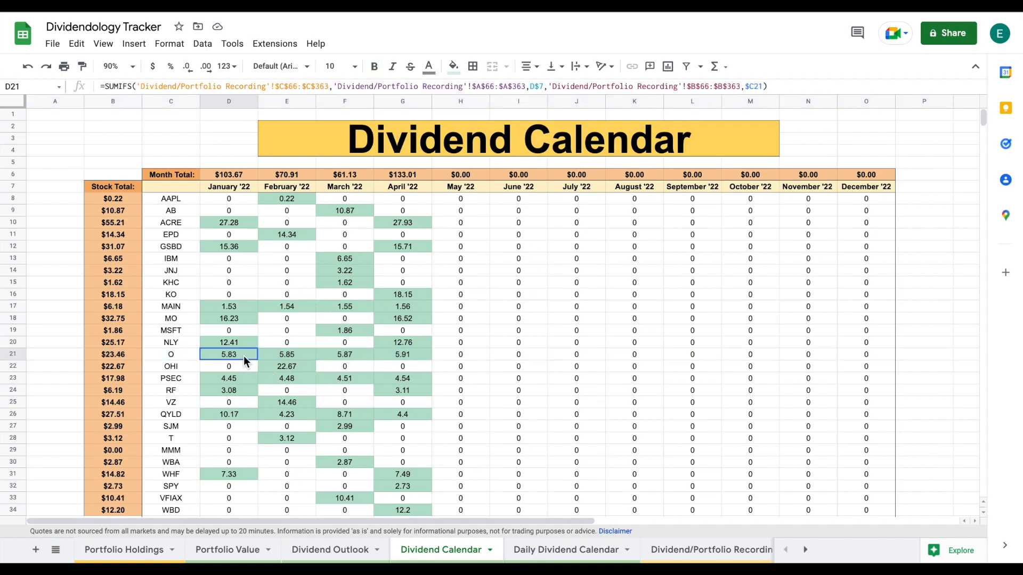
{"action": "left_click_drag", "start_coordinate": [229, 354], "coordinate": [403, 354]}
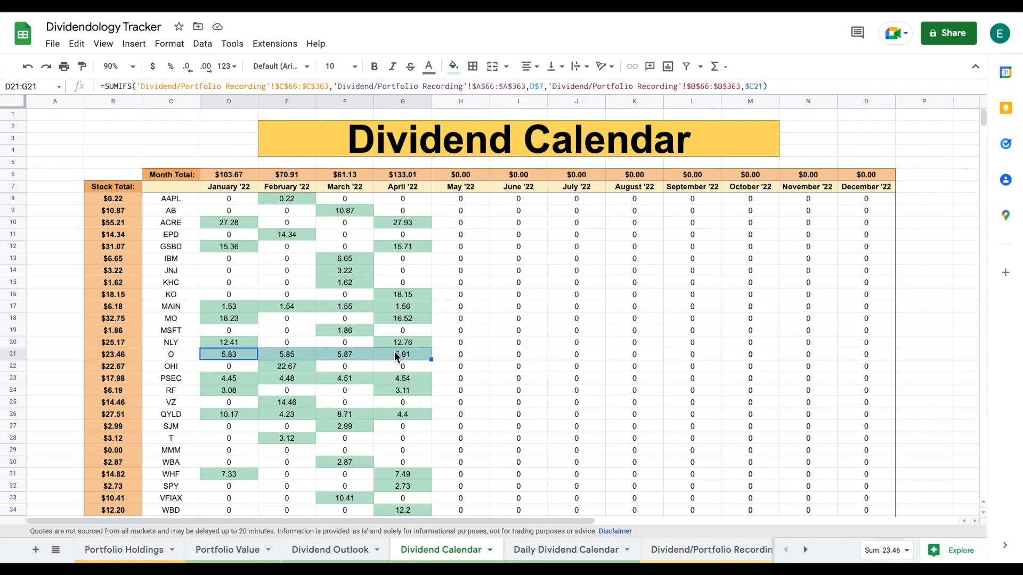
{"action": "mouse_move", "coordinate": [424, 368]}
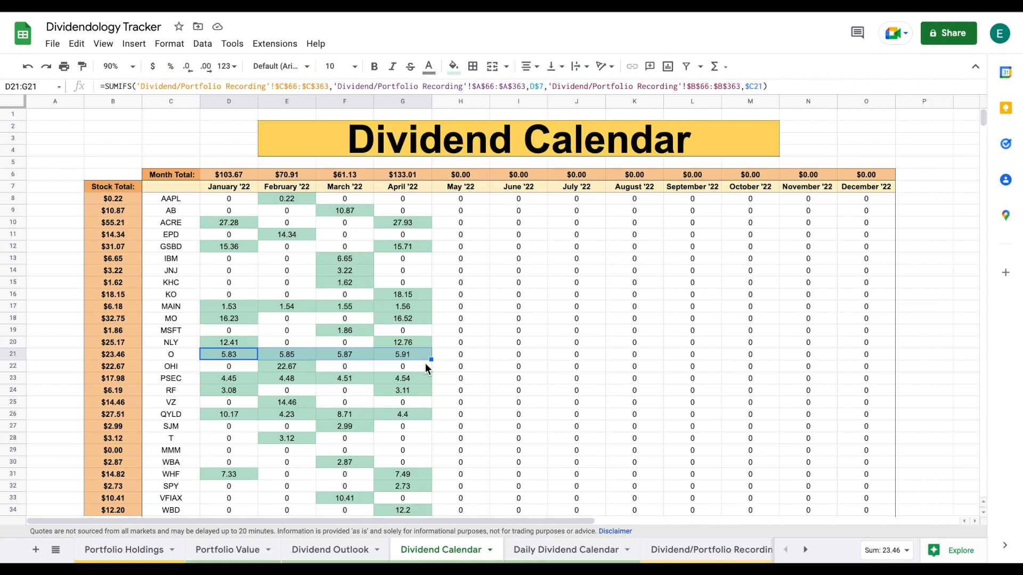
{"action": "mouse_move", "coordinate": [268, 334]}
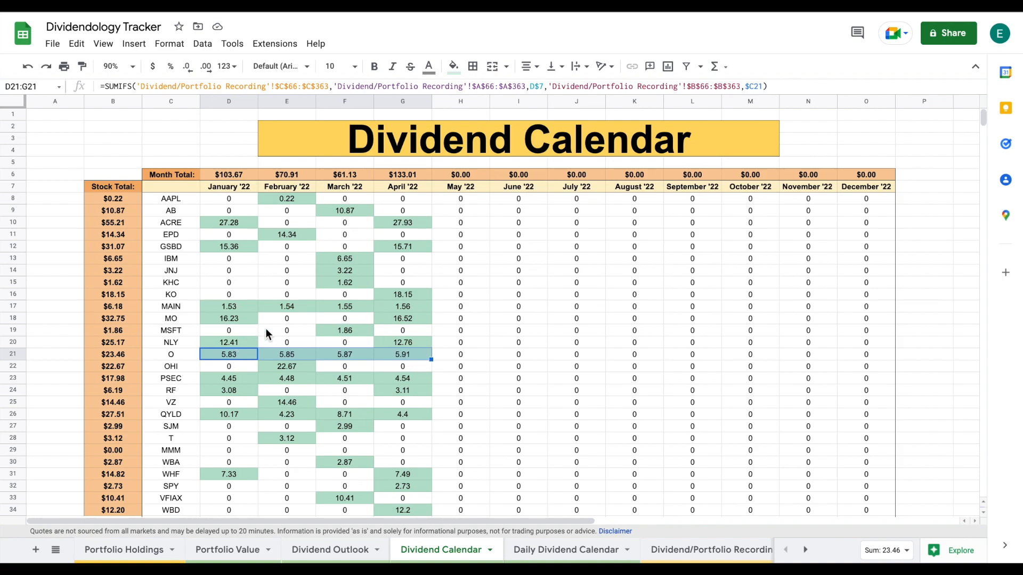
{"action": "mouse_move", "coordinate": [279, 363]}
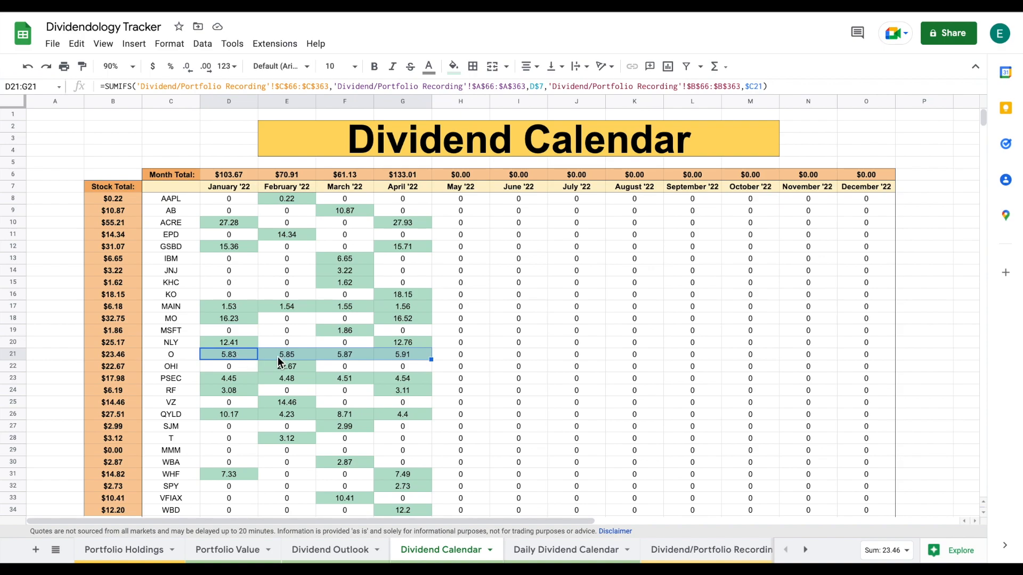
{"action": "left_click", "coordinate": [286, 354]}
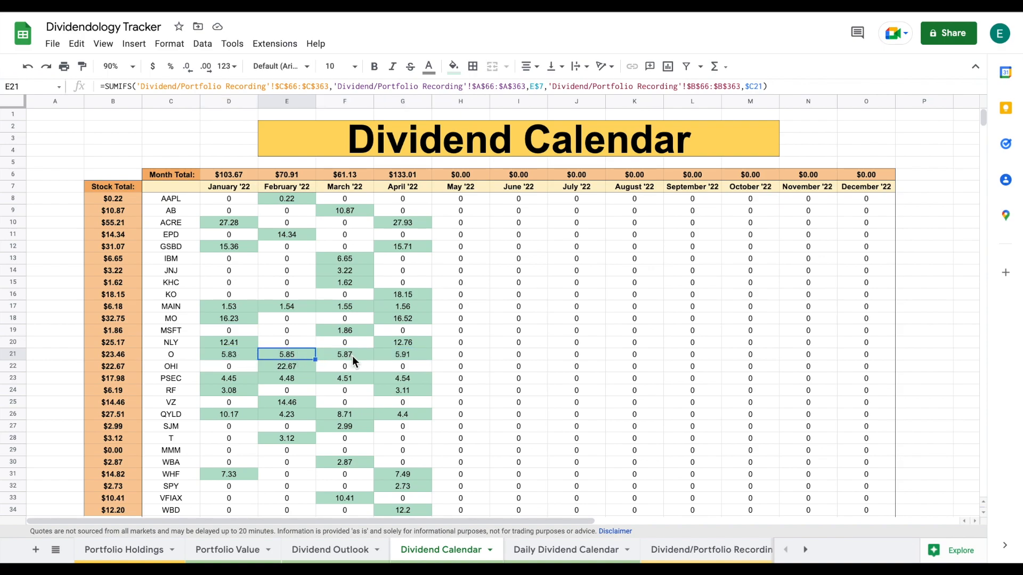
{"action": "left_click", "coordinate": [345, 354]}
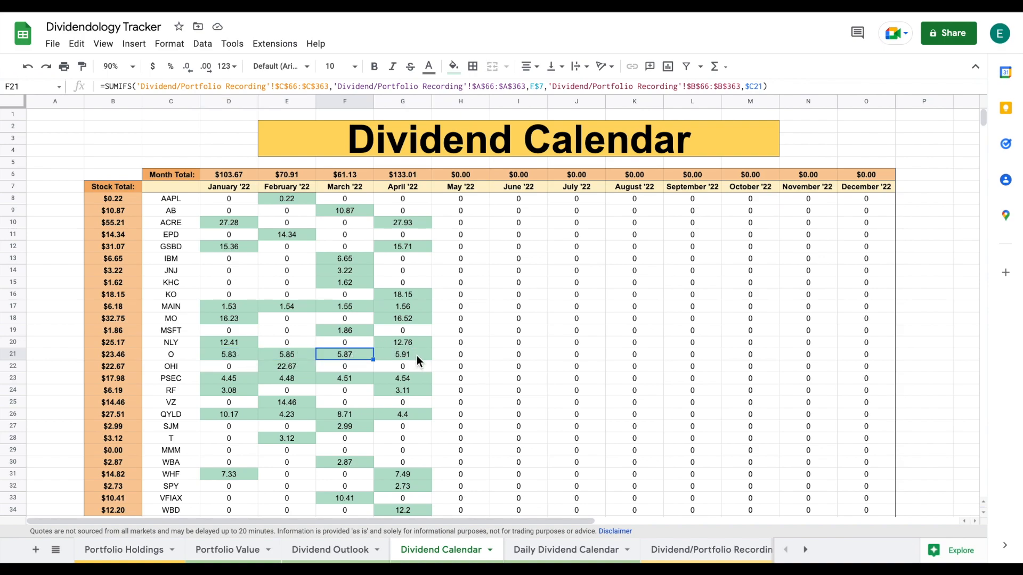
{"action": "left_click", "coordinate": [401, 355]}
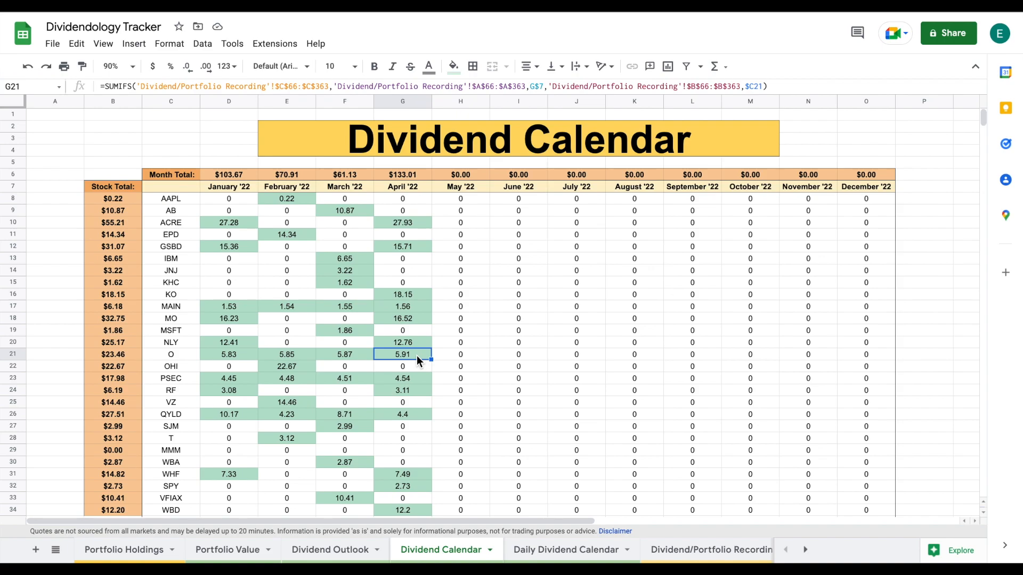
{"action": "mouse_move", "coordinate": [569, 368]}
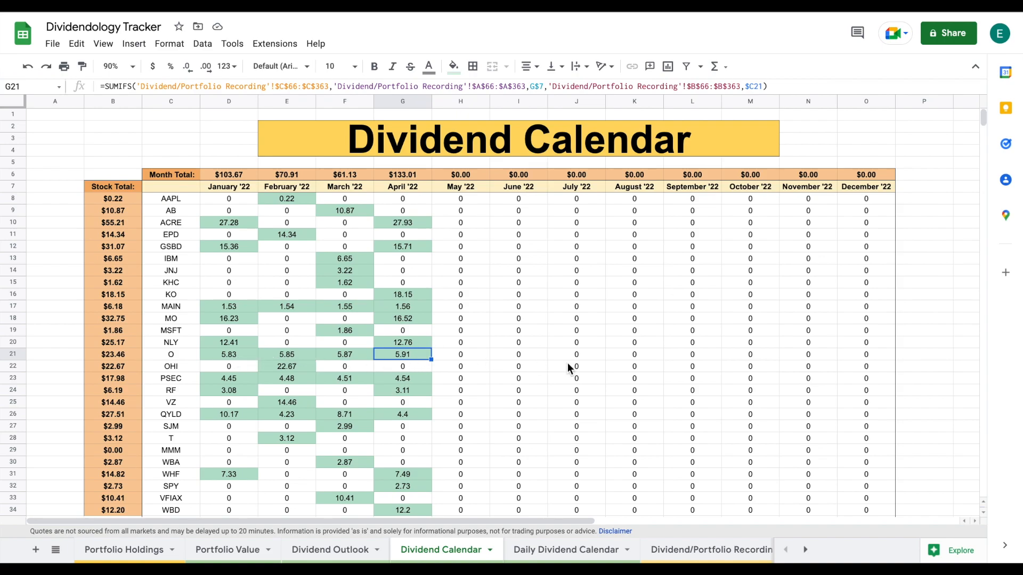
{"action": "mouse_move", "coordinate": [799, 355]}
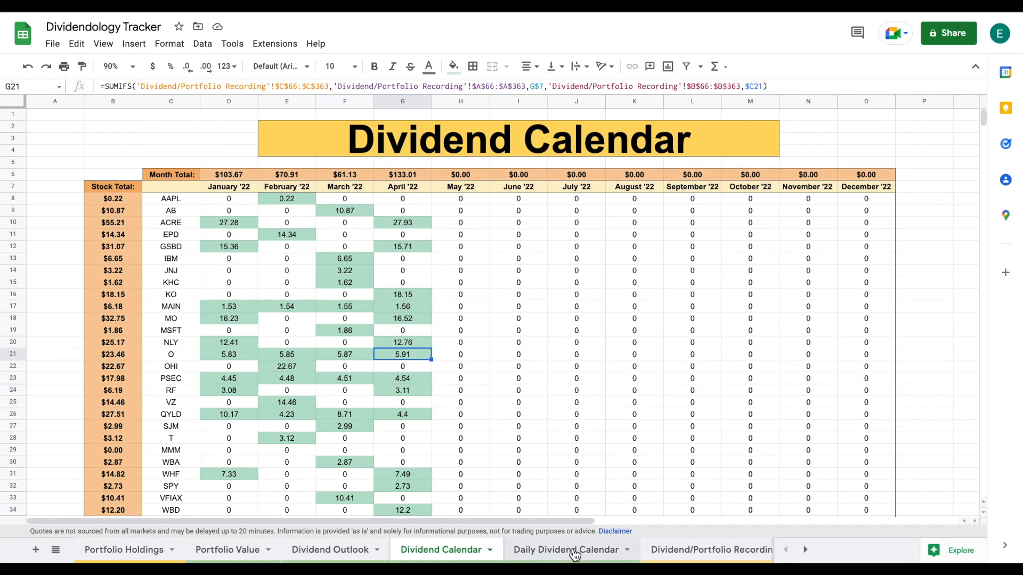
Step: Review the Daily Dividend Calendar's April SUMIF cells, including April 18 and the 32.01 on April 29
{"action": "left_click", "coordinate": [565, 549]}
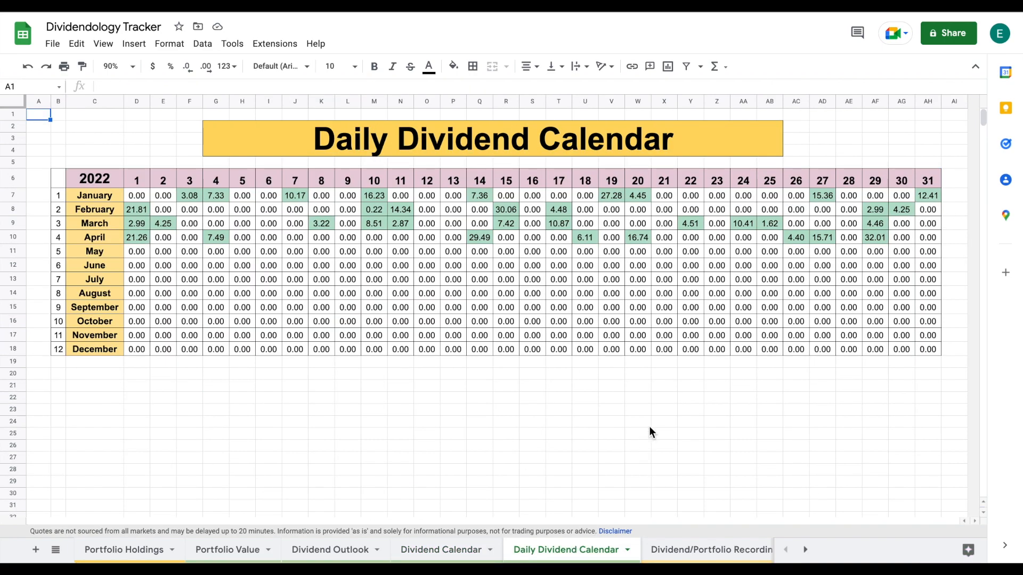
{"action": "mouse_move", "coordinate": [275, 246]}
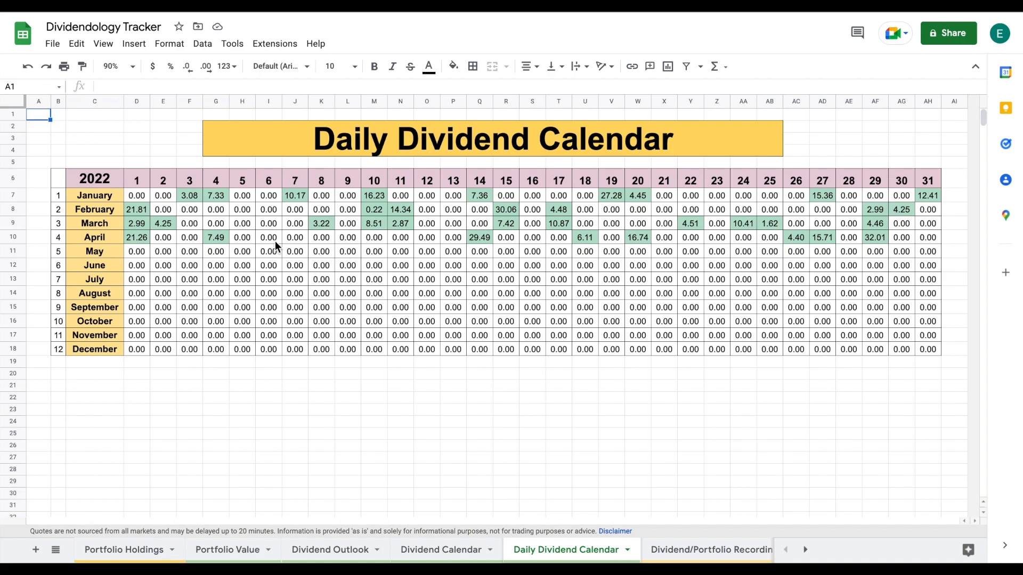
{"action": "mouse_move", "coordinate": [142, 187]}
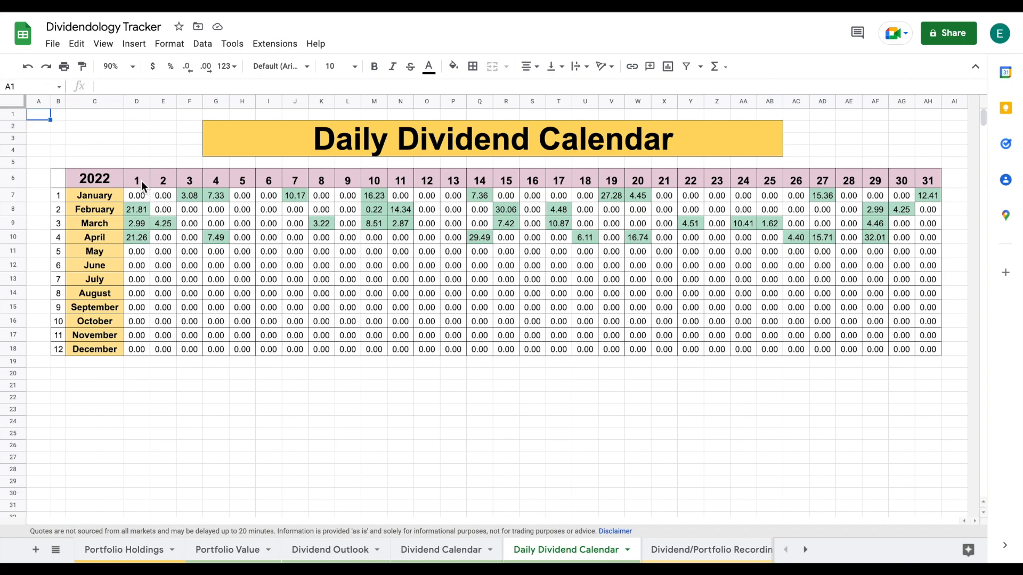
{"action": "left_click", "coordinate": [136, 236]}
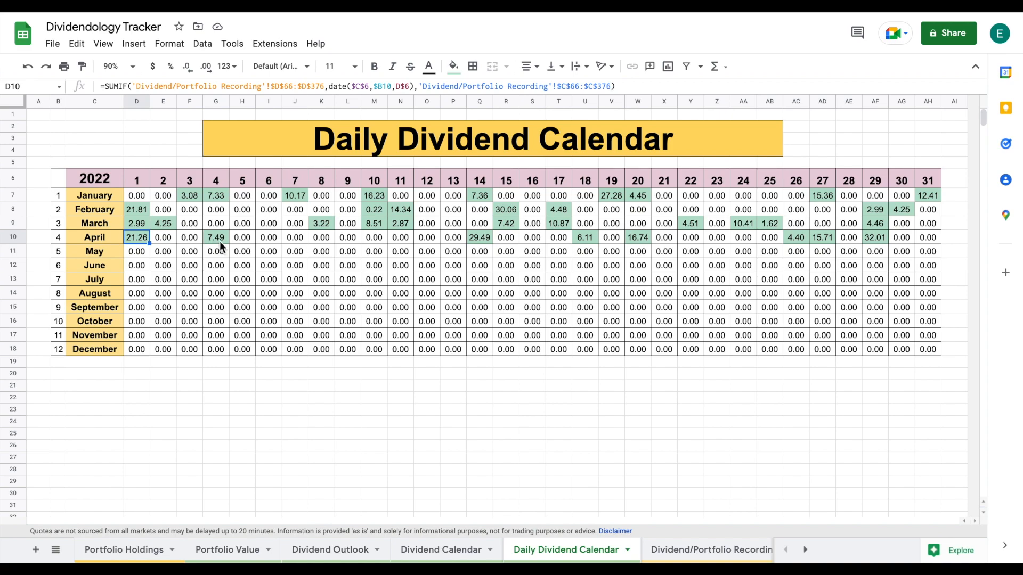
{"action": "left_click", "coordinate": [215, 236]}
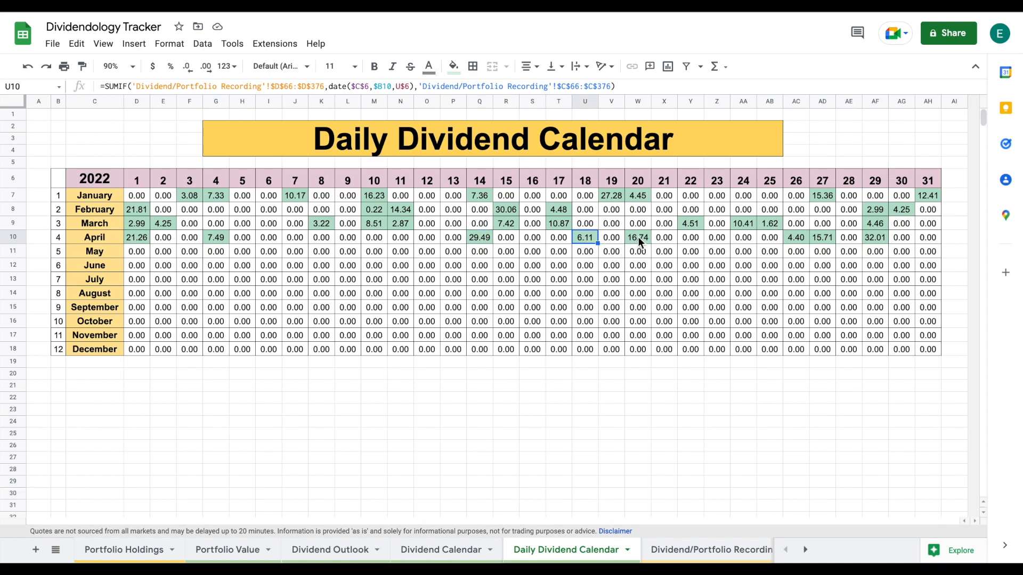
{"action": "left_click", "coordinate": [636, 236]}
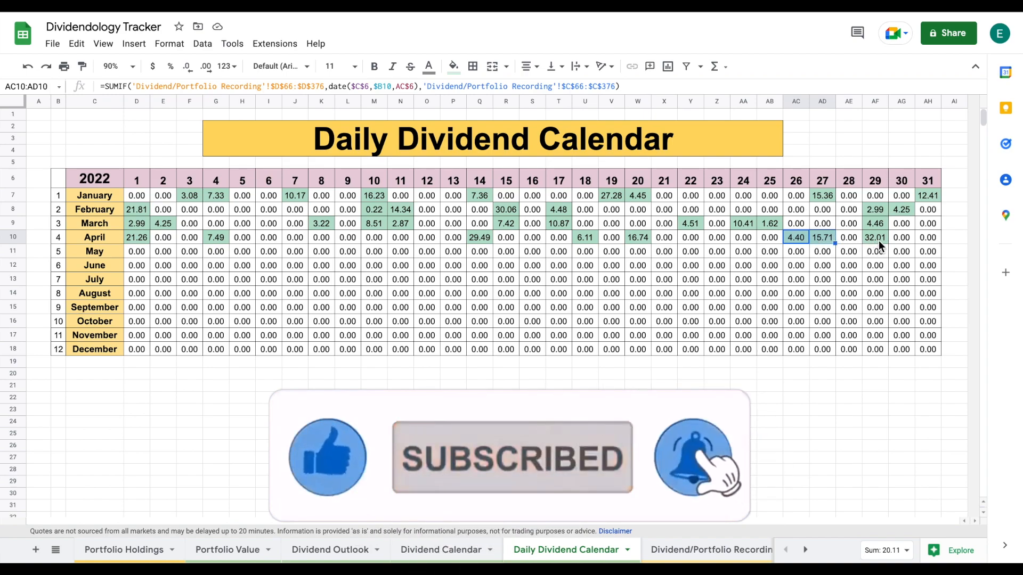
{"action": "left_click", "coordinate": [875, 236]}
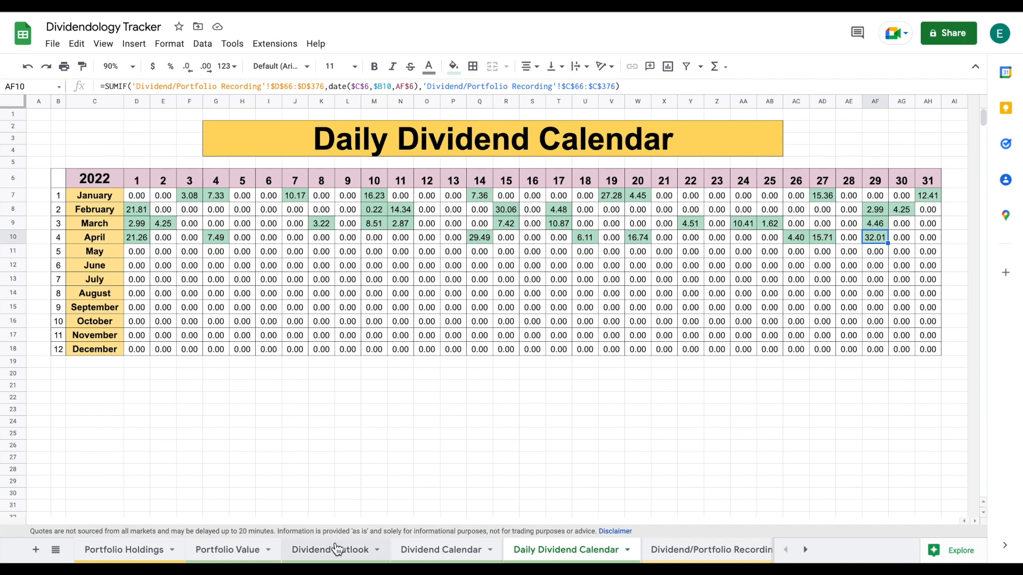
{"action": "left_click", "coordinate": [330, 550]}
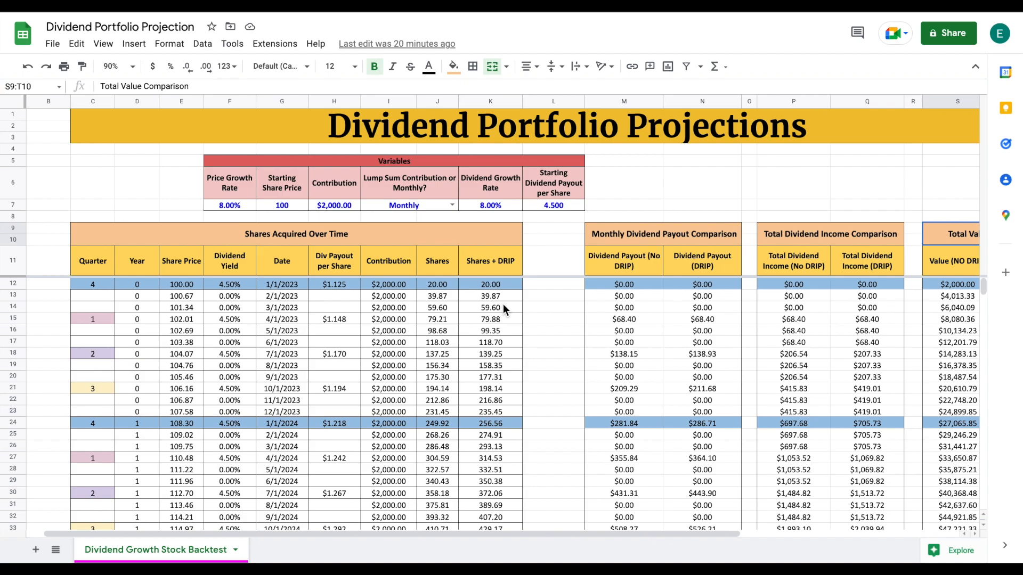
{"action": "mouse_move", "coordinate": [645, 276]}
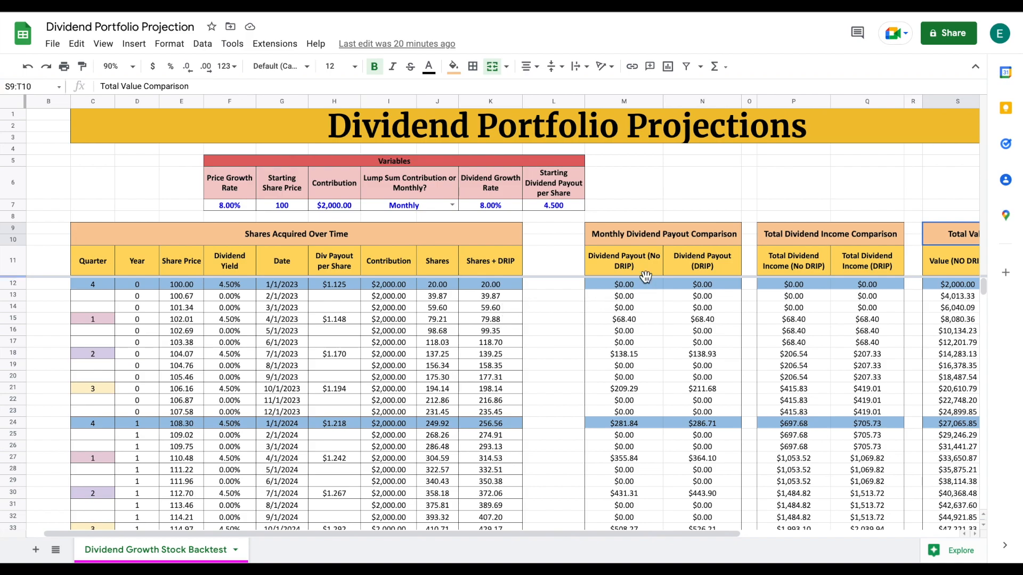
{"action": "mouse_move", "coordinate": [238, 177]}
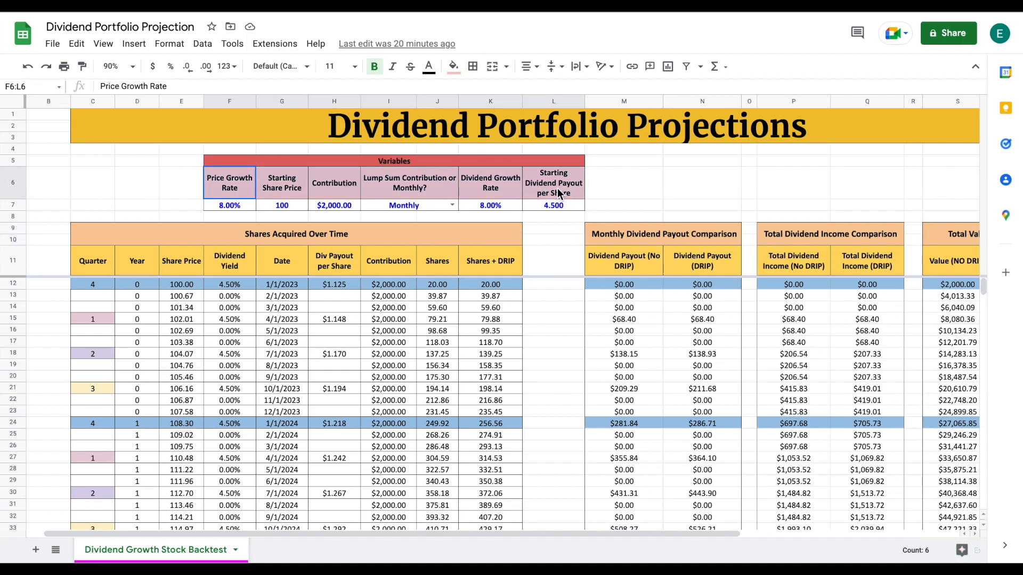
Step: Review the Variables table's 8.00% price growth rate and starting share price
{"action": "left_click", "coordinate": [622, 183]}
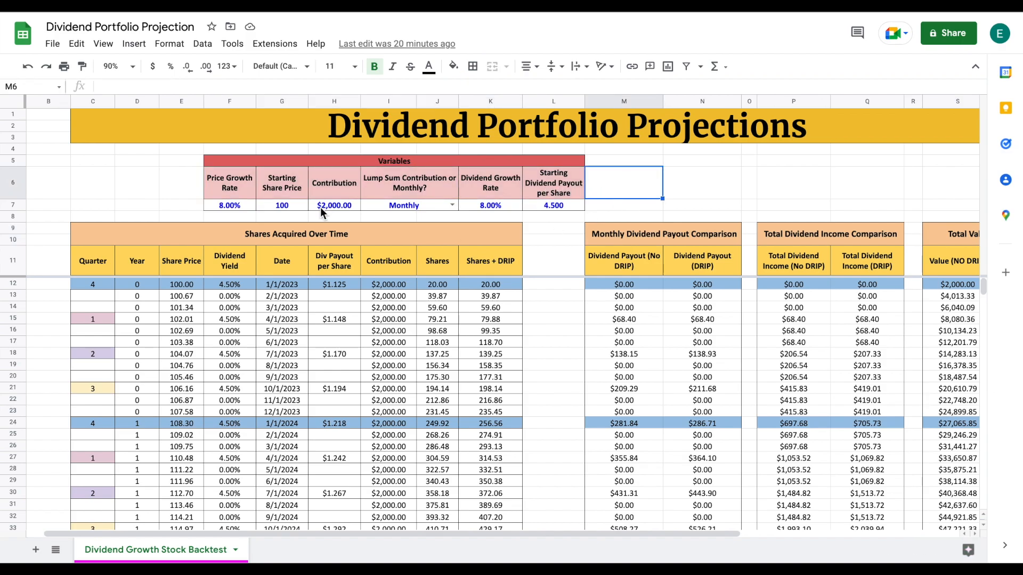
{"action": "left_click", "coordinate": [229, 183]}
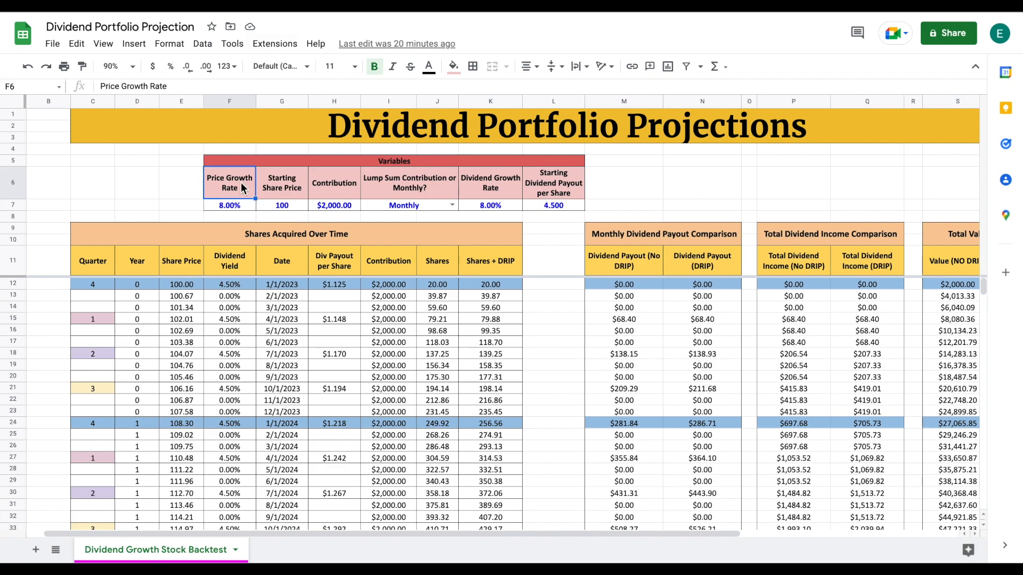
{"action": "left_click", "coordinate": [229, 205]}
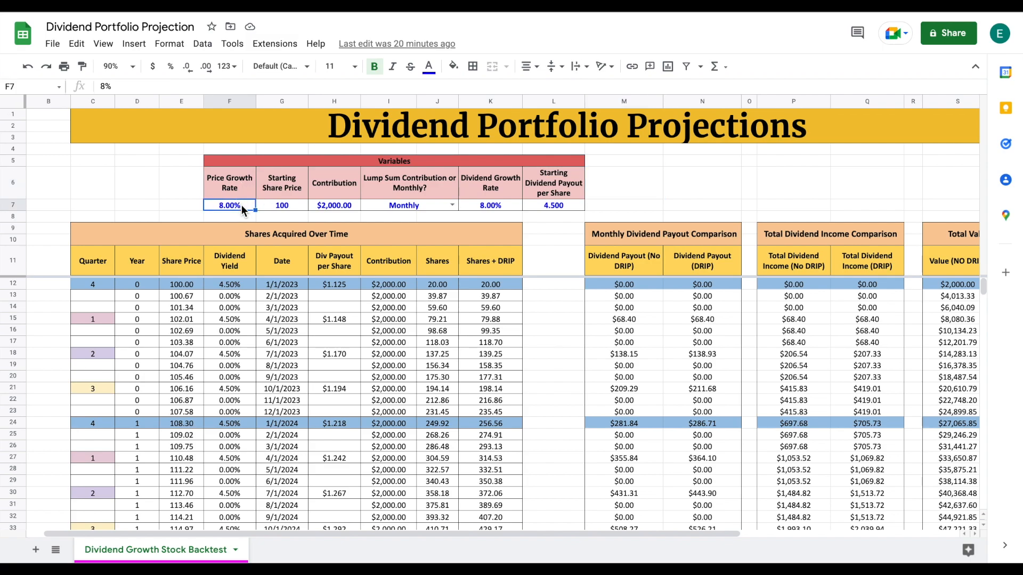
{"action": "mouse_move", "coordinate": [202, 236]}
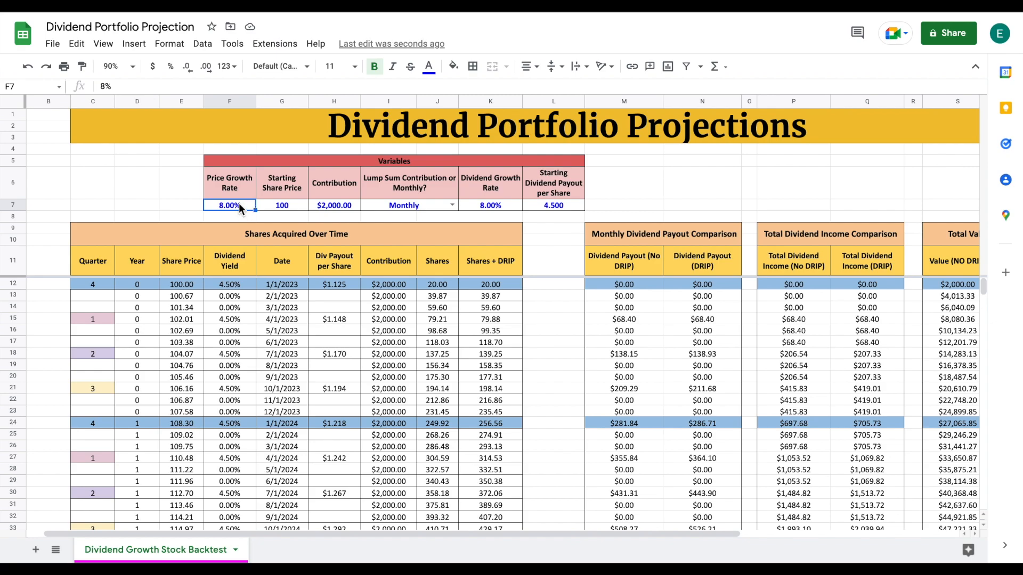
{"action": "left_click", "coordinate": [282, 205]}
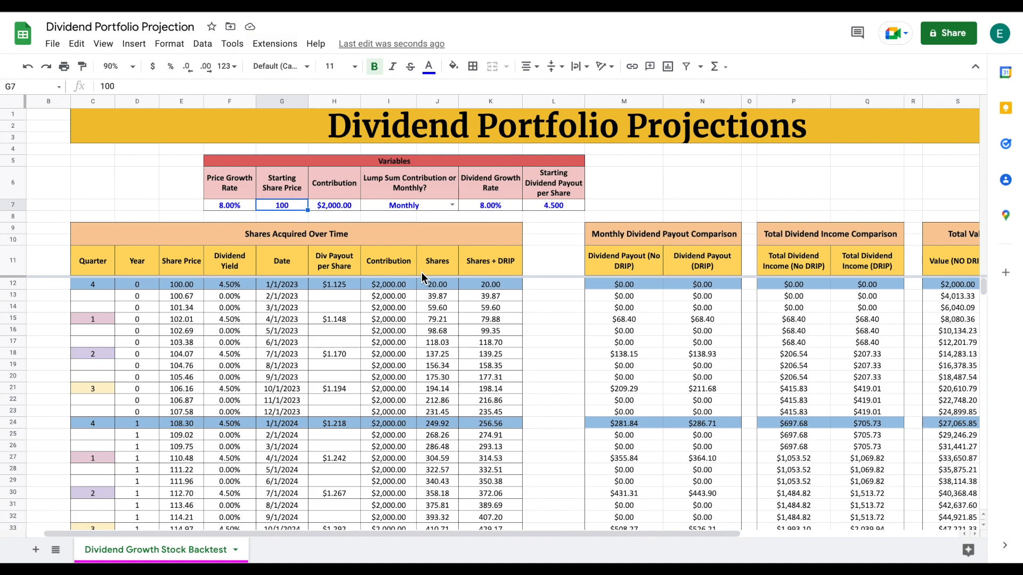
{"action": "mouse_move", "coordinate": [455, 316]}
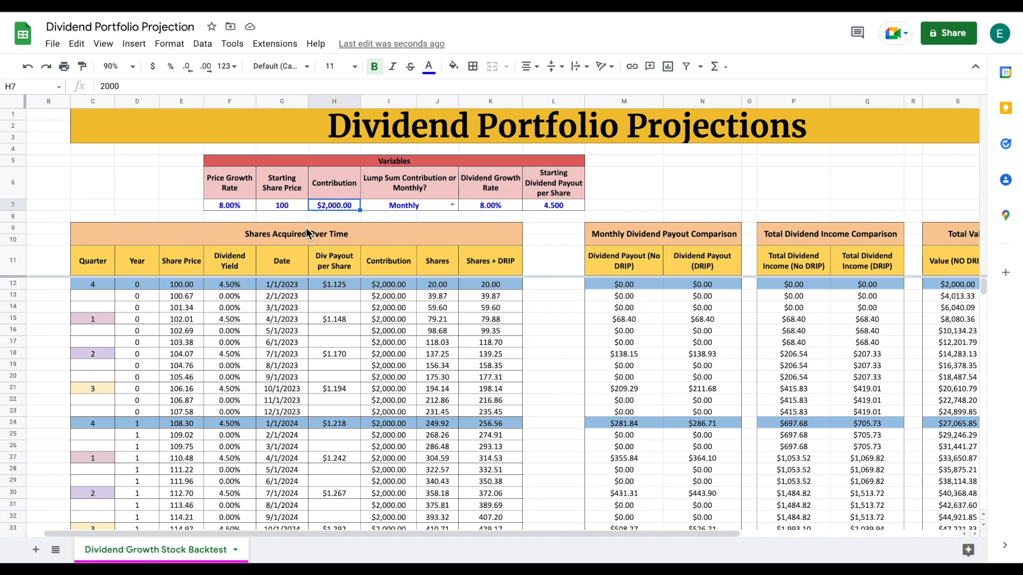
{"action": "mouse_move", "coordinate": [398, 236]}
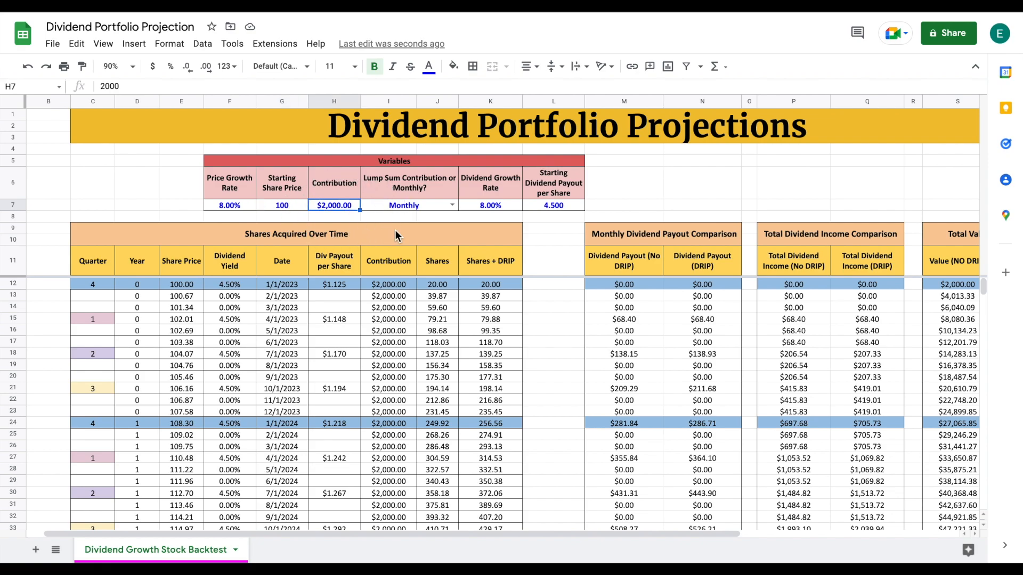
{"action": "mouse_move", "coordinate": [303, 236]}
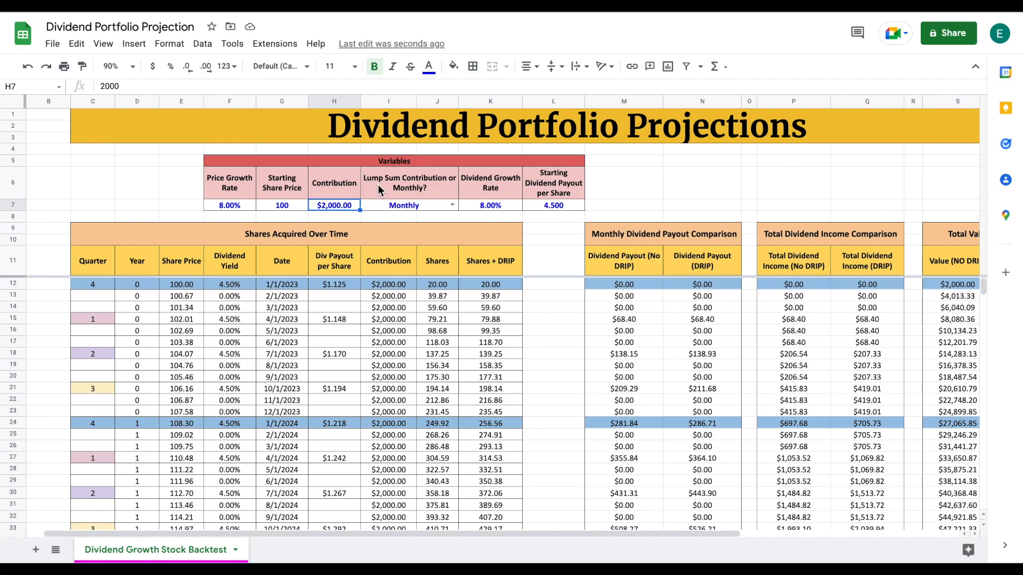
{"action": "mouse_move", "coordinate": [409, 203]}
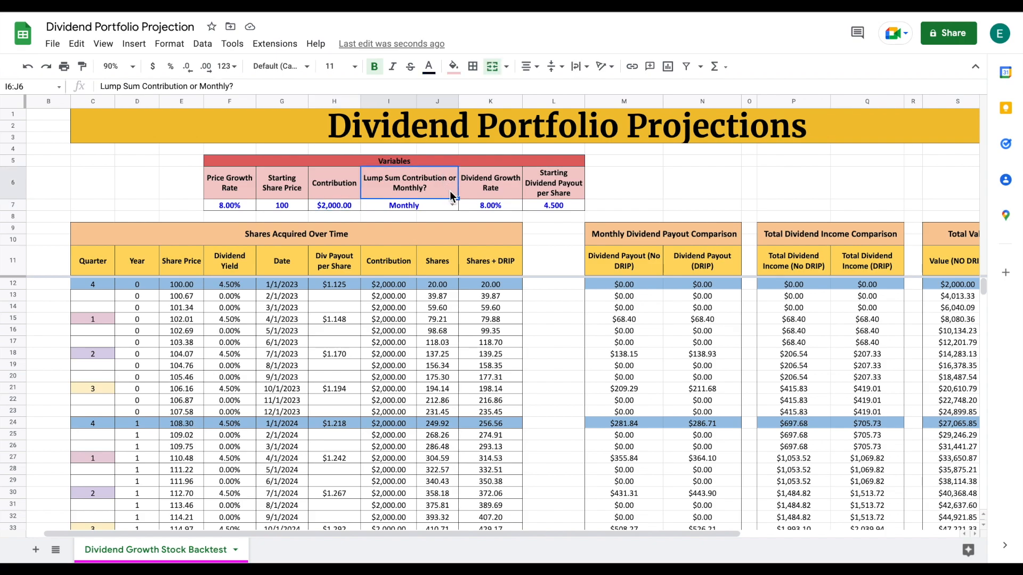
Step: Switch the contribution frequency to Lump Sum, then restore it to Monthly
{"action": "left_click", "coordinate": [404, 204]}
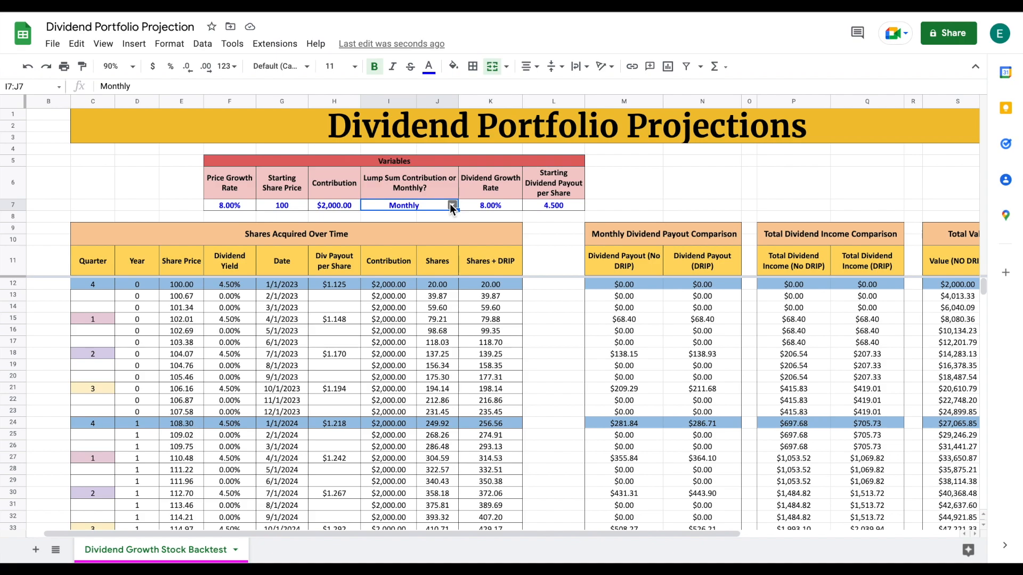
{"action": "left_click", "coordinate": [451, 206]}
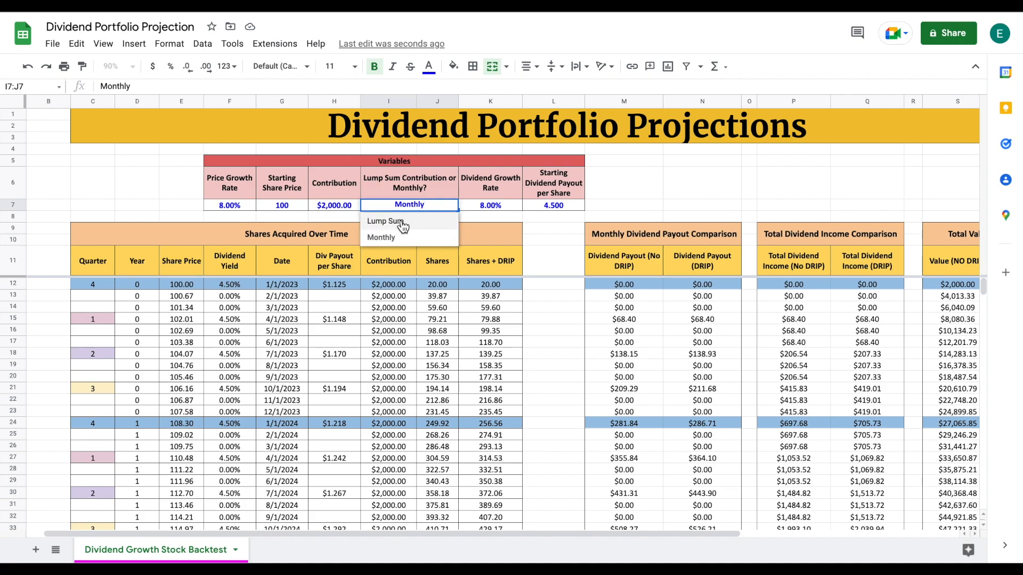
{"action": "left_click", "coordinate": [384, 220]}
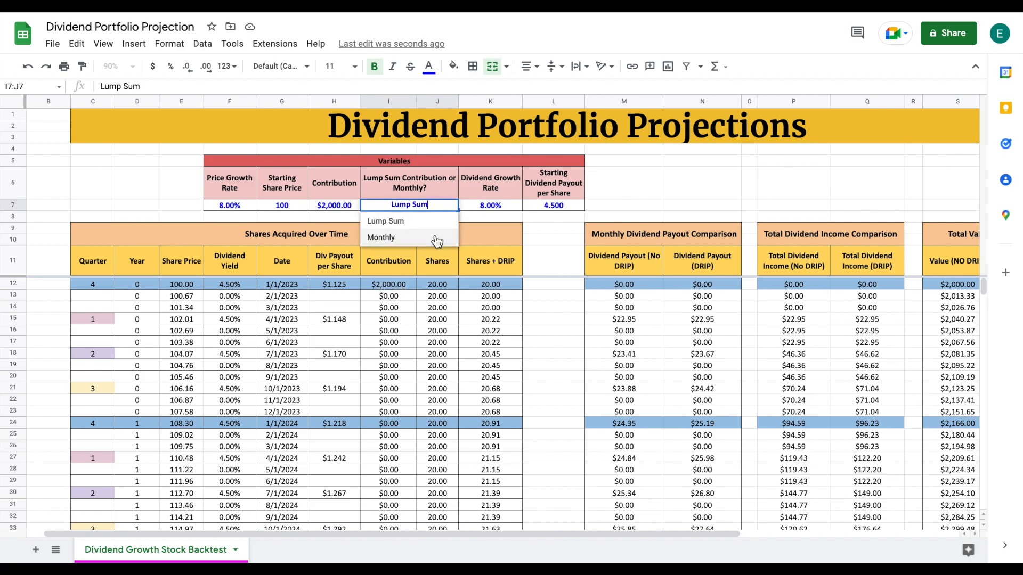
{"action": "left_click", "coordinate": [380, 236]}
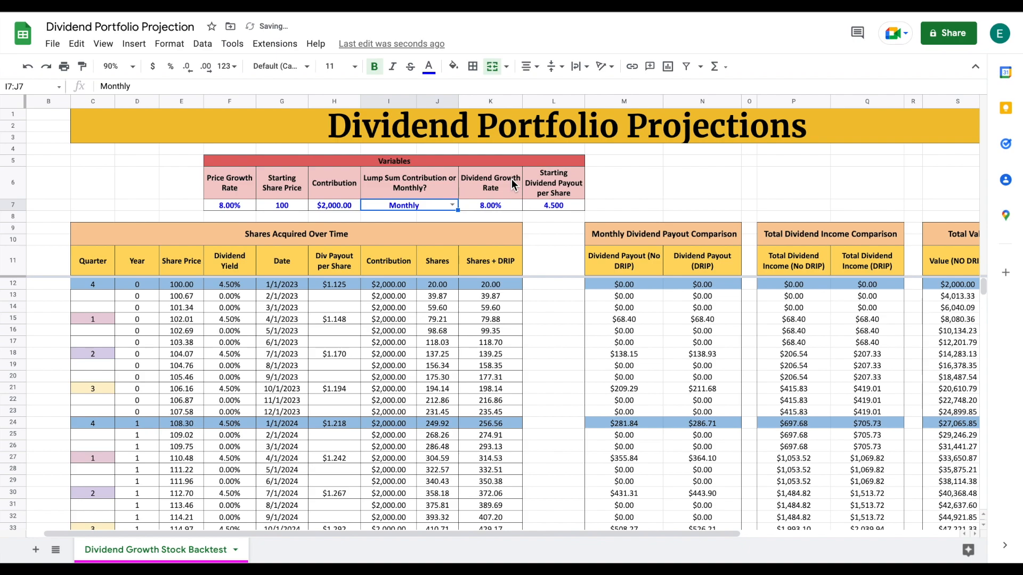
Step: Review the Dividend Growth Rate and the 4.500 starting dividend payout per share
{"action": "left_click", "coordinate": [490, 182]}
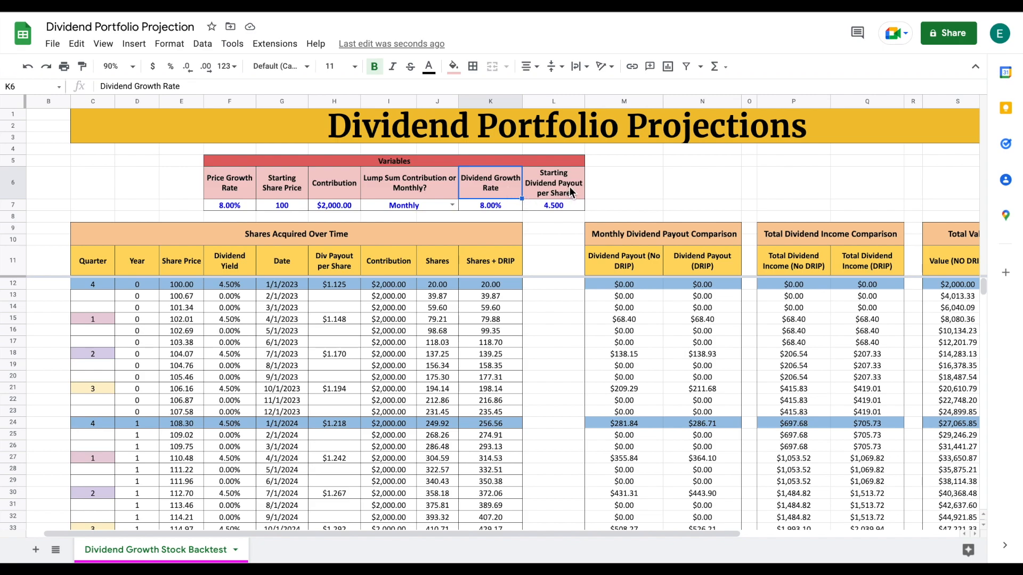
{"action": "left_click", "coordinate": [552, 189]}
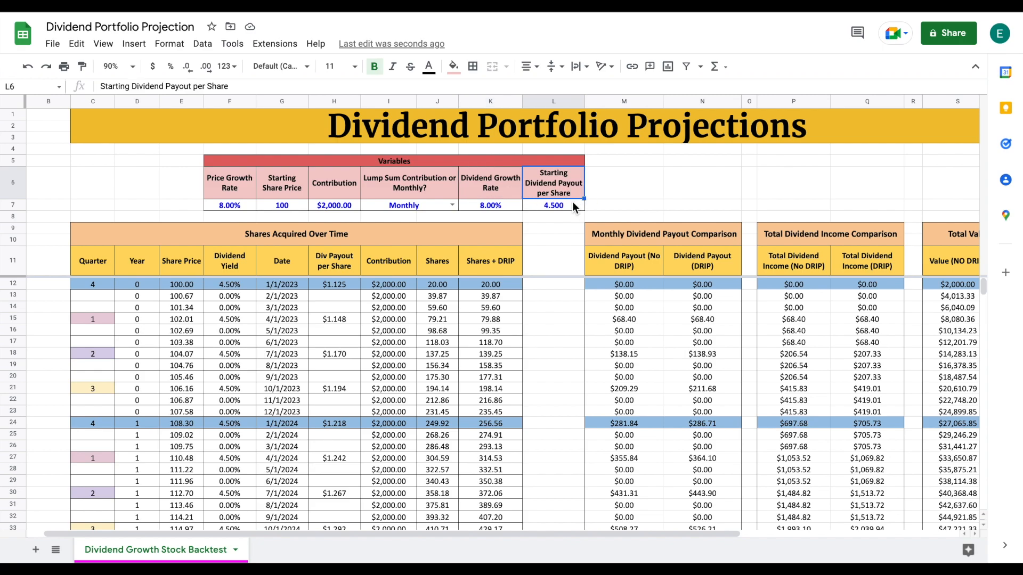
{"action": "left_click", "coordinate": [553, 205]}
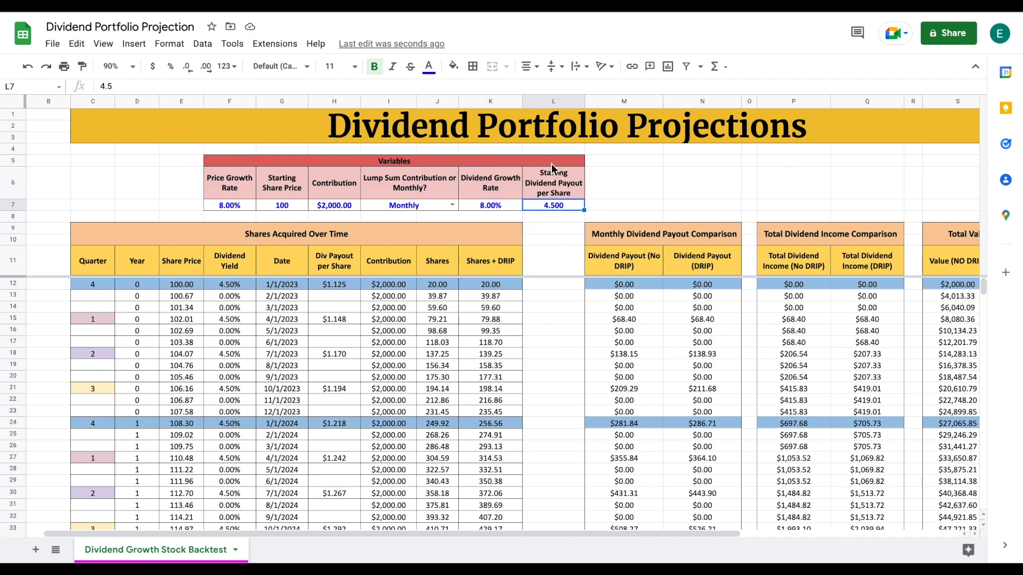
{"action": "mouse_move", "coordinate": [586, 203]}
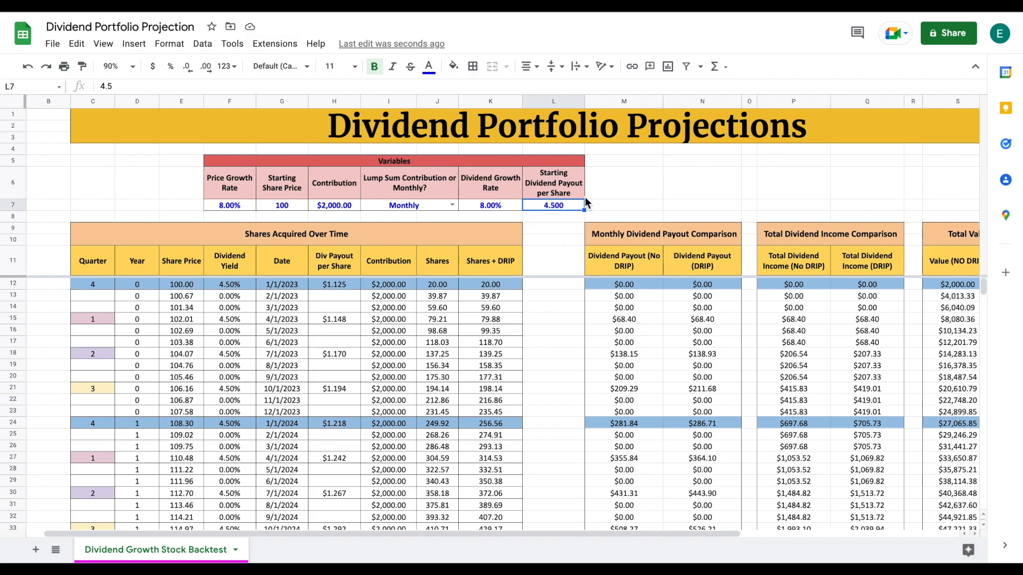
{"action": "mouse_move", "coordinate": [333, 236]}
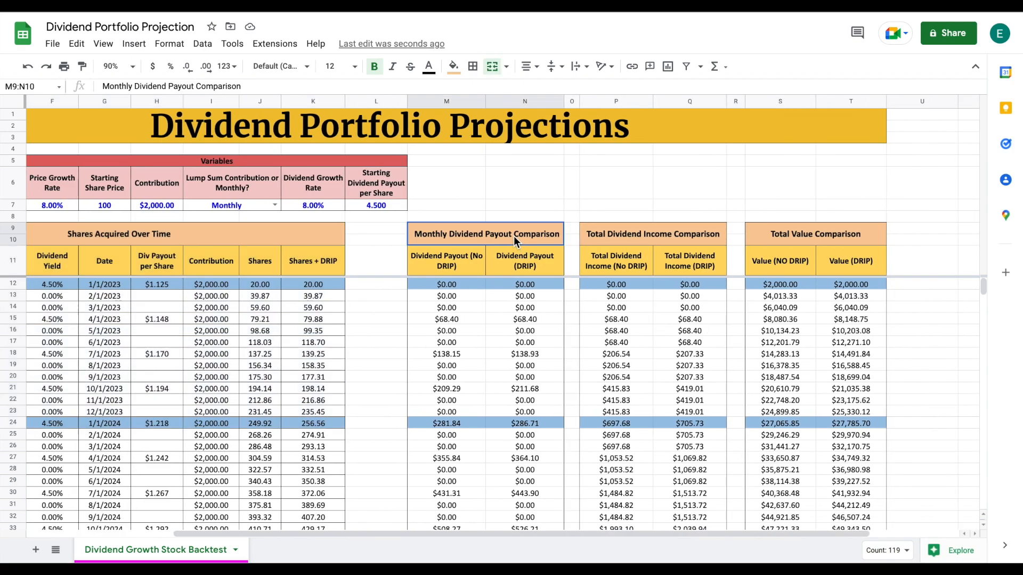
{"action": "mouse_move", "coordinate": [664, 243]}
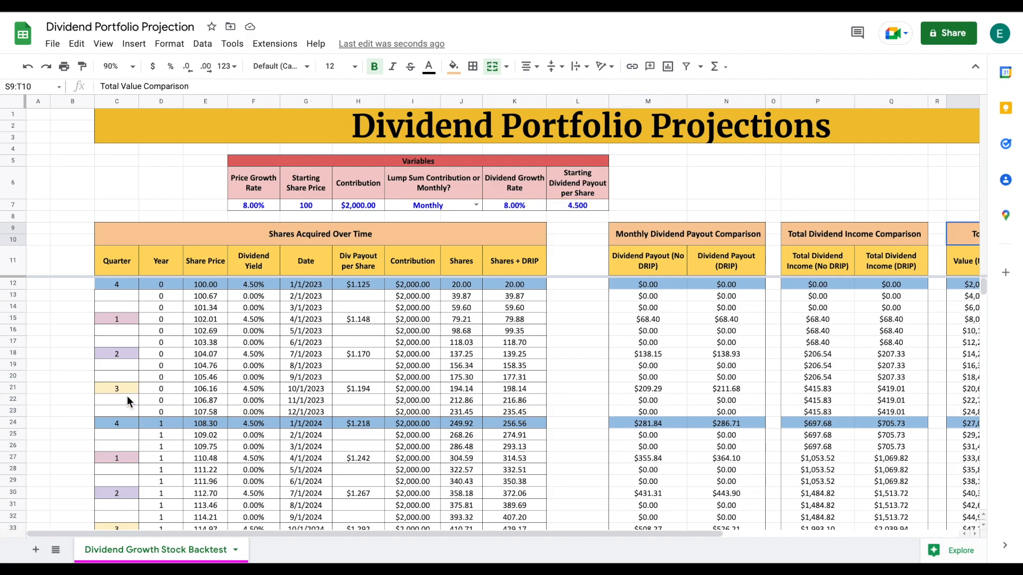
{"action": "mouse_move", "coordinate": [497, 420]}
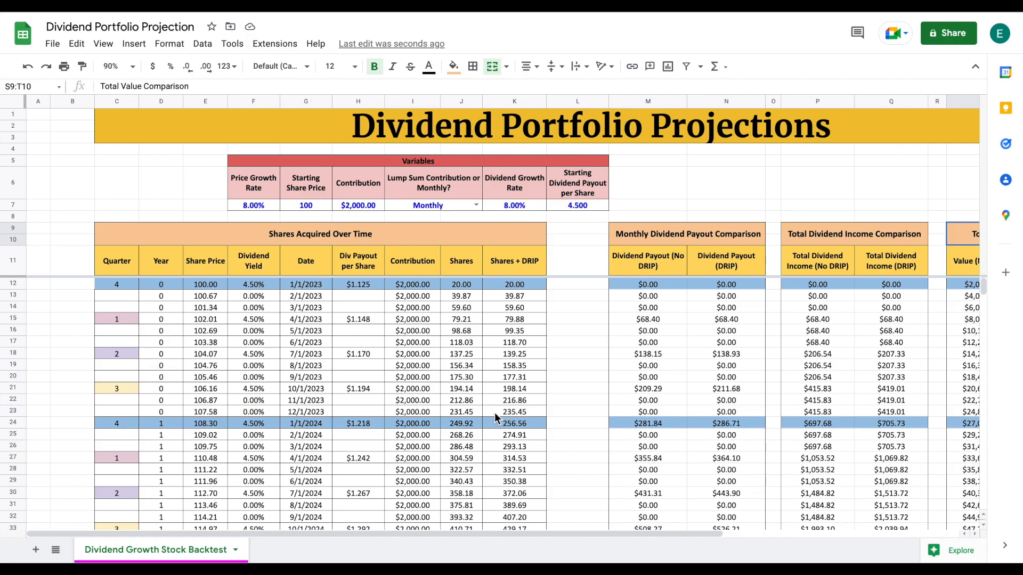
Step: Bring the year-30 rows into view and compare the final DRIP and no-DRIP monthly dividend payouts
{"action": "scroll", "scroll_direction": "down", "scroll_amount": 3}
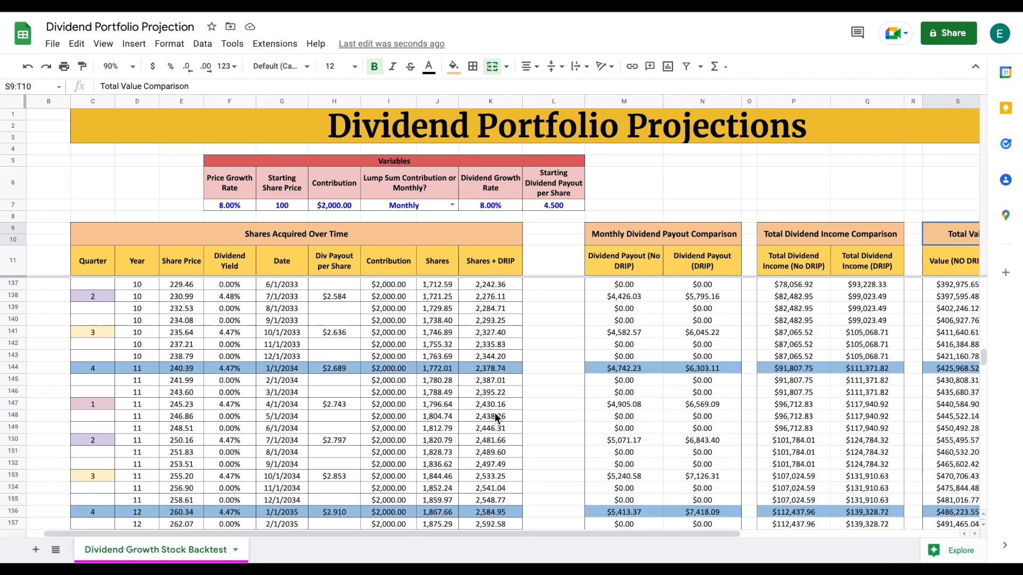
{"action": "scroll", "scroll_direction": "down", "scroll_amount": 3}
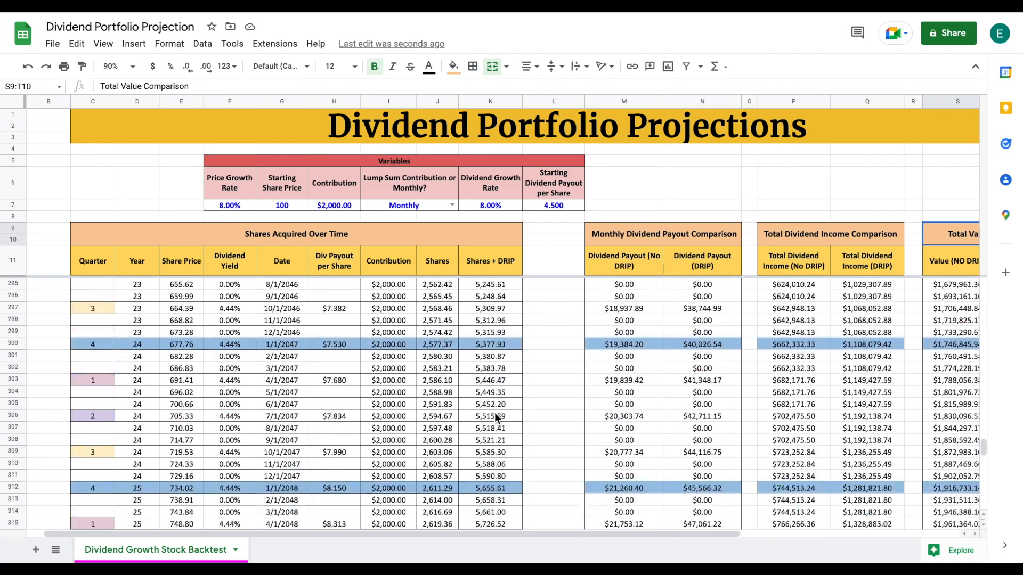
{"action": "scroll", "scroll_direction": "down", "scroll_amount": 3}
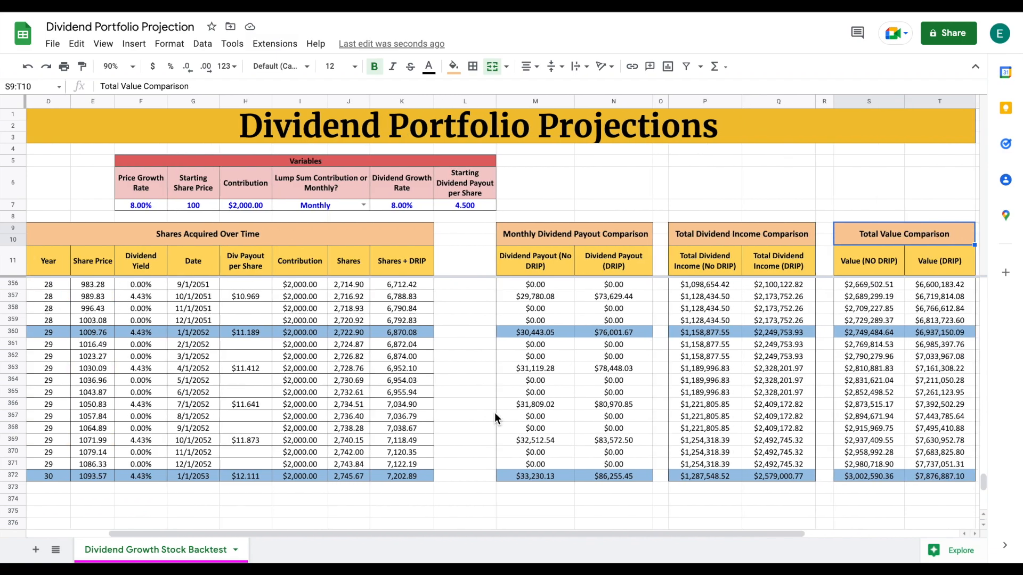
{"action": "scroll", "scroll_direction": "right", "scroll_amount": 3}
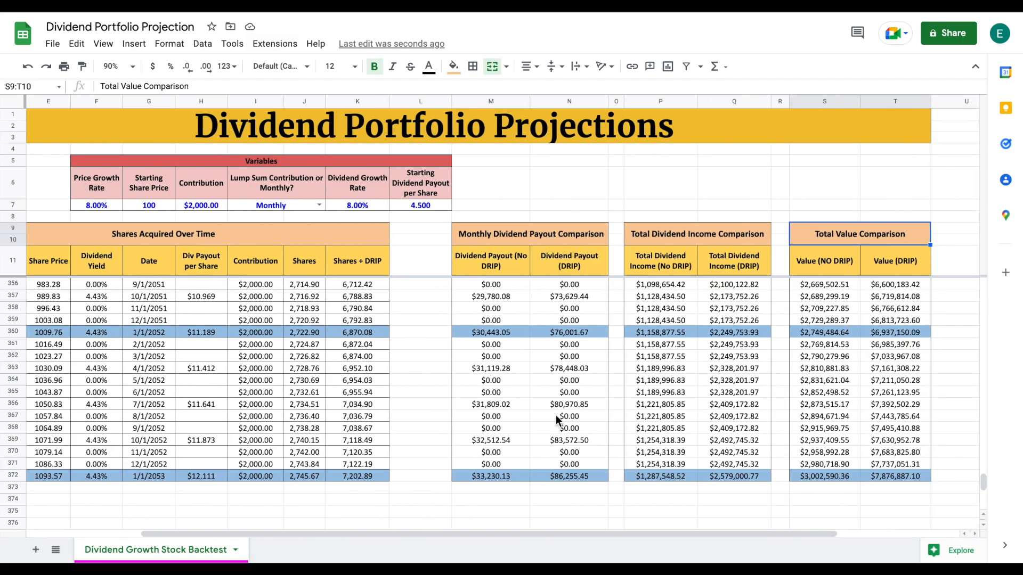
{"action": "scroll", "scroll_direction": "down", "scroll_amount": 3}
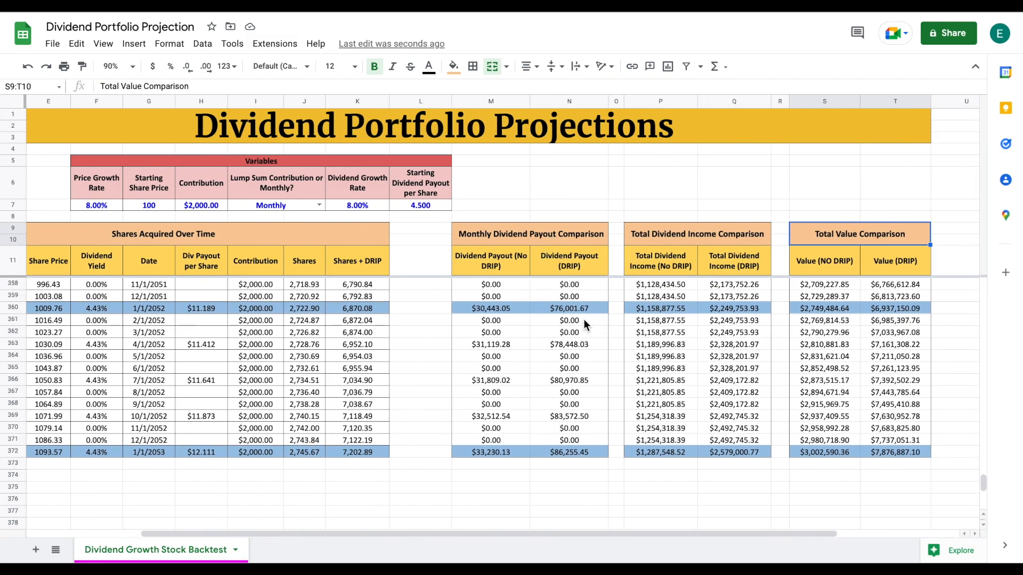
{"action": "mouse_move", "coordinate": [584, 416]}
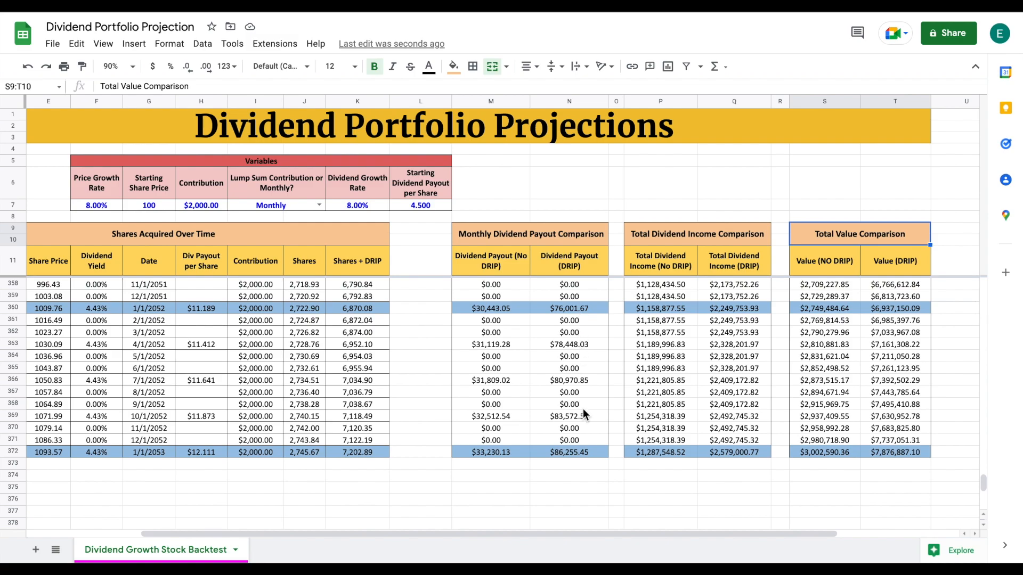
{"action": "mouse_move", "coordinate": [581, 453]}
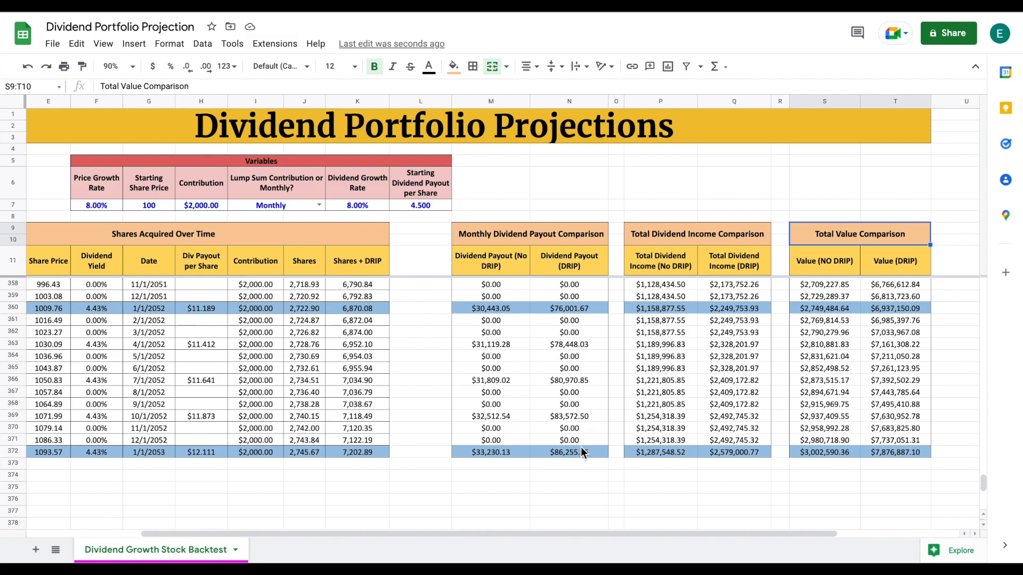
{"action": "mouse_move", "coordinate": [589, 285]}
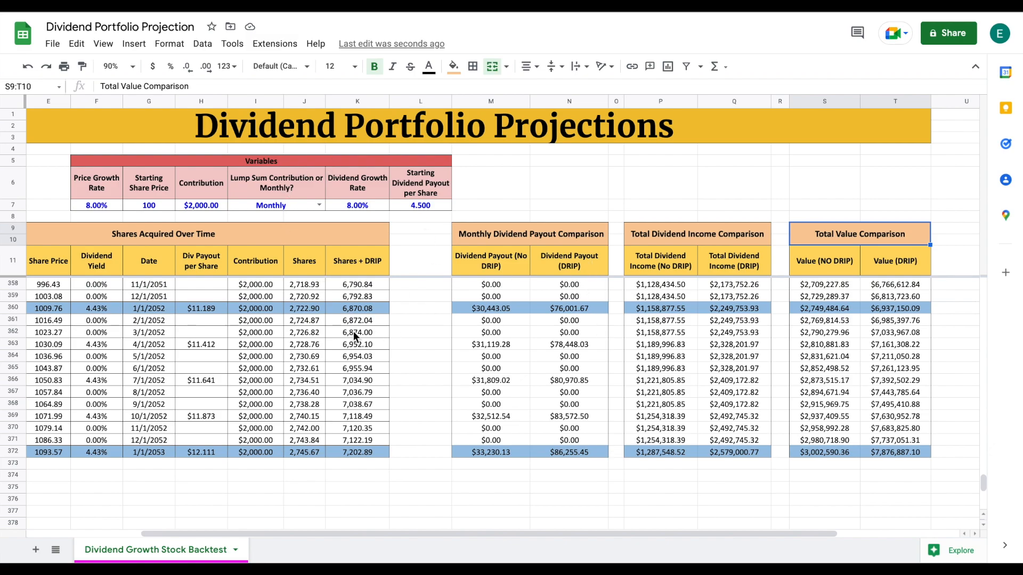
{"action": "mouse_move", "coordinate": [108, 191]}
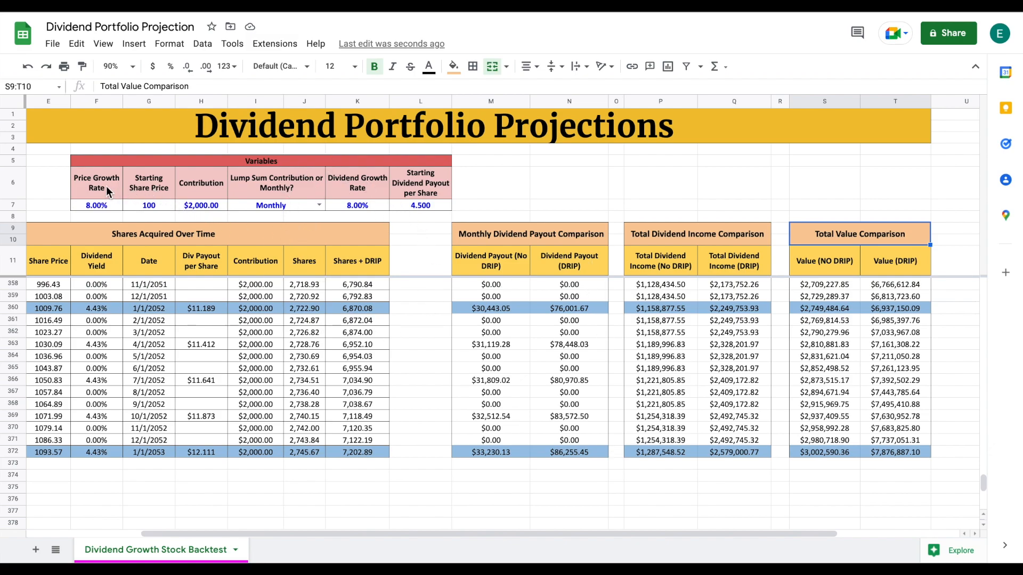
{"action": "left_click", "coordinate": [96, 183]}
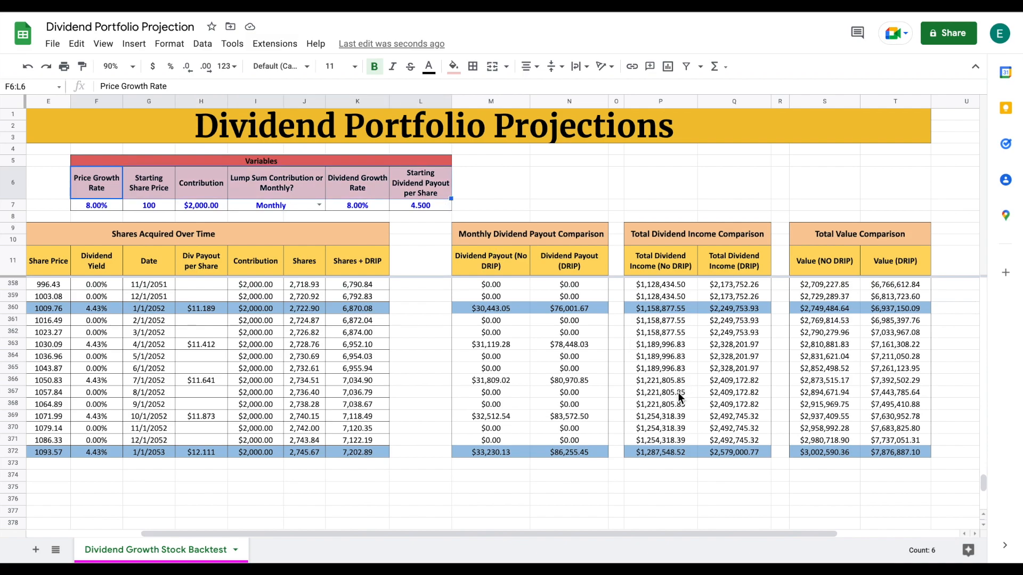
{"action": "left_click", "coordinate": [569, 452]}
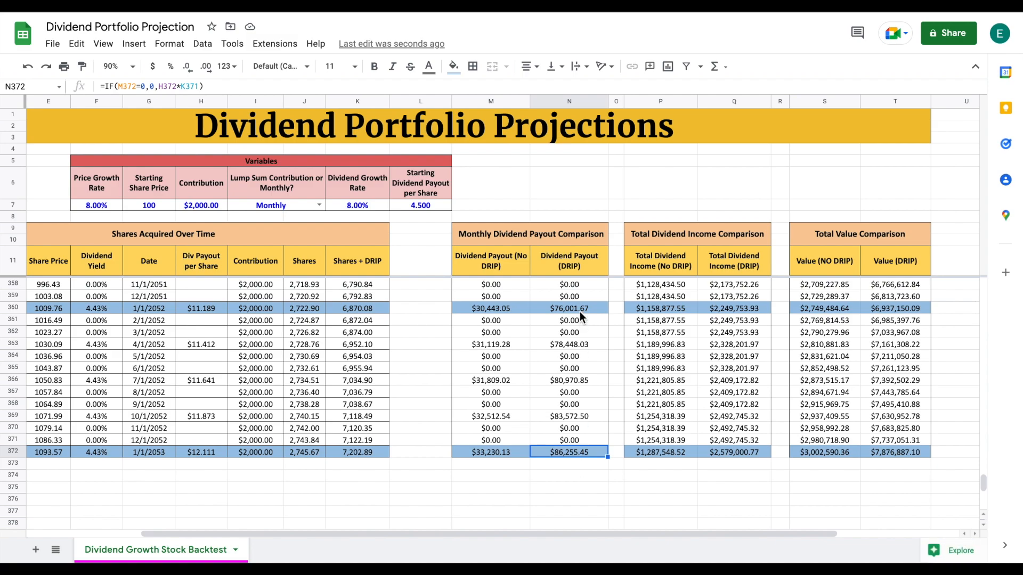
{"action": "mouse_move", "coordinate": [508, 265]}
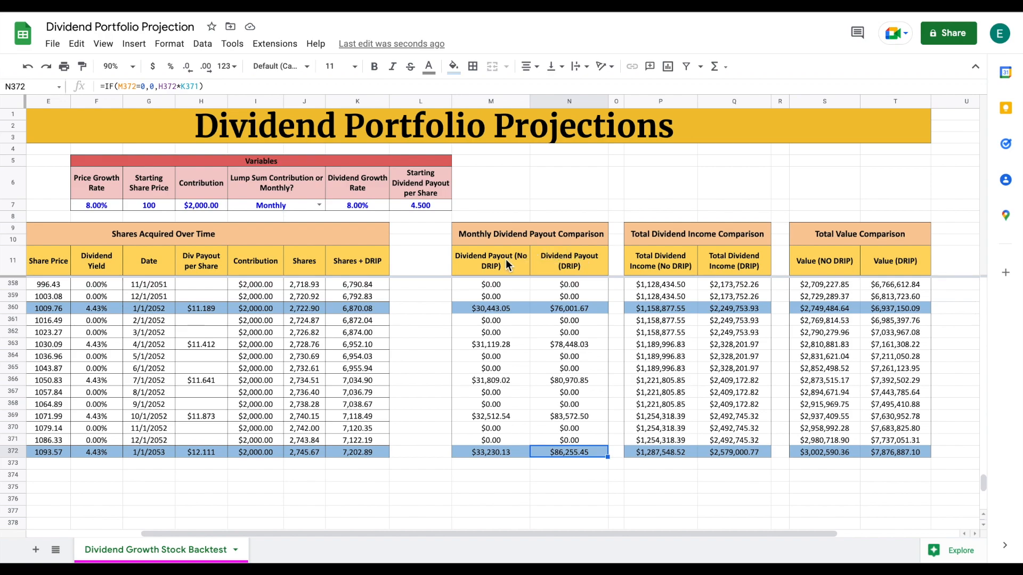
{"action": "mouse_move", "coordinate": [508, 457]}
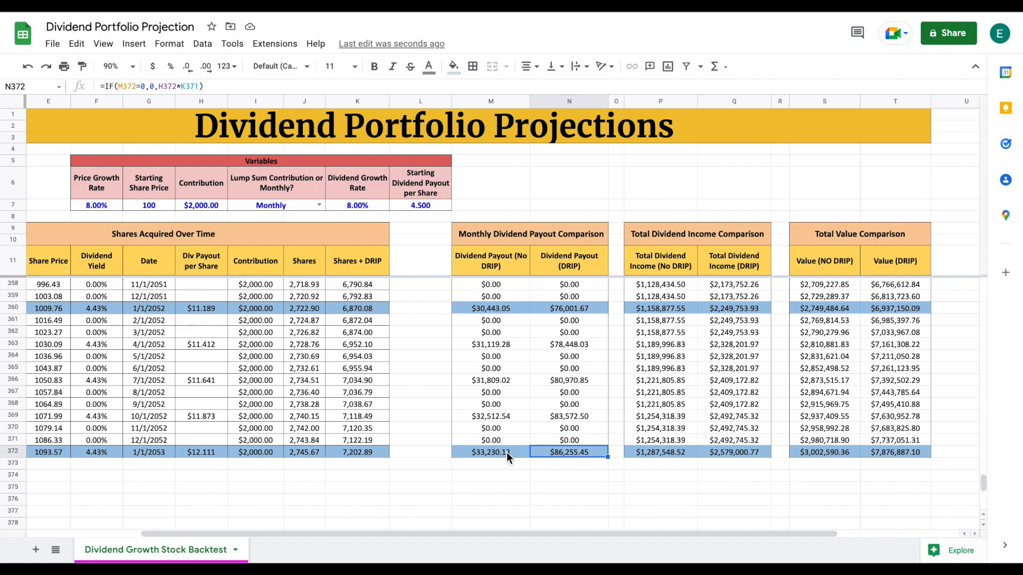
{"action": "left_click", "coordinate": [491, 453]}
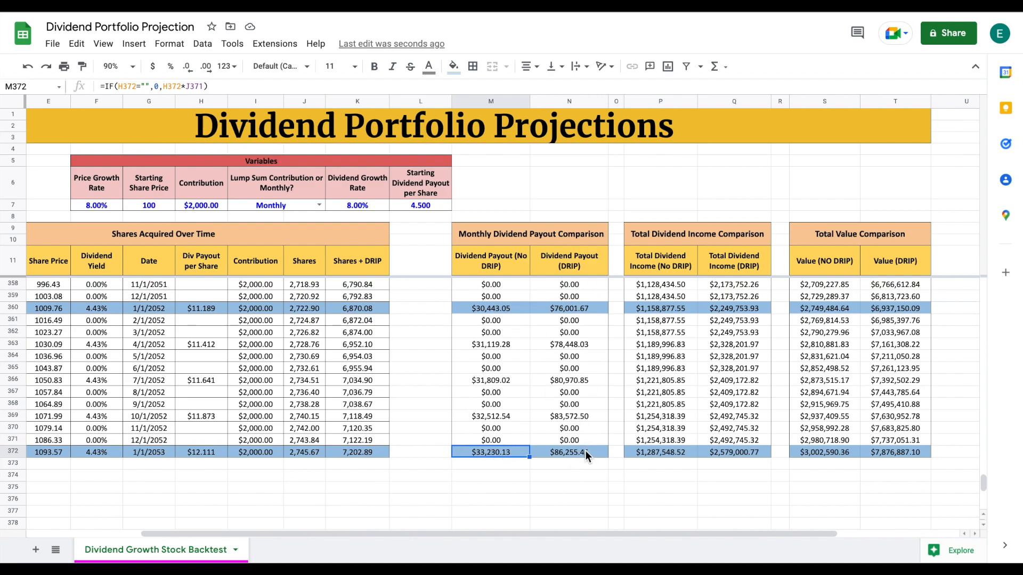
Step: Compare final total dividend income and total value, with DRIP portfolio value at $7,876,887.10
{"action": "left_click", "coordinate": [568, 452]}
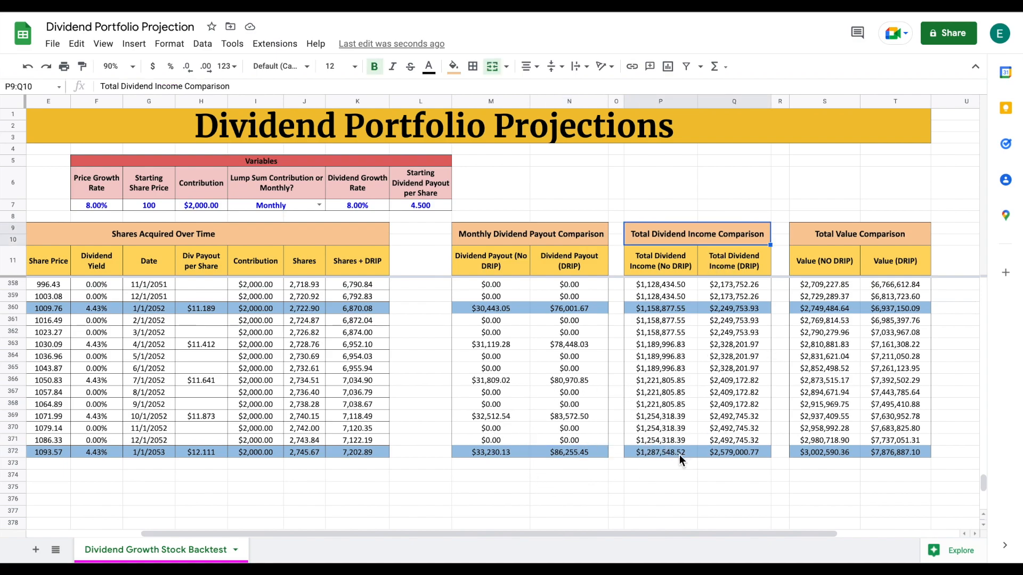
{"action": "left_click", "coordinate": [660, 452]}
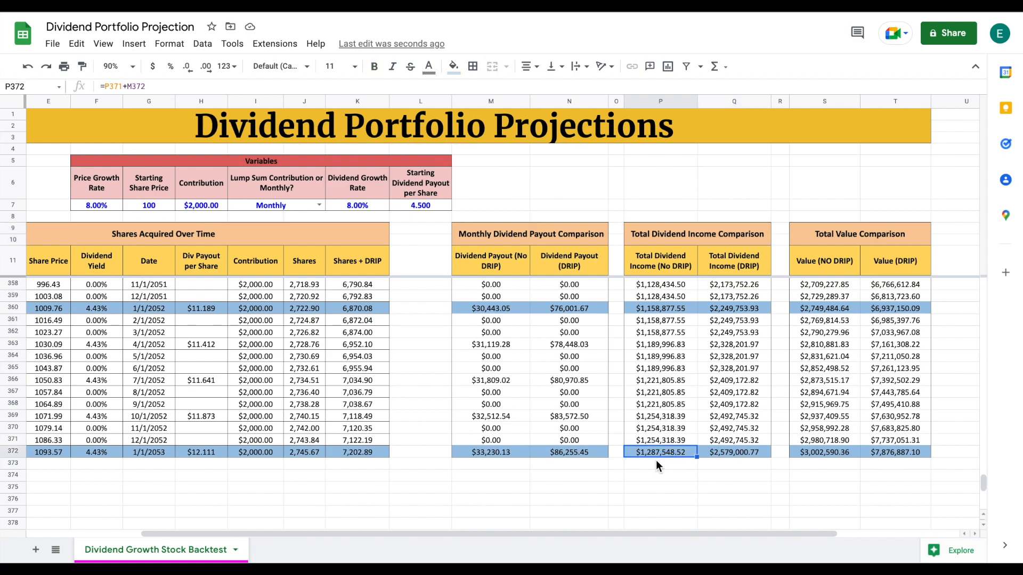
{"action": "mouse_move", "coordinate": [743, 307]}
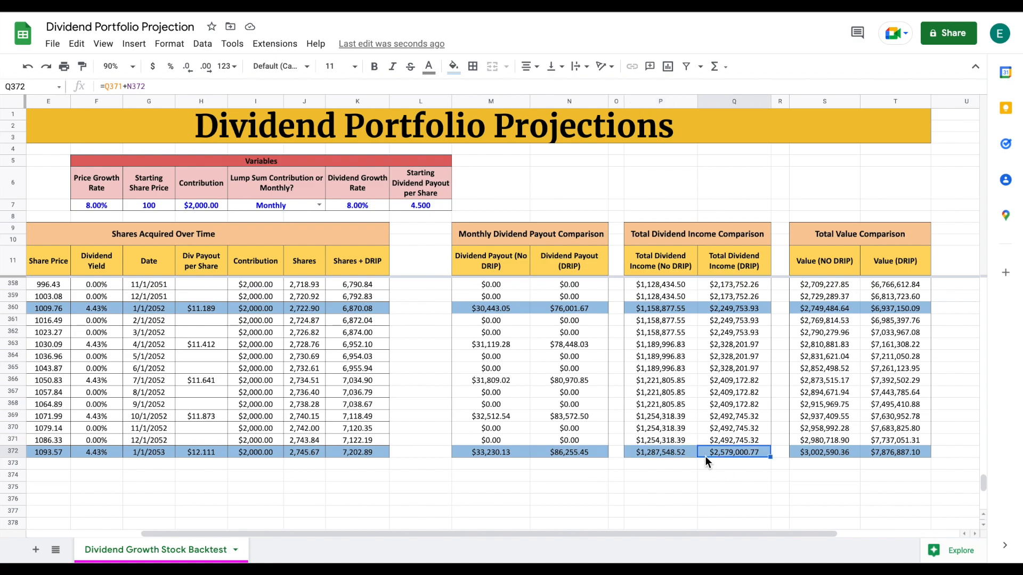
{"action": "mouse_move", "coordinate": [783, 475]}
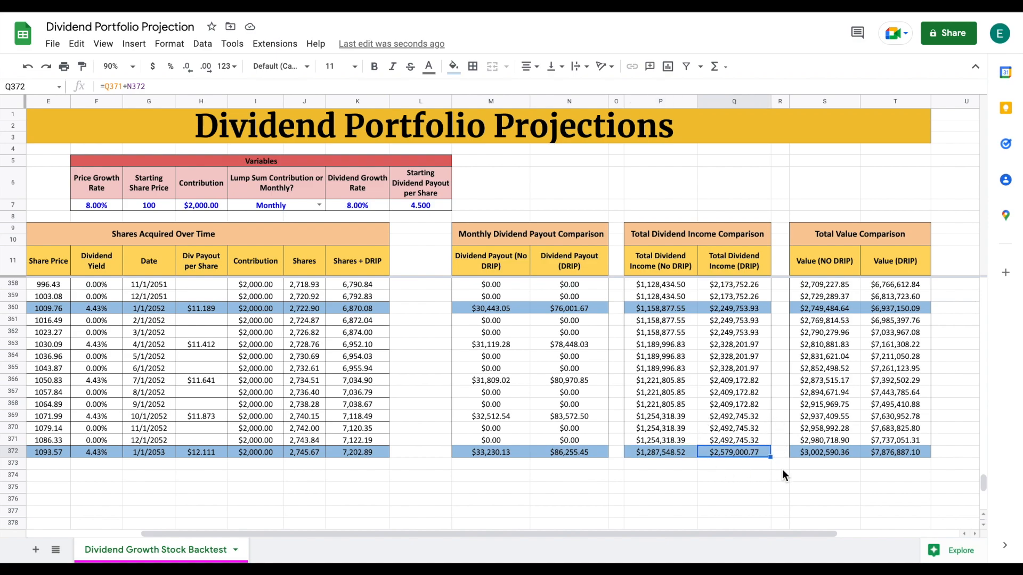
{"action": "left_click", "coordinate": [859, 233]}
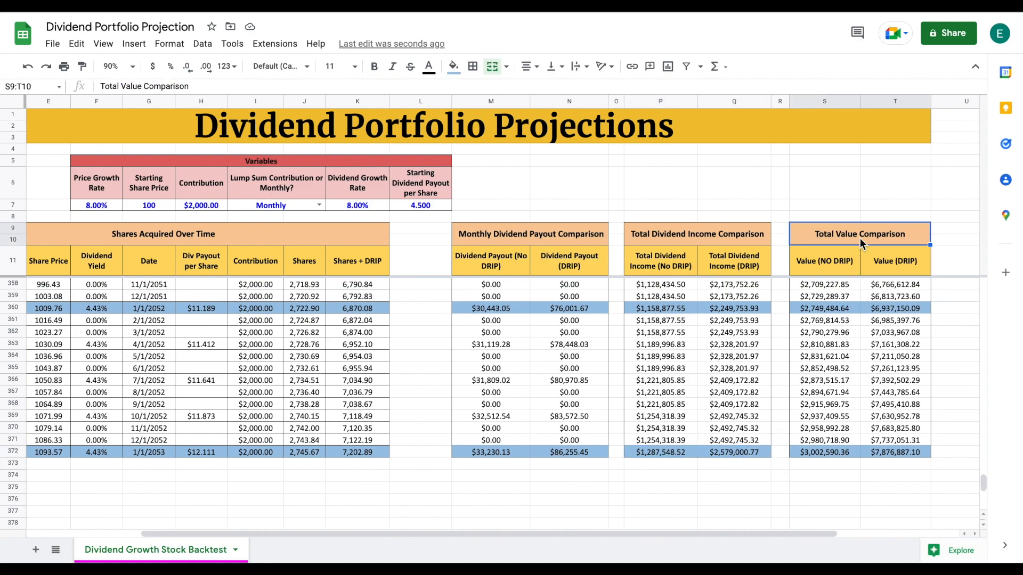
{"action": "left_click", "coordinate": [374, 66]}
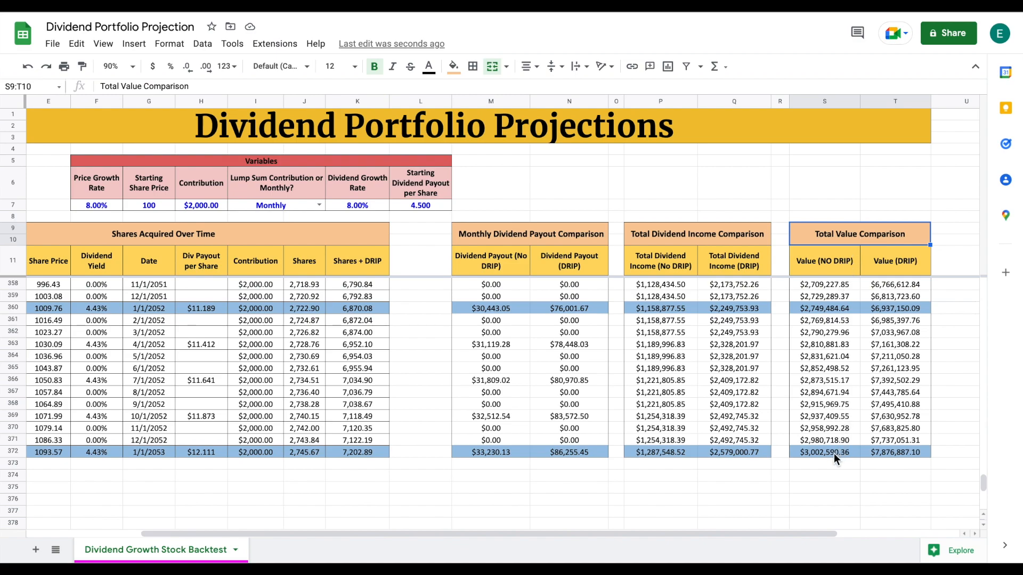
{"action": "left_click", "coordinate": [894, 261]}
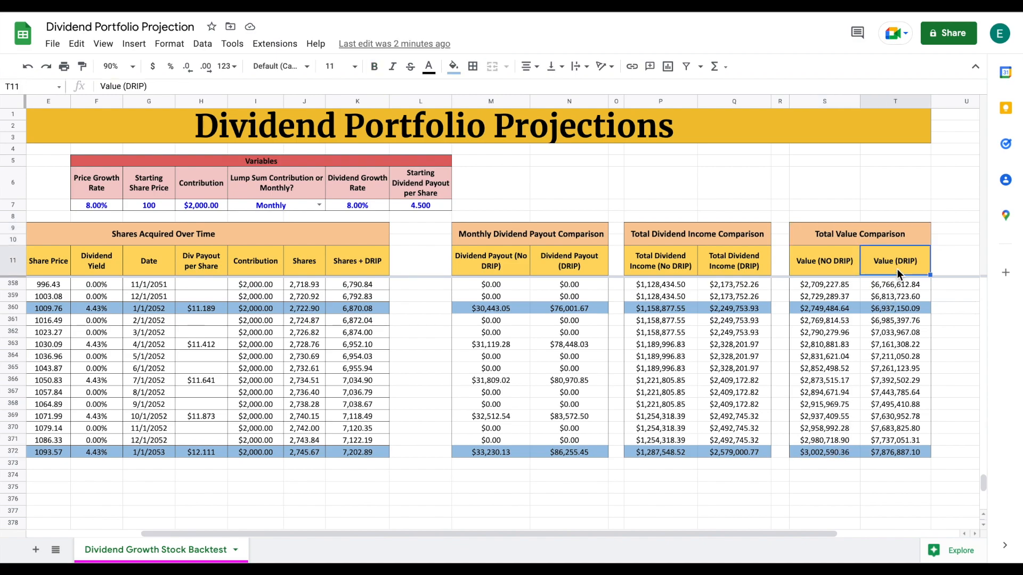
{"action": "left_click", "coordinate": [894, 452]}
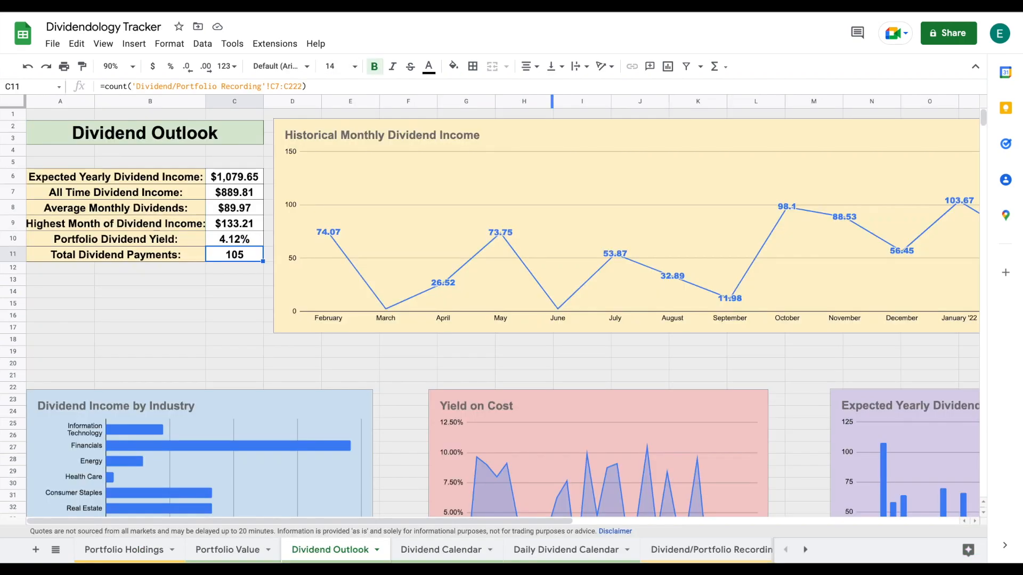
{"action": "mouse_move", "coordinate": [116, 66]}
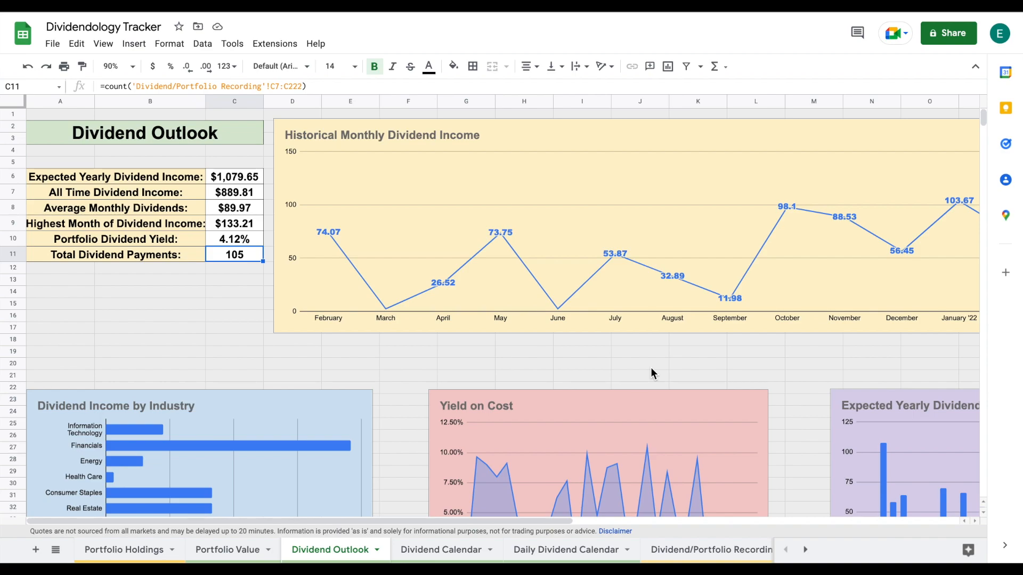
{"action": "mouse_move", "coordinate": [538, 213]}
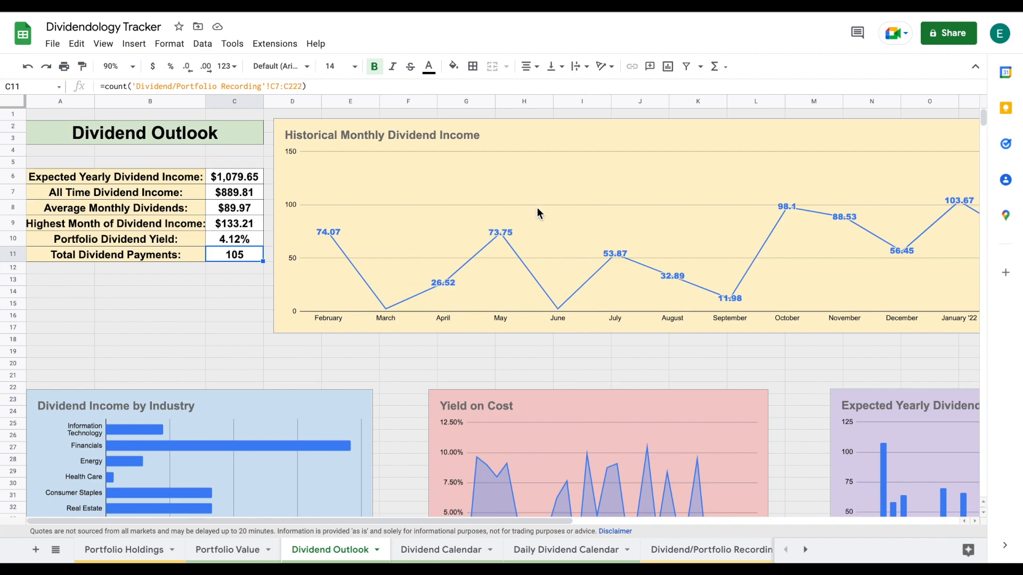
{"action": "mouse_move", "coordinate": [504, 364]}
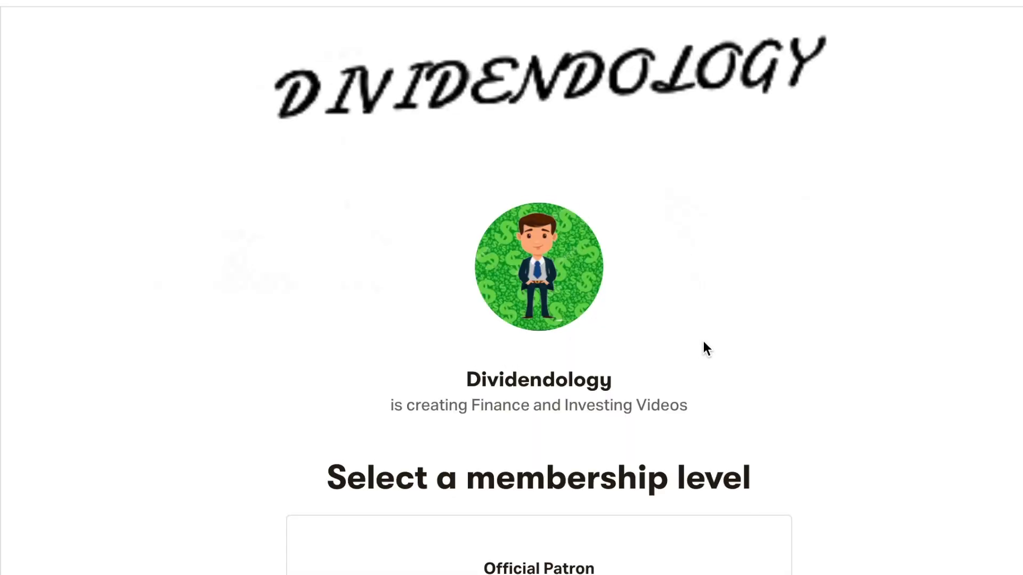
Step: Scroll to the $3-per-month Official Patron tier listing the tracker spreadsheet downloads
{"action": "scroll", "scroll_direction": "down", "scroll_amount": 3}
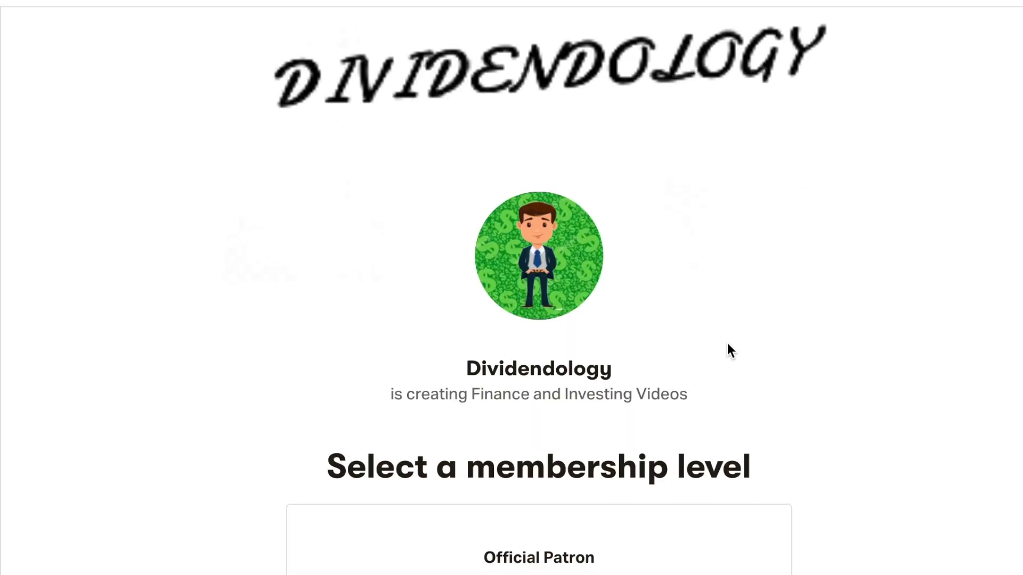
{"action": "scroll", "scroll_direction": "down", "scroll_amount": 3}
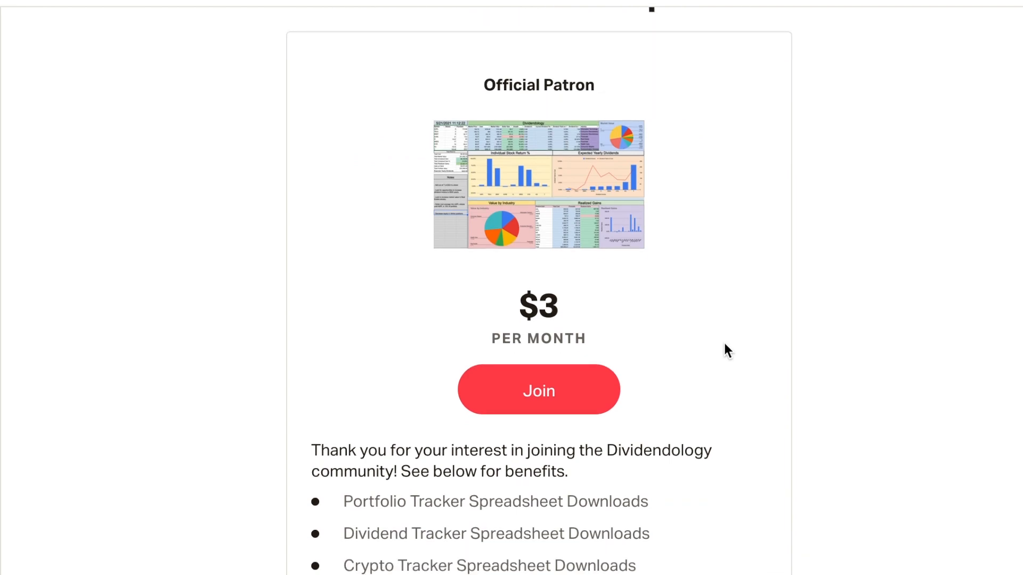
{"action": "mouse_move", "coordinate": [538, 380]}
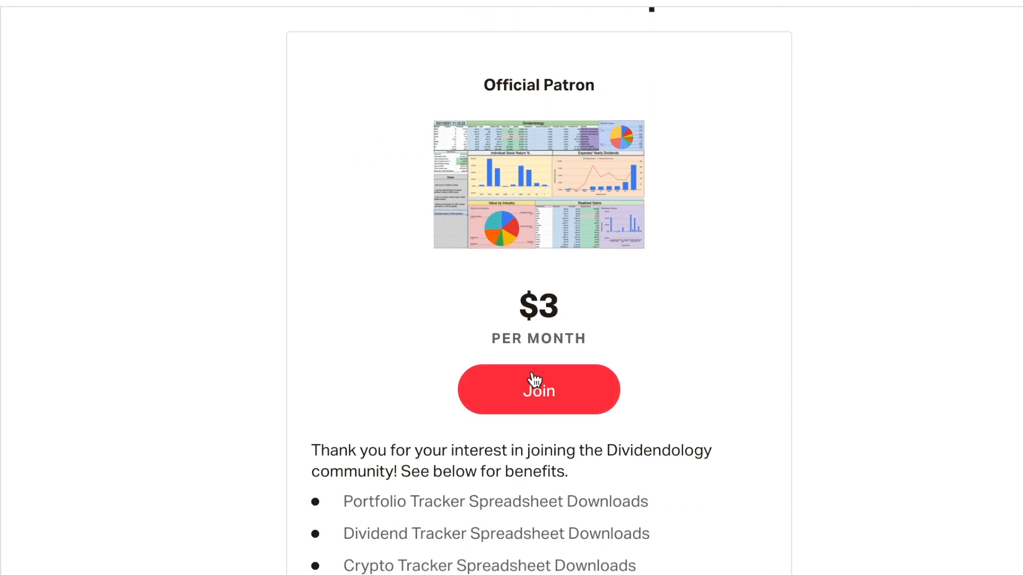